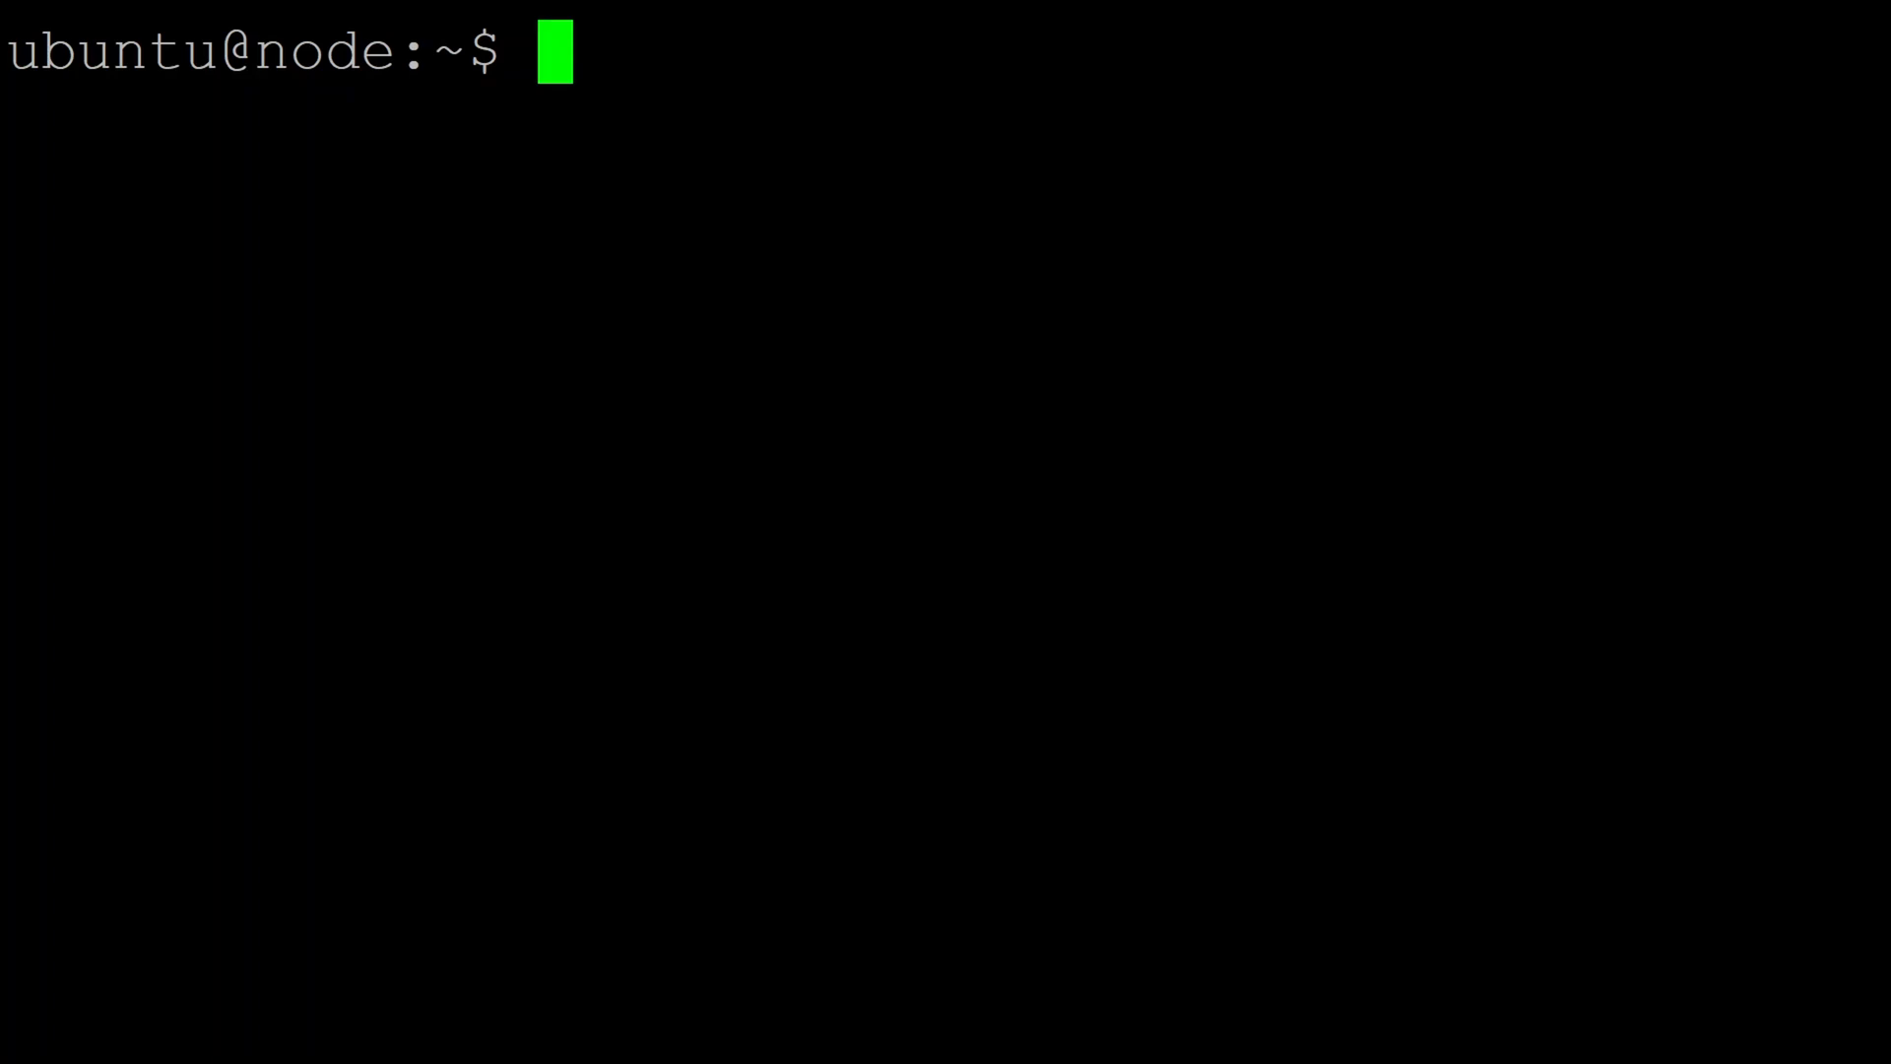
Review rpcuser and rpcpassword in /home/rvn/.raven/raven-example.conf with vi, leaving it unchanged
{"action": "type", "text": "sudo vi /home/rvn/.raven/raven-example.conf"}
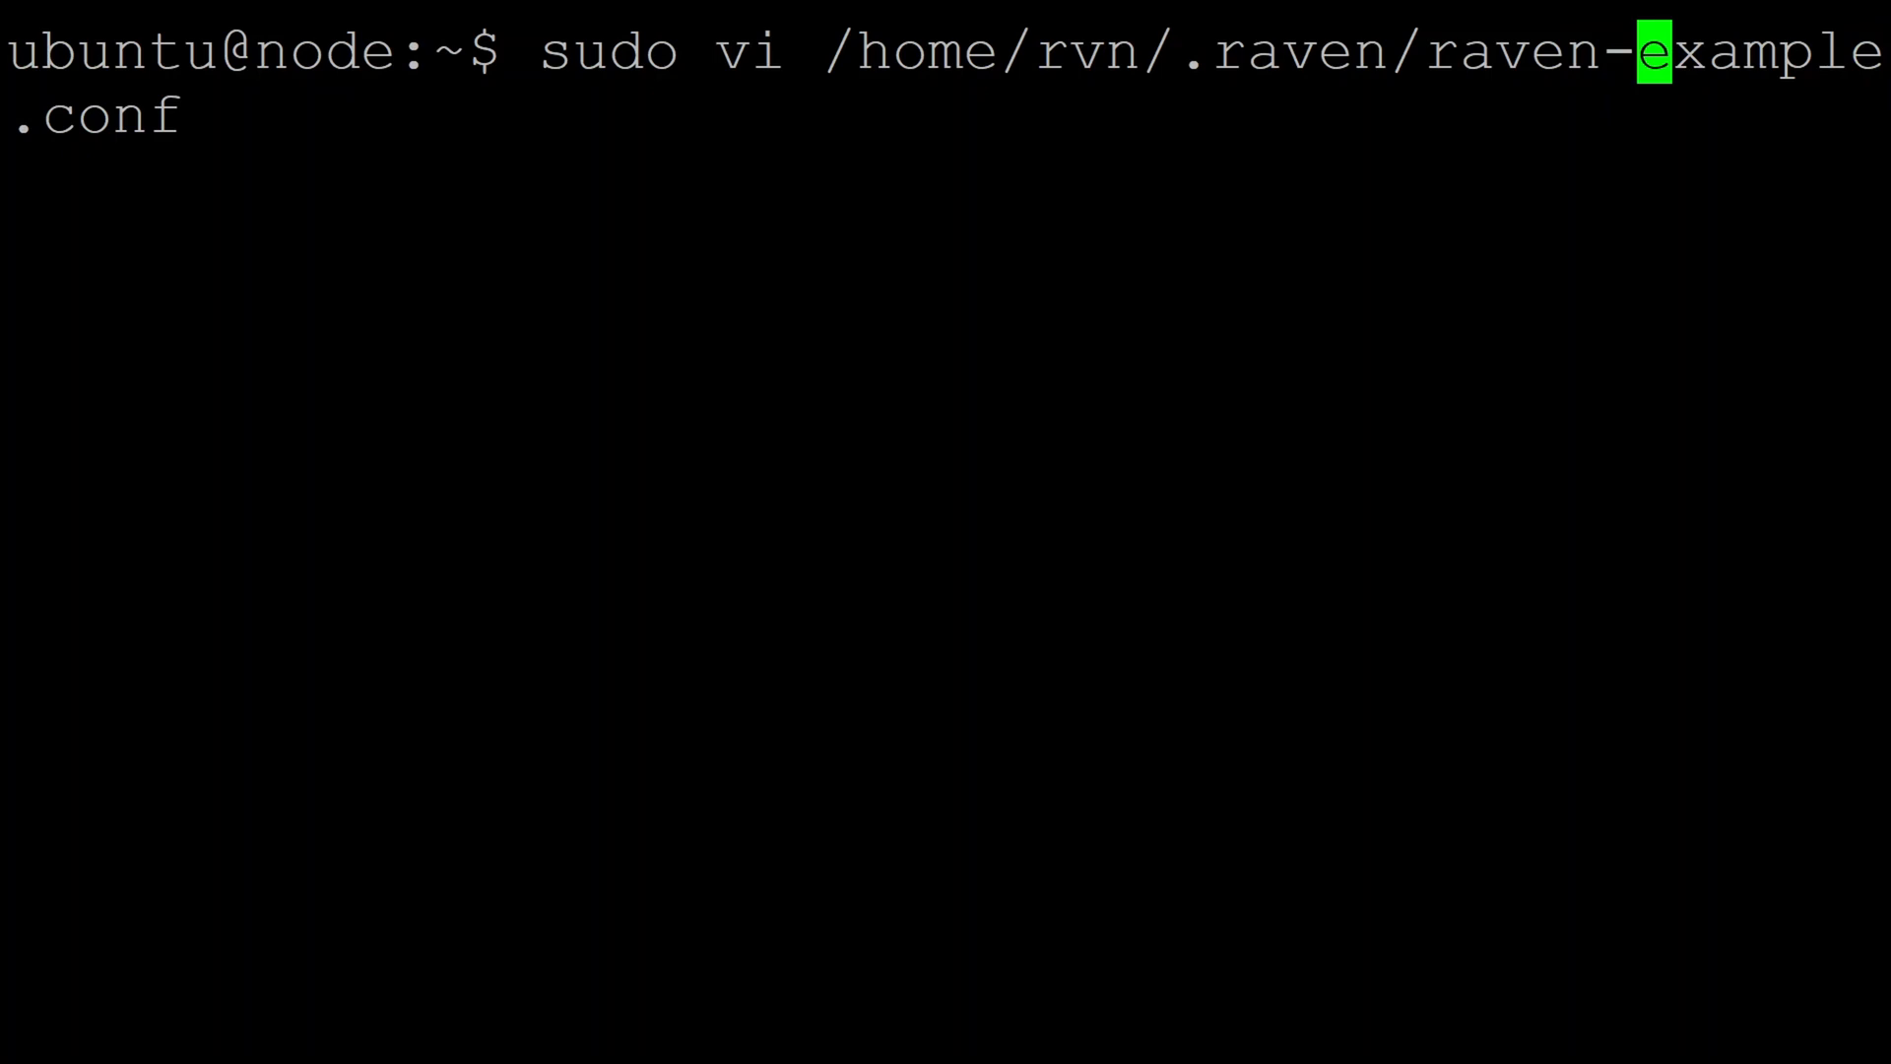
{"action": "key", "text": "Return"}
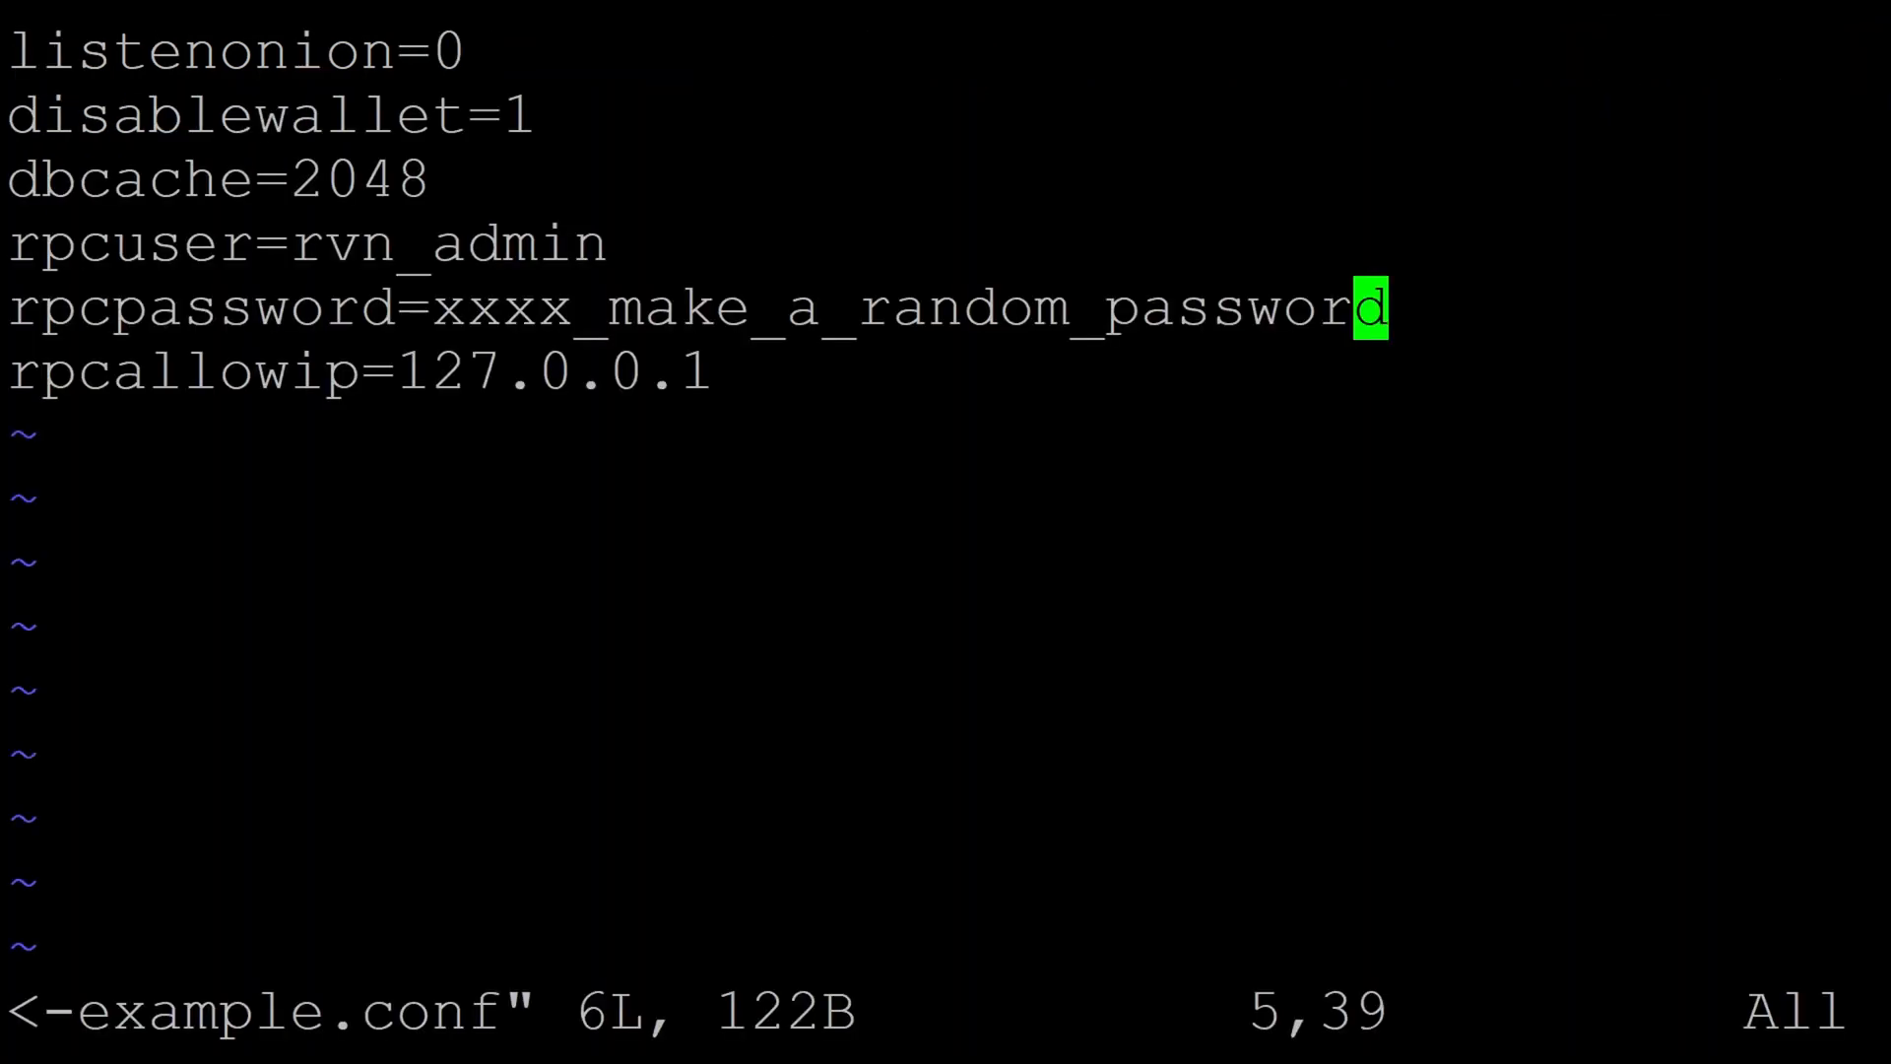
{"action": "key", "text": "k"}
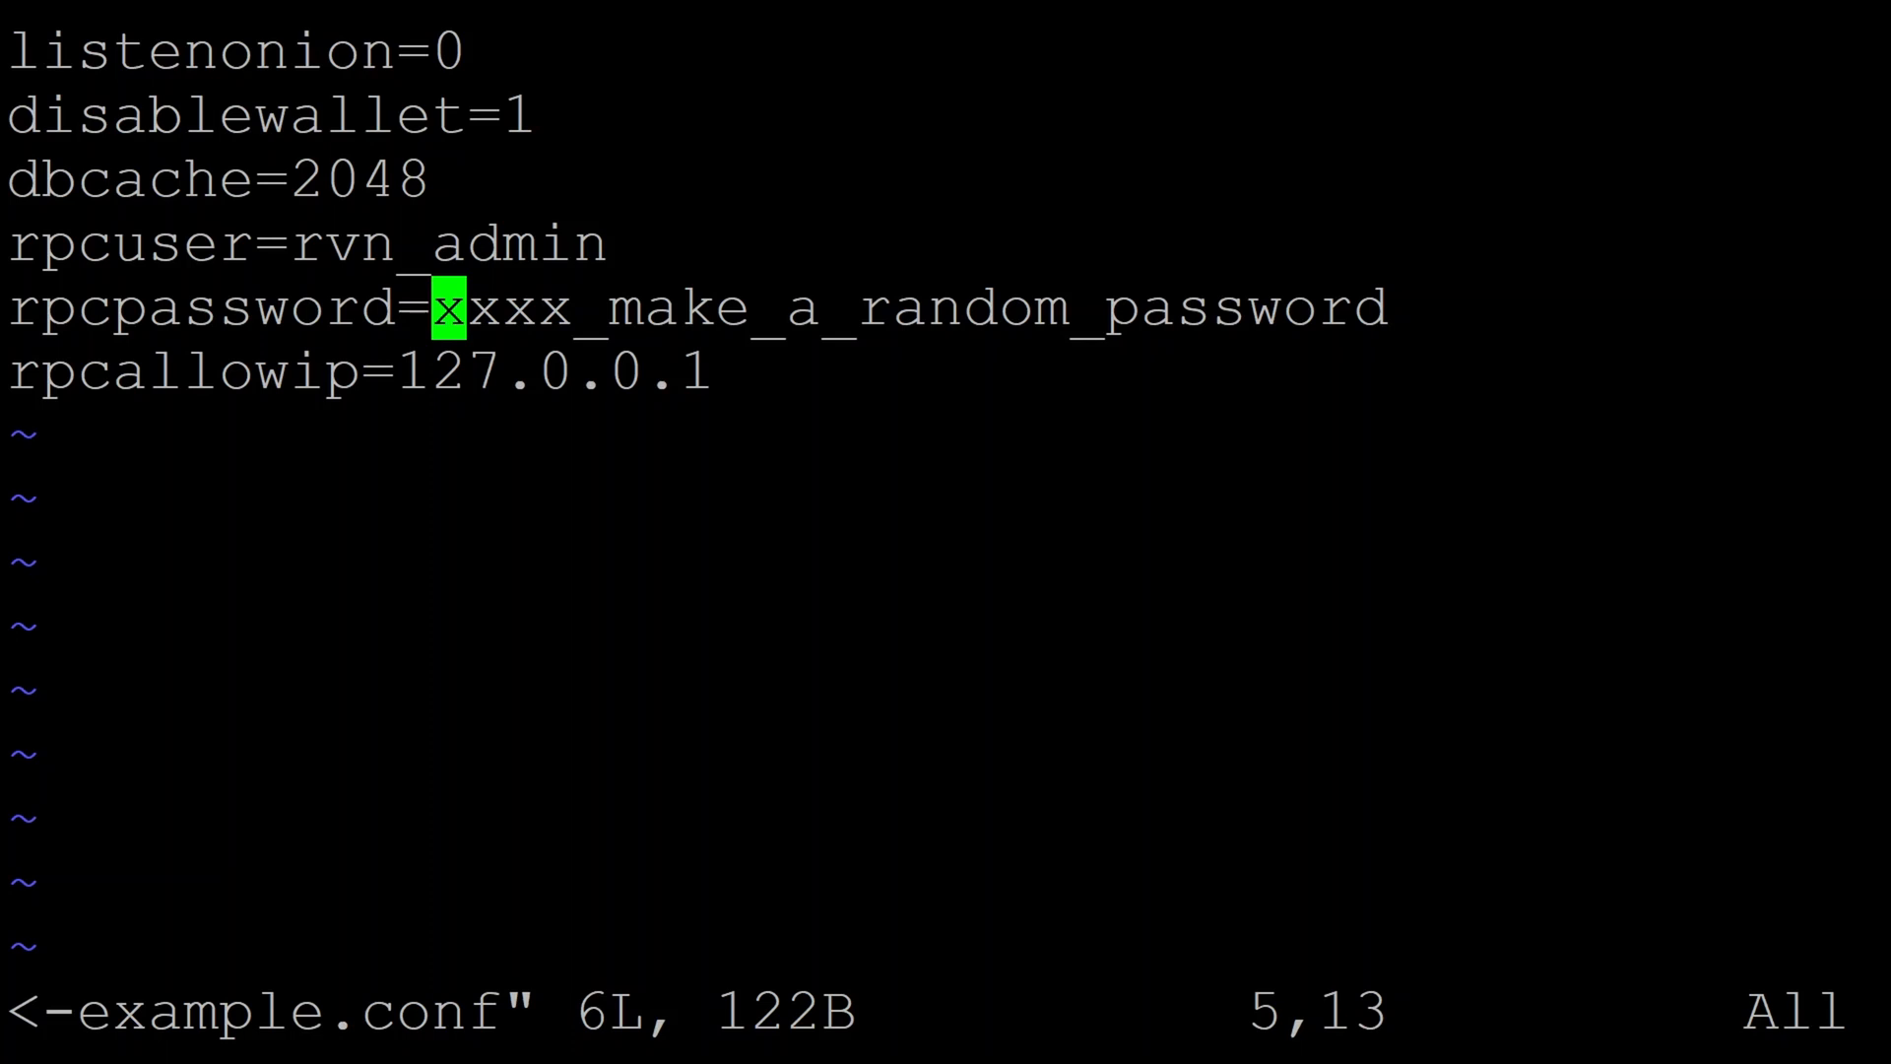
{"action": "key", "text": "j"}
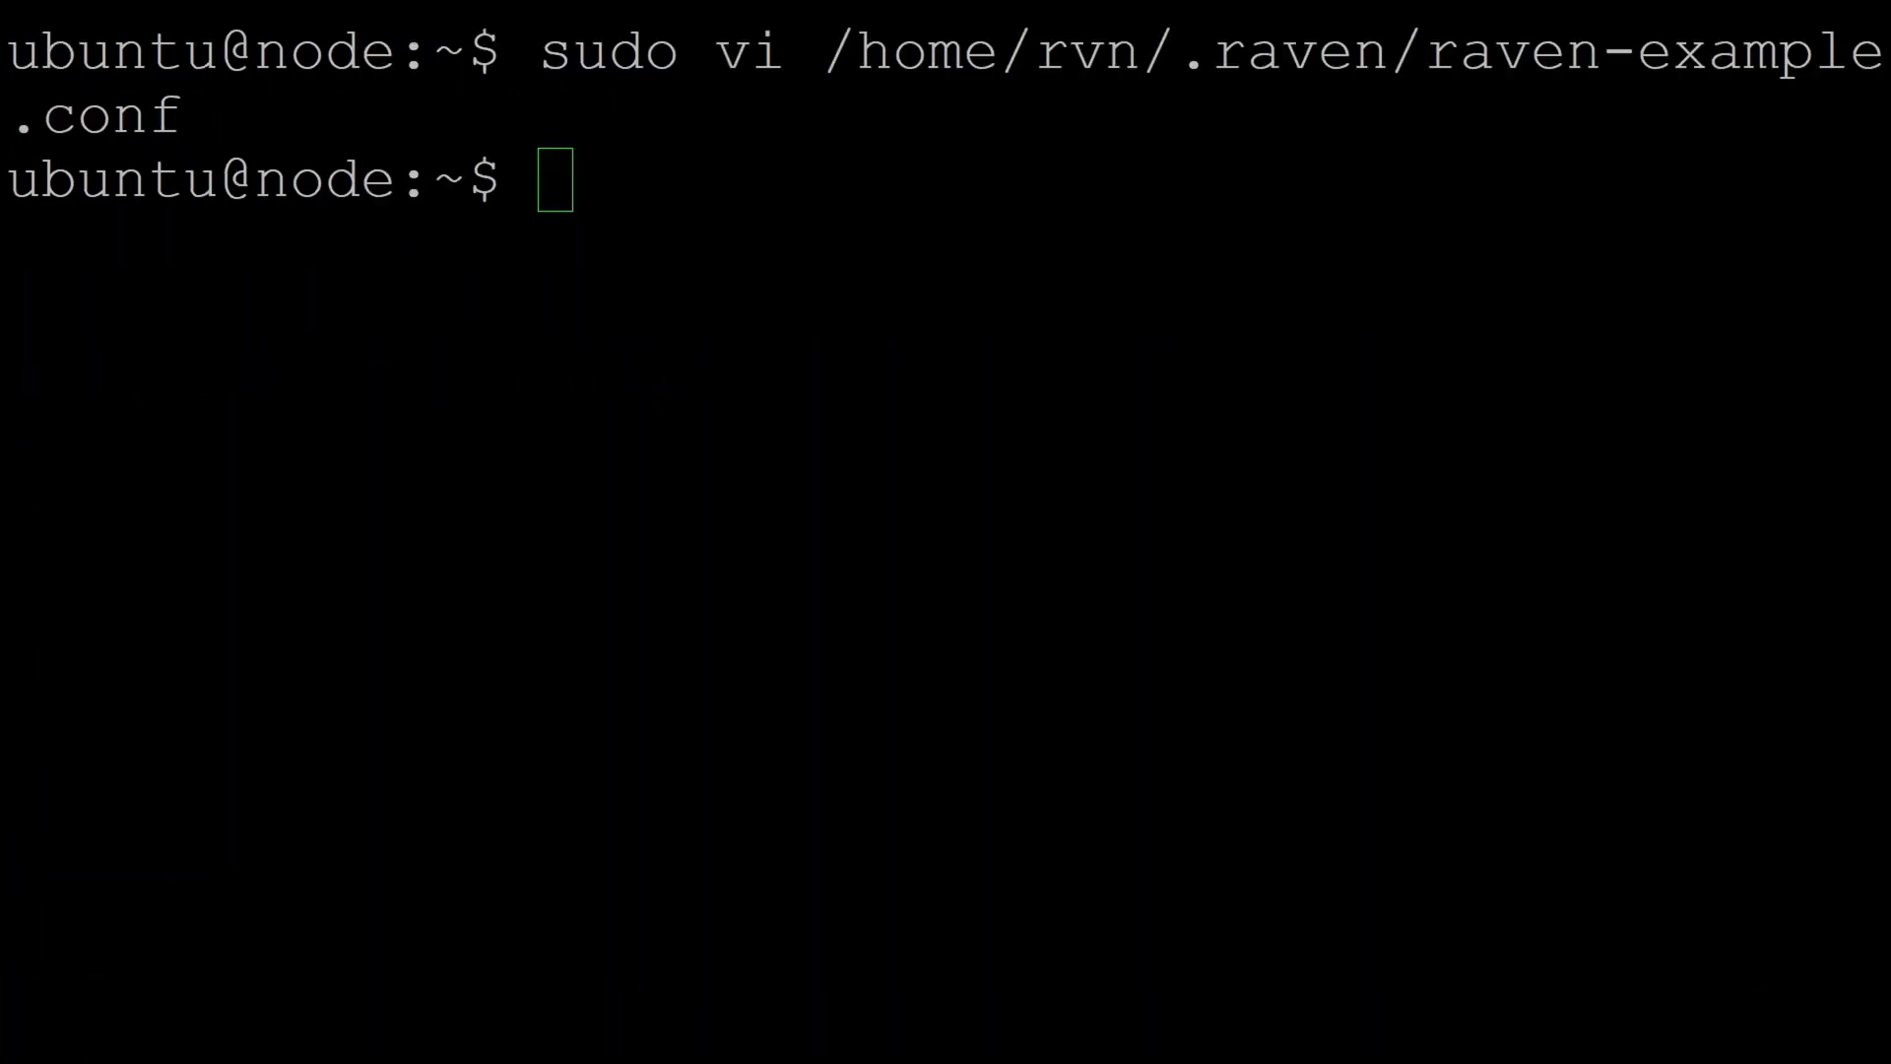
Restart the ravend node with sudo systemctl restart ravend.service
{"action": "type", "text": "sudo systemctl restart ravend.service"}
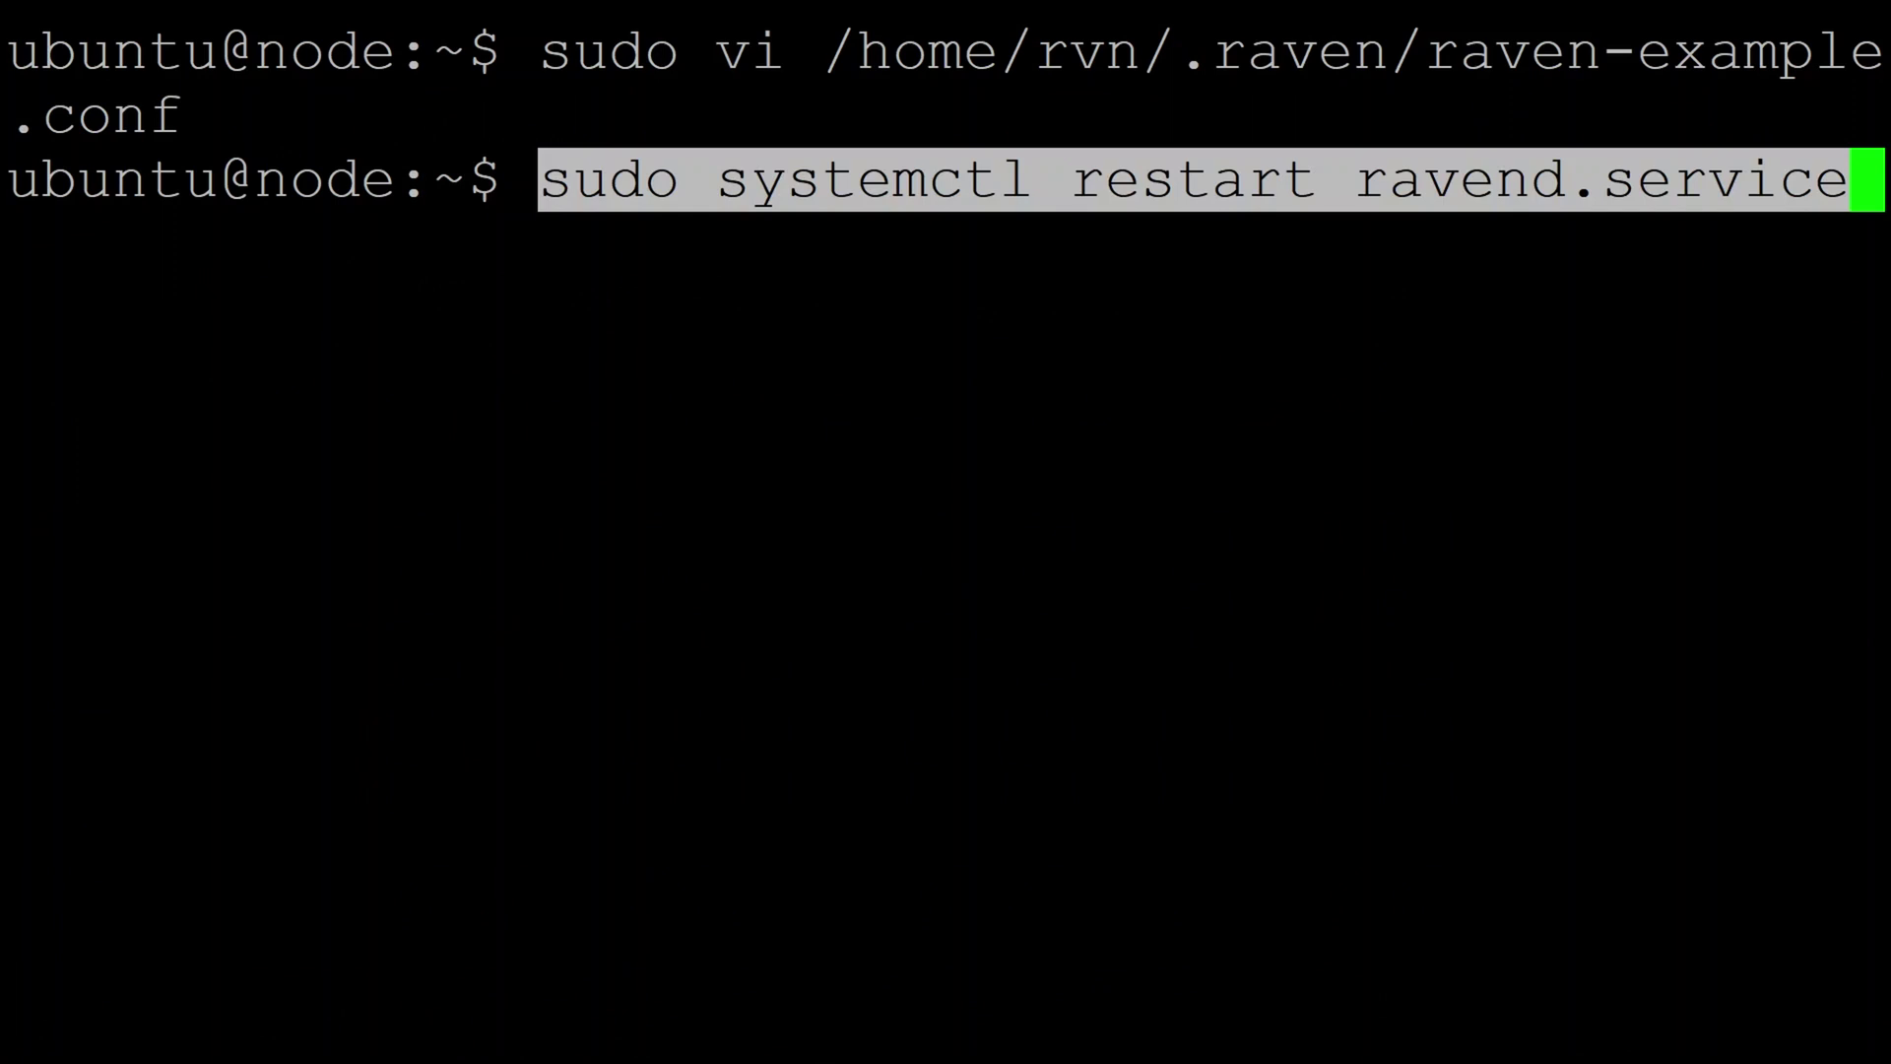
{"action": "key", "text": "Return"}
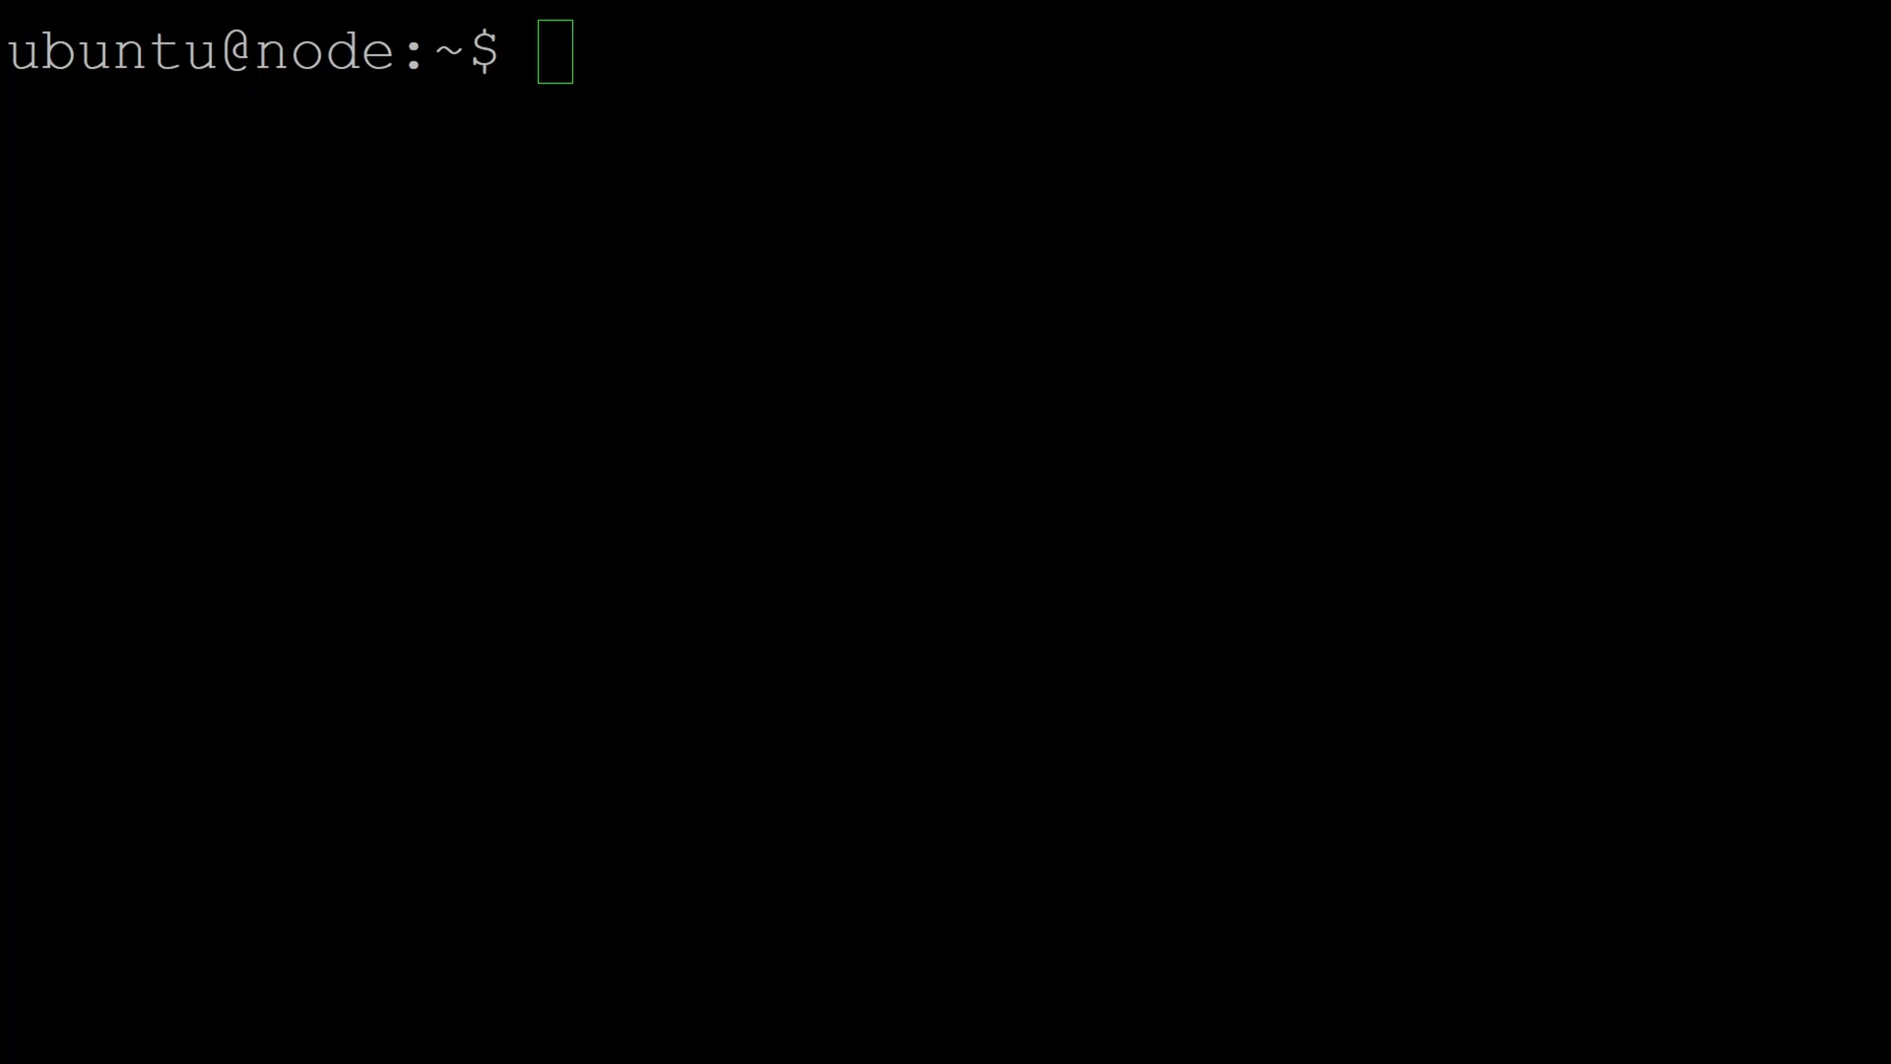
Create user rvn-proxy in group rvn with /bin/bash shell, then switch into that account
{"action": "type", "text": "sudo useradd -g rvn -m -s /bin/bash rvn-proxy"}
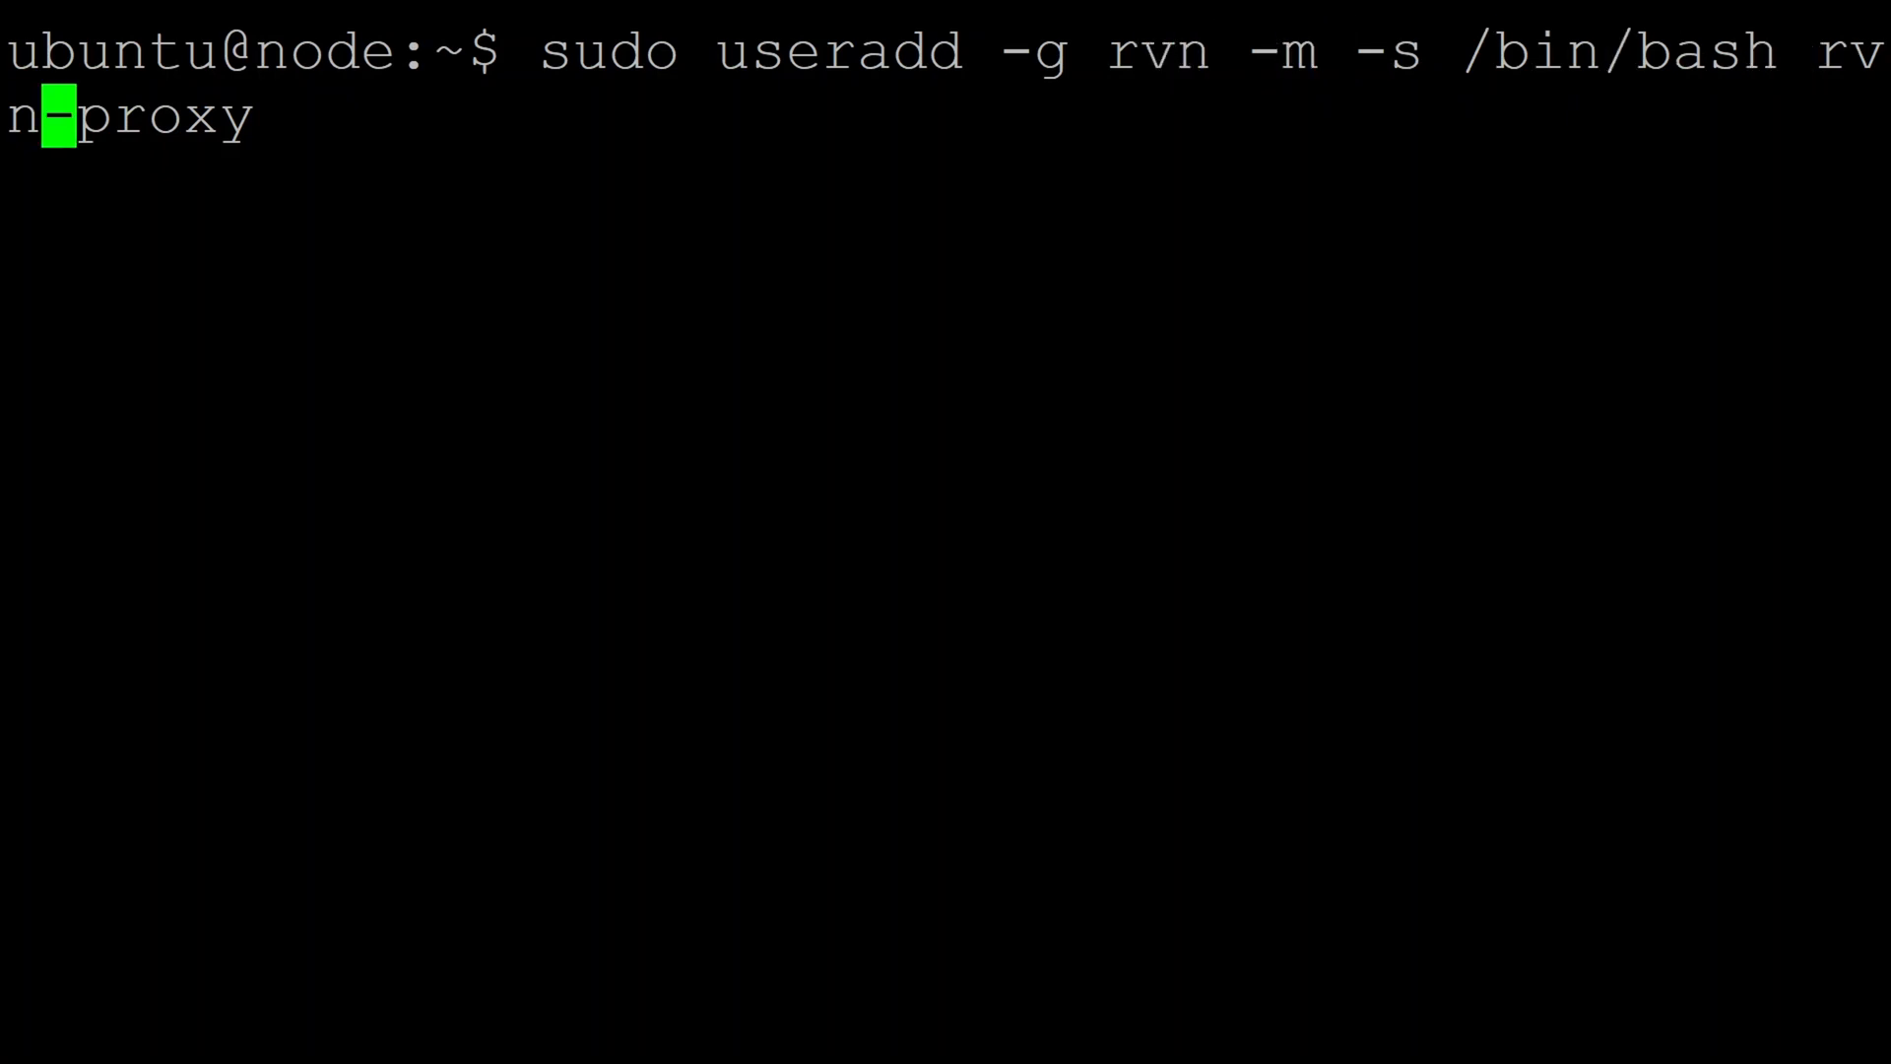
{"action": "key", "text": "End"}
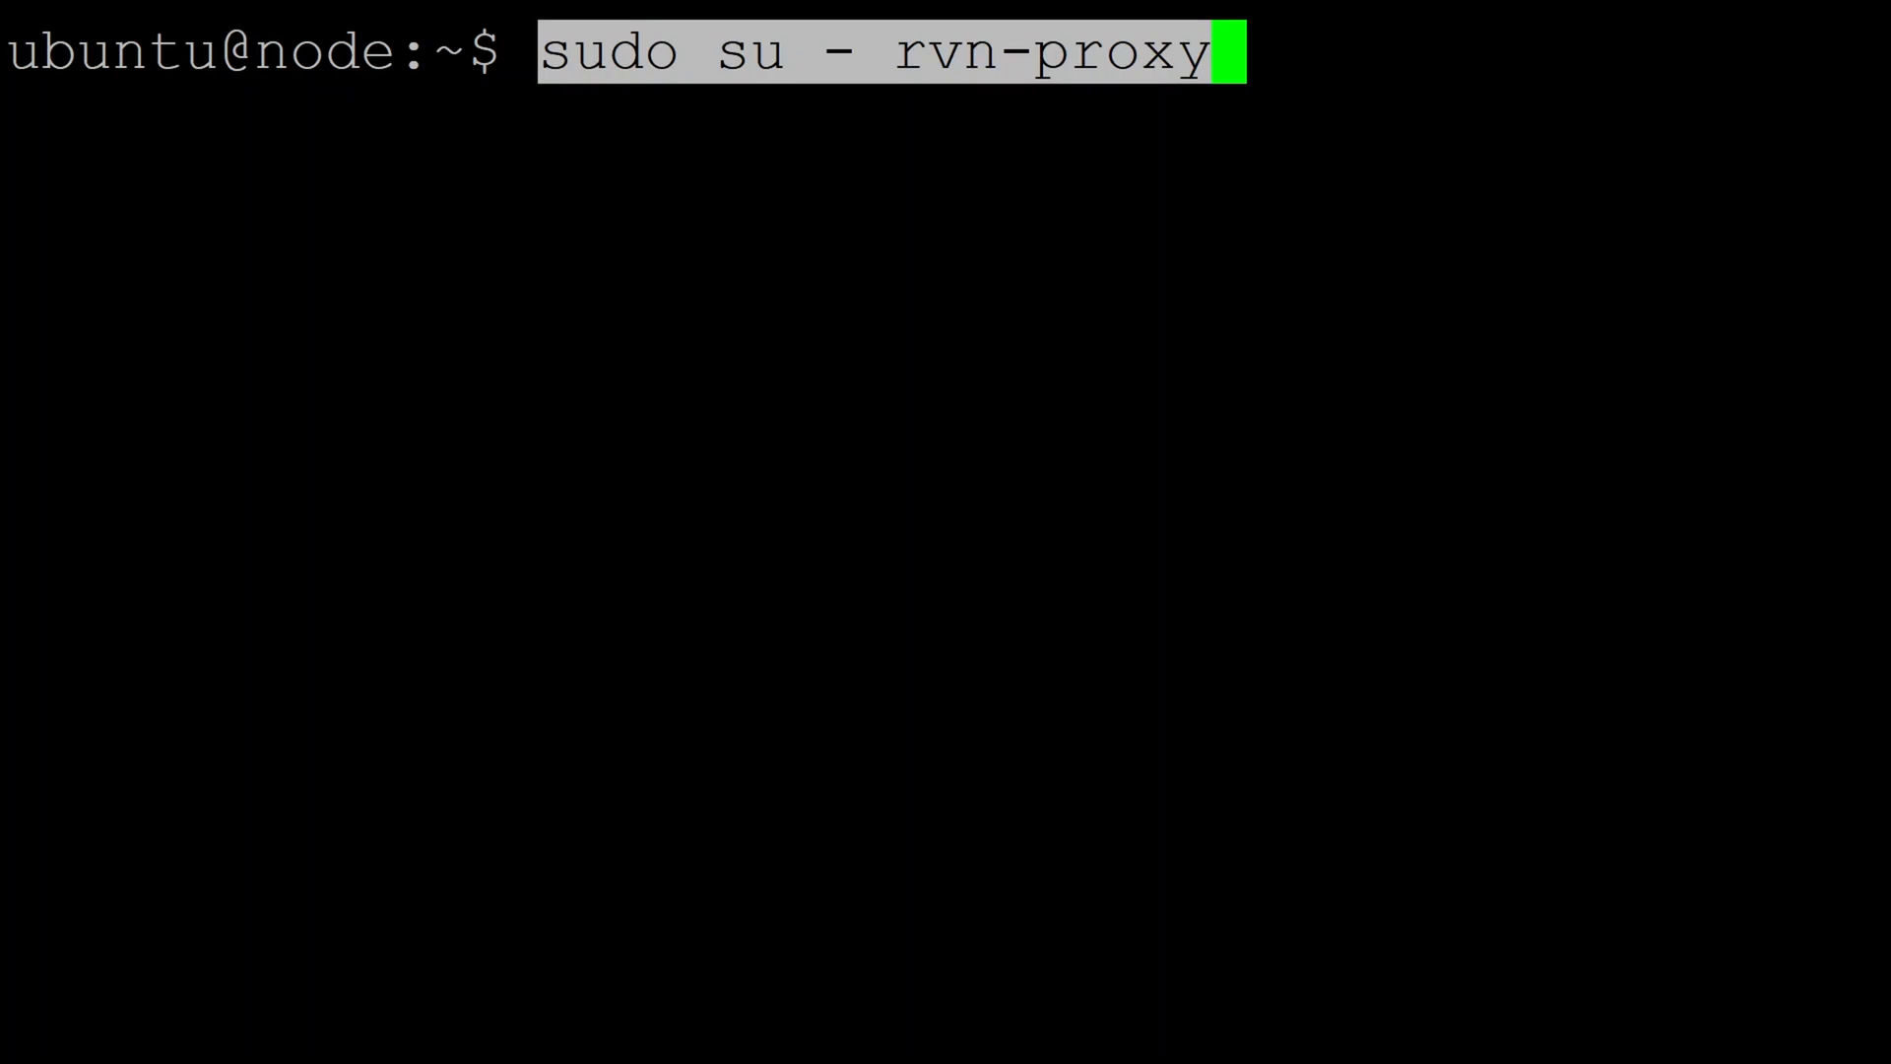
{"action": "key", "text": "Return"}
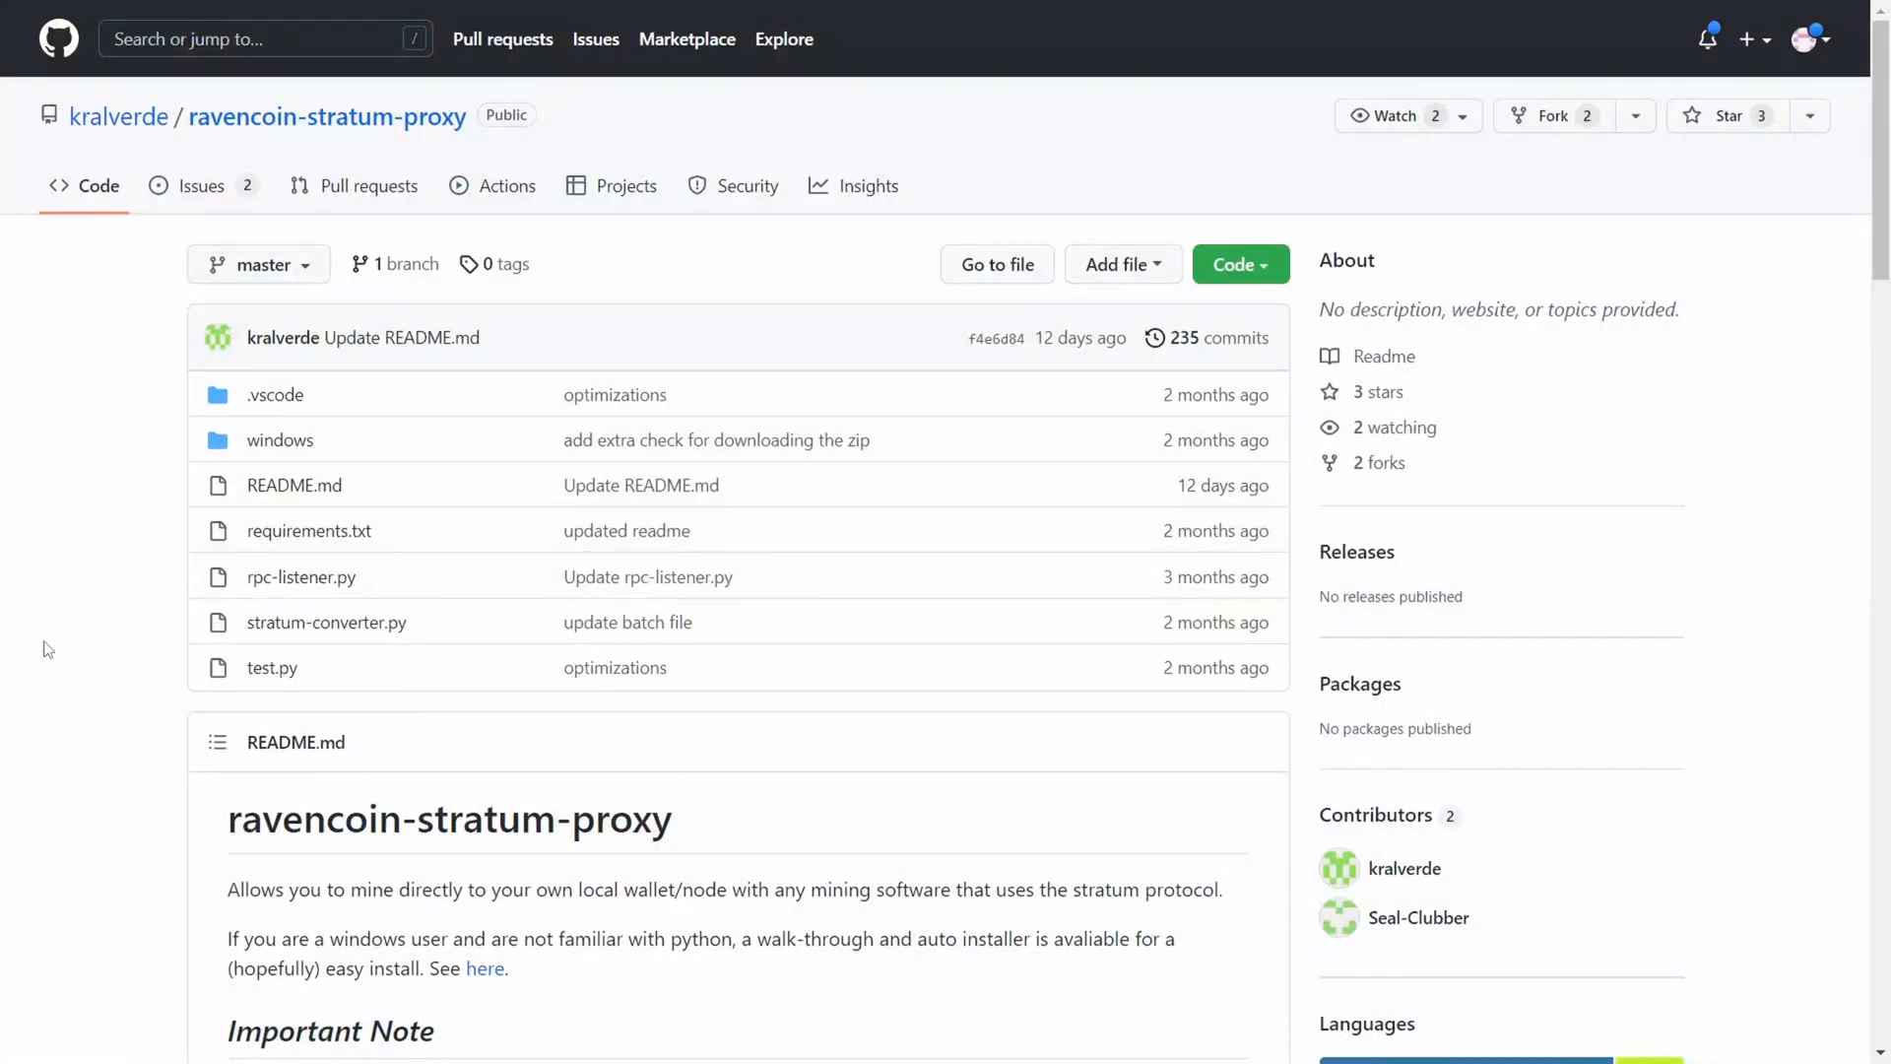
{"action": "mouse_move", "coordinate": [63, 625]}
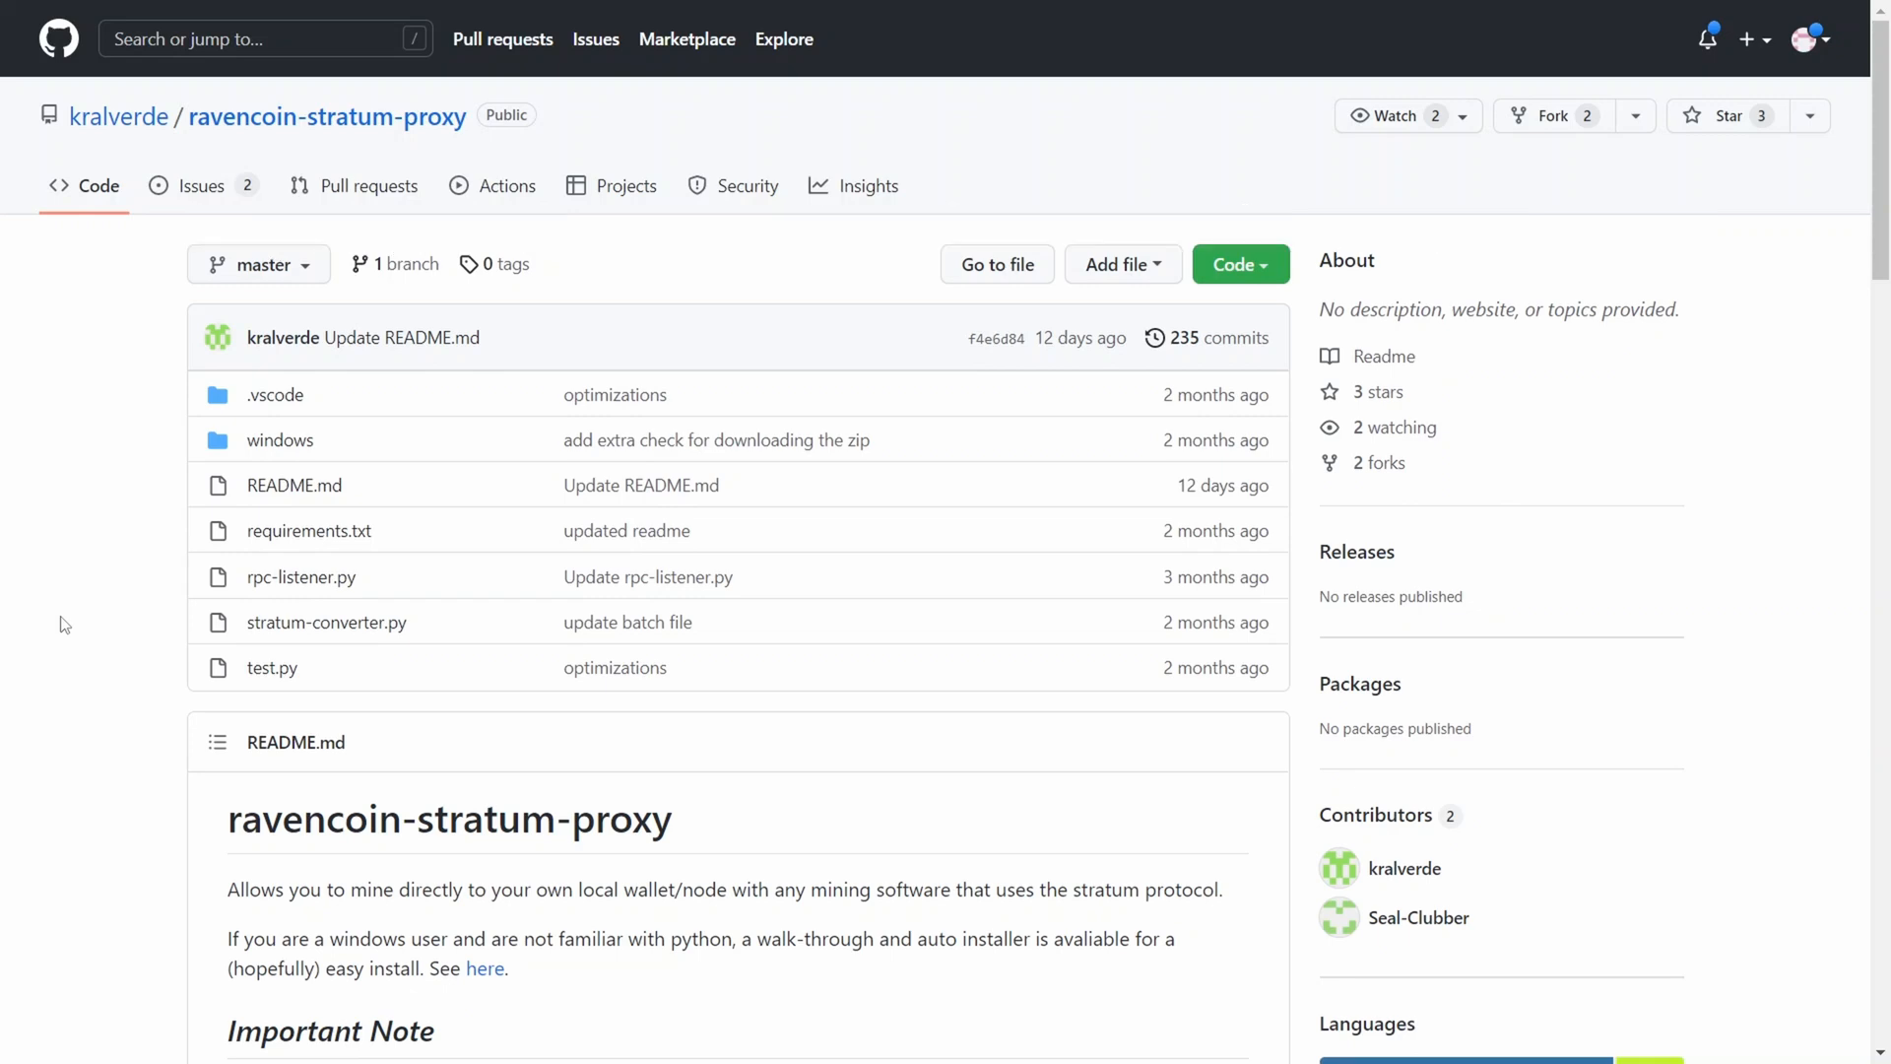
Scroll the ravencoin-stratum-proxy README through its Setup and Node Requirements sections
{"action": "scroll", "scroll_direction": "down", "scroll_amount": 3}
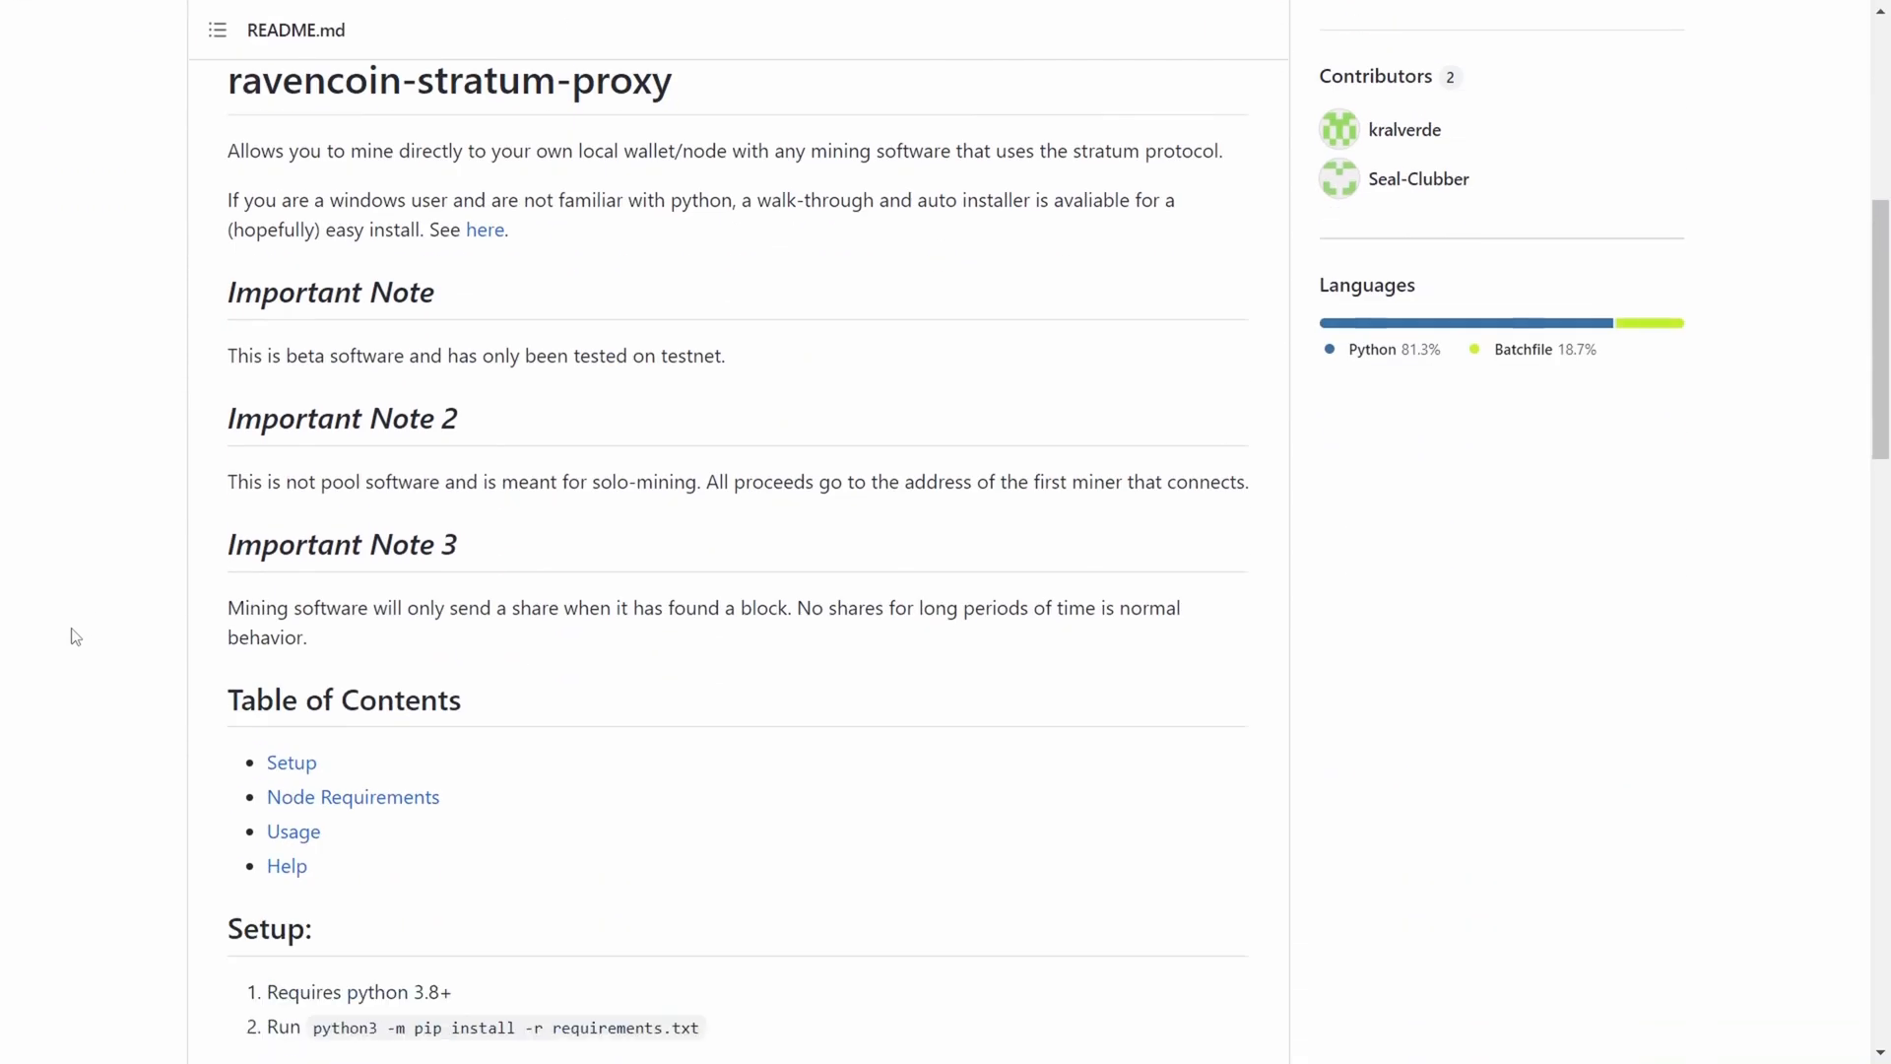
{"action": "scroll", "scroll_direction": "down", "scroll_amount": 3}
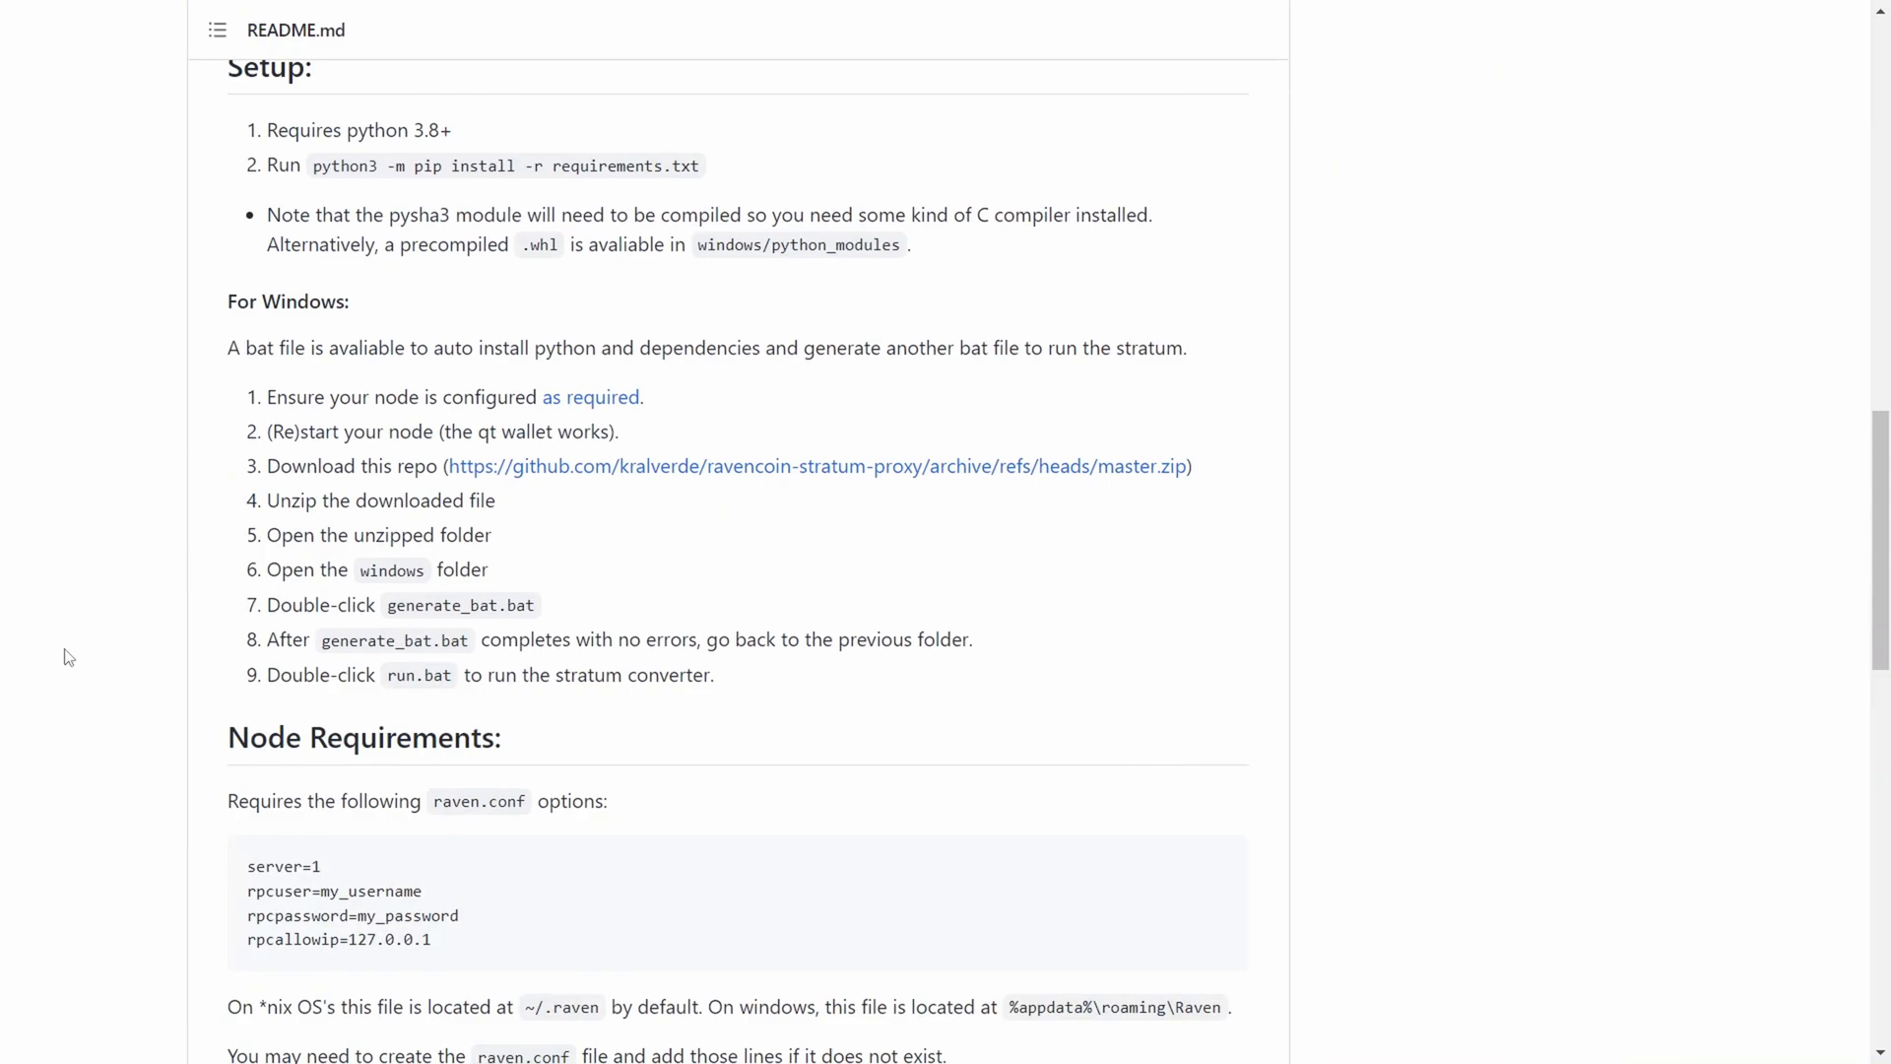
{"action": "scroll", "scroll_direction": "up", "scroll_amount": 3}
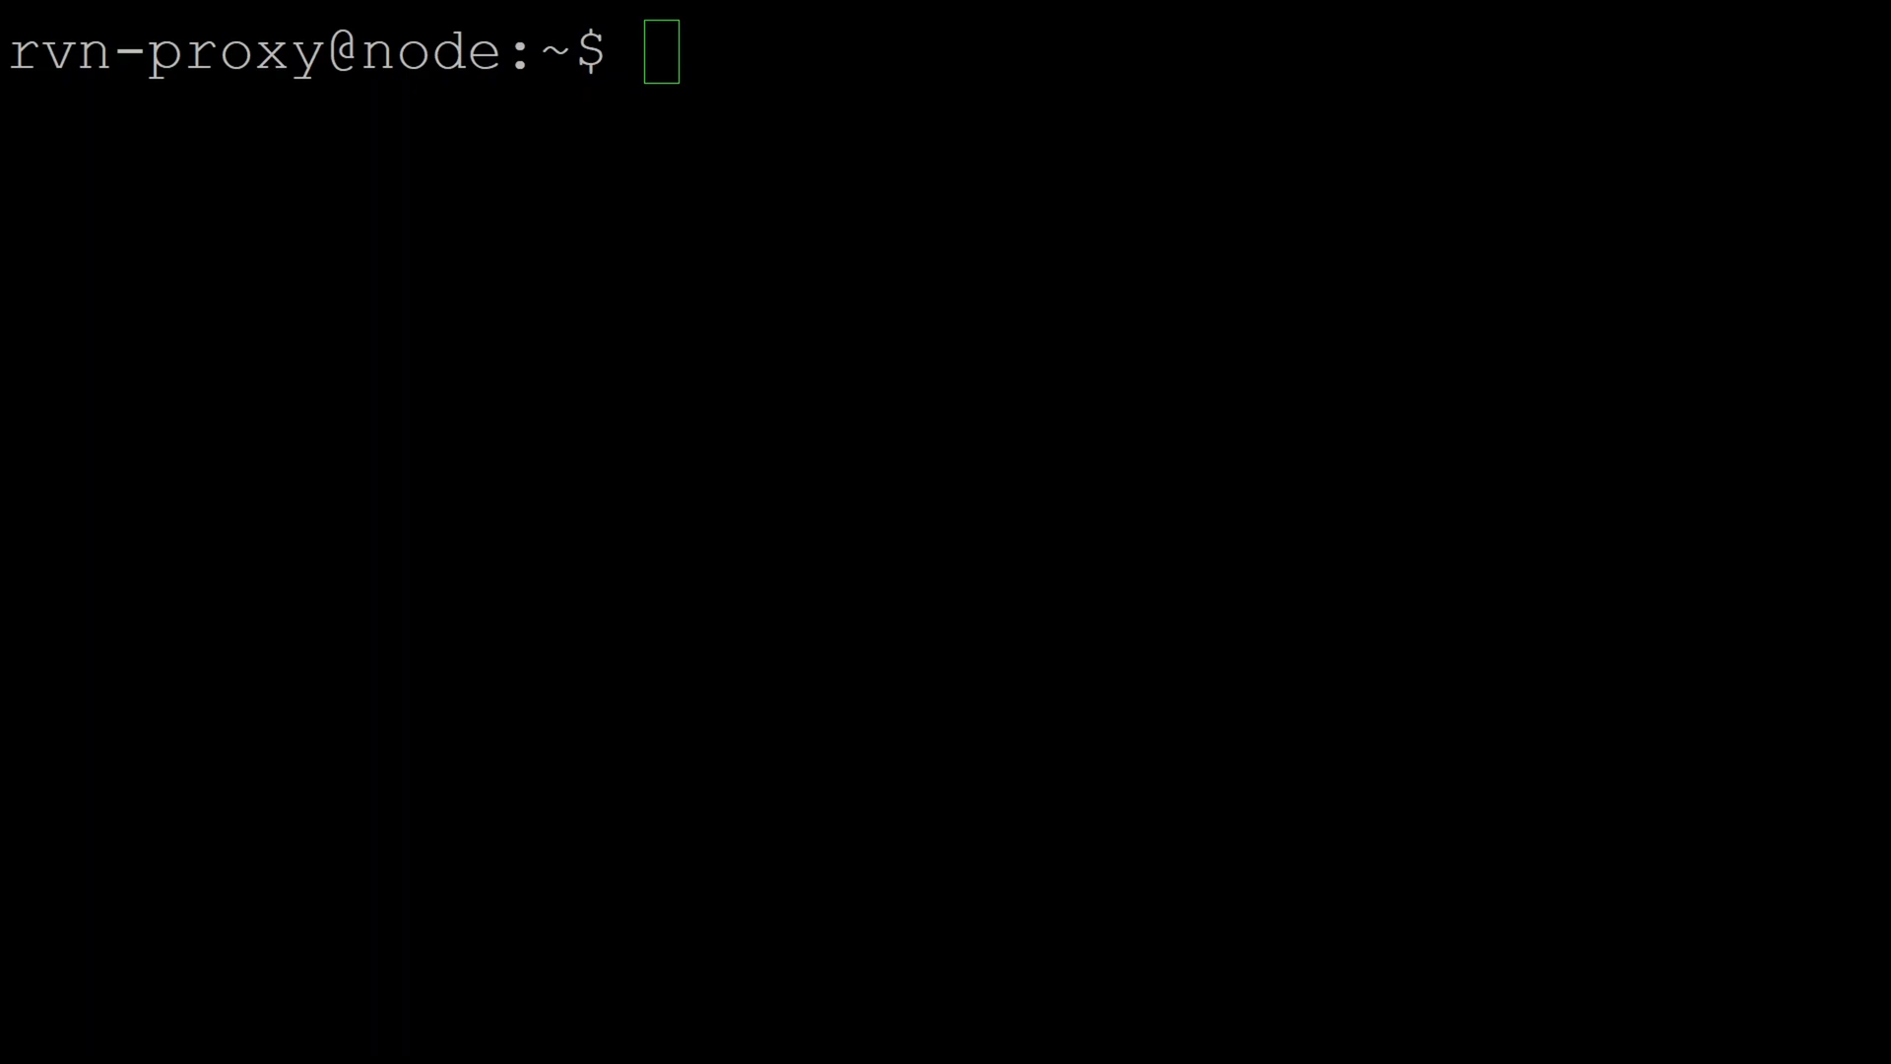
Clone kralverde/ravencoin-stratum-proxy and install its requirements.txt with python3 pip
{"action": "type", "text": "git clone https://github.com/kralverde/ravencoin-stratum-proxy"}
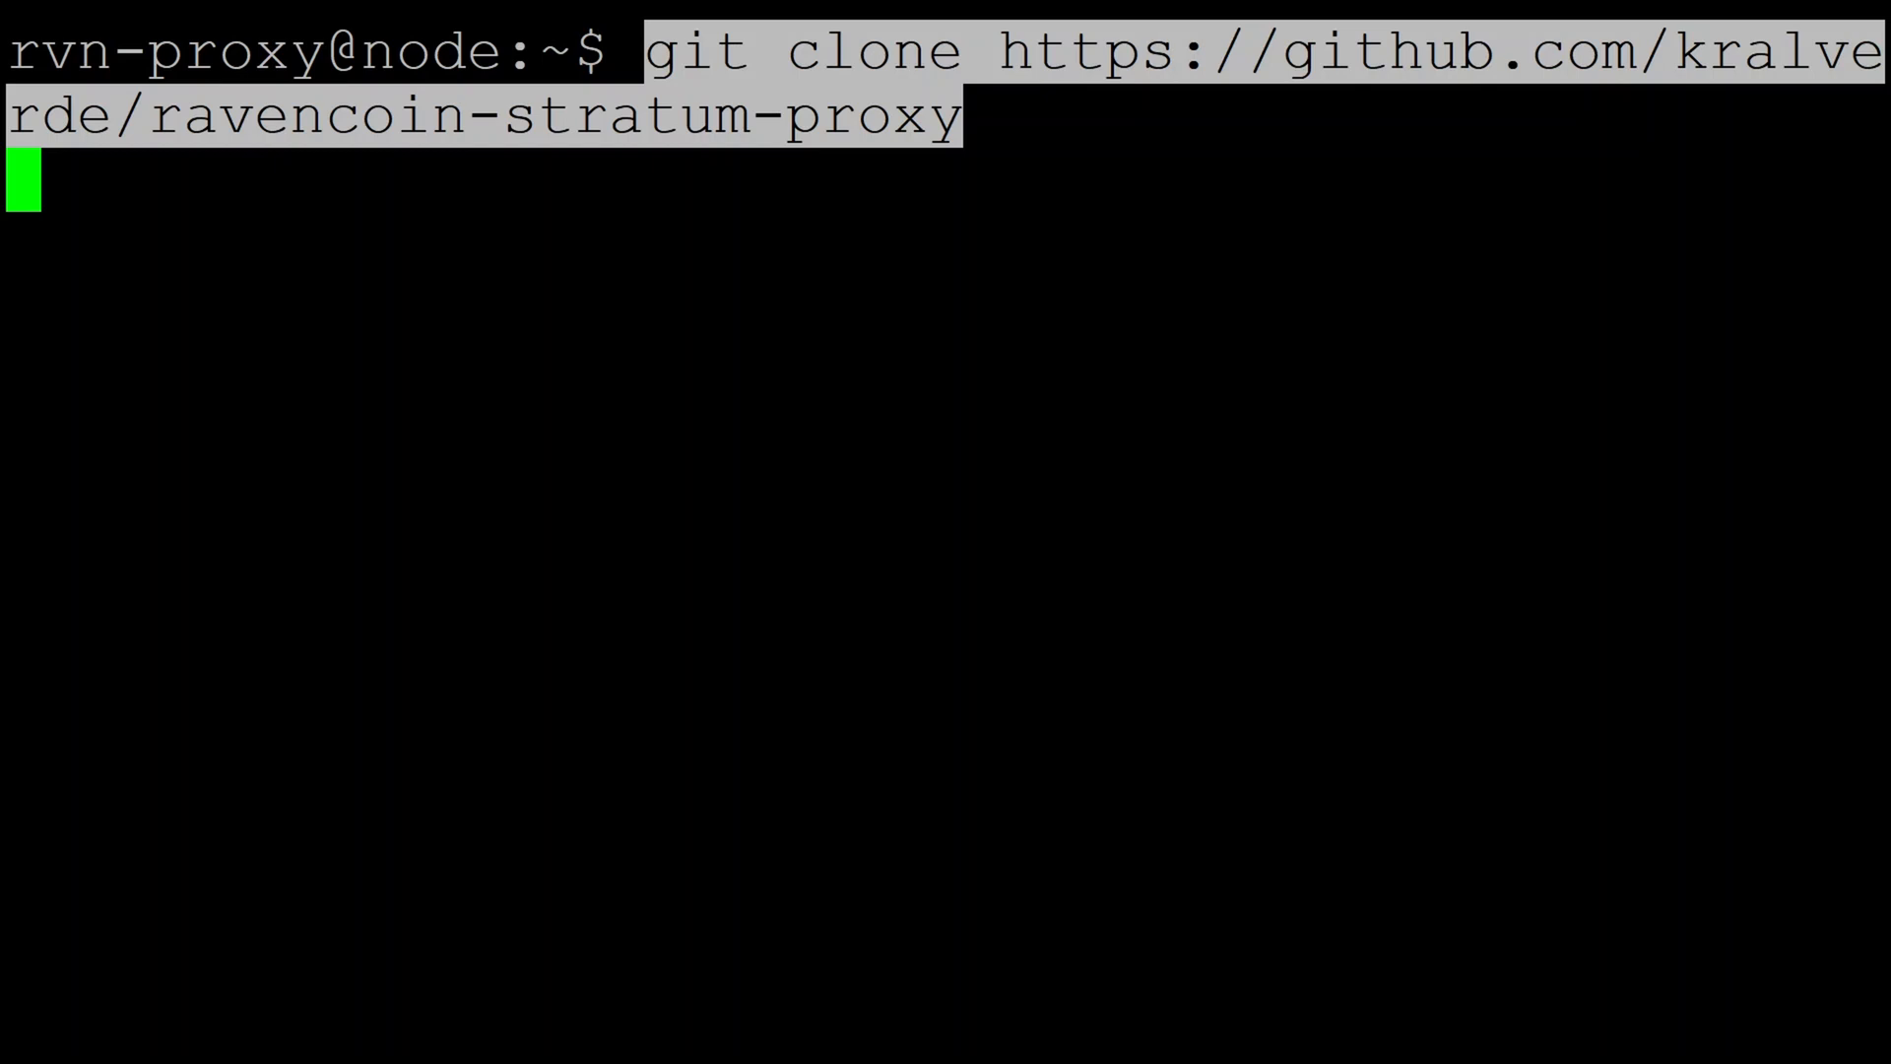
{"action": "key", "text": "Return"}
{"action": "type", "text": "cd ravencoin-stratum-proxy/"}
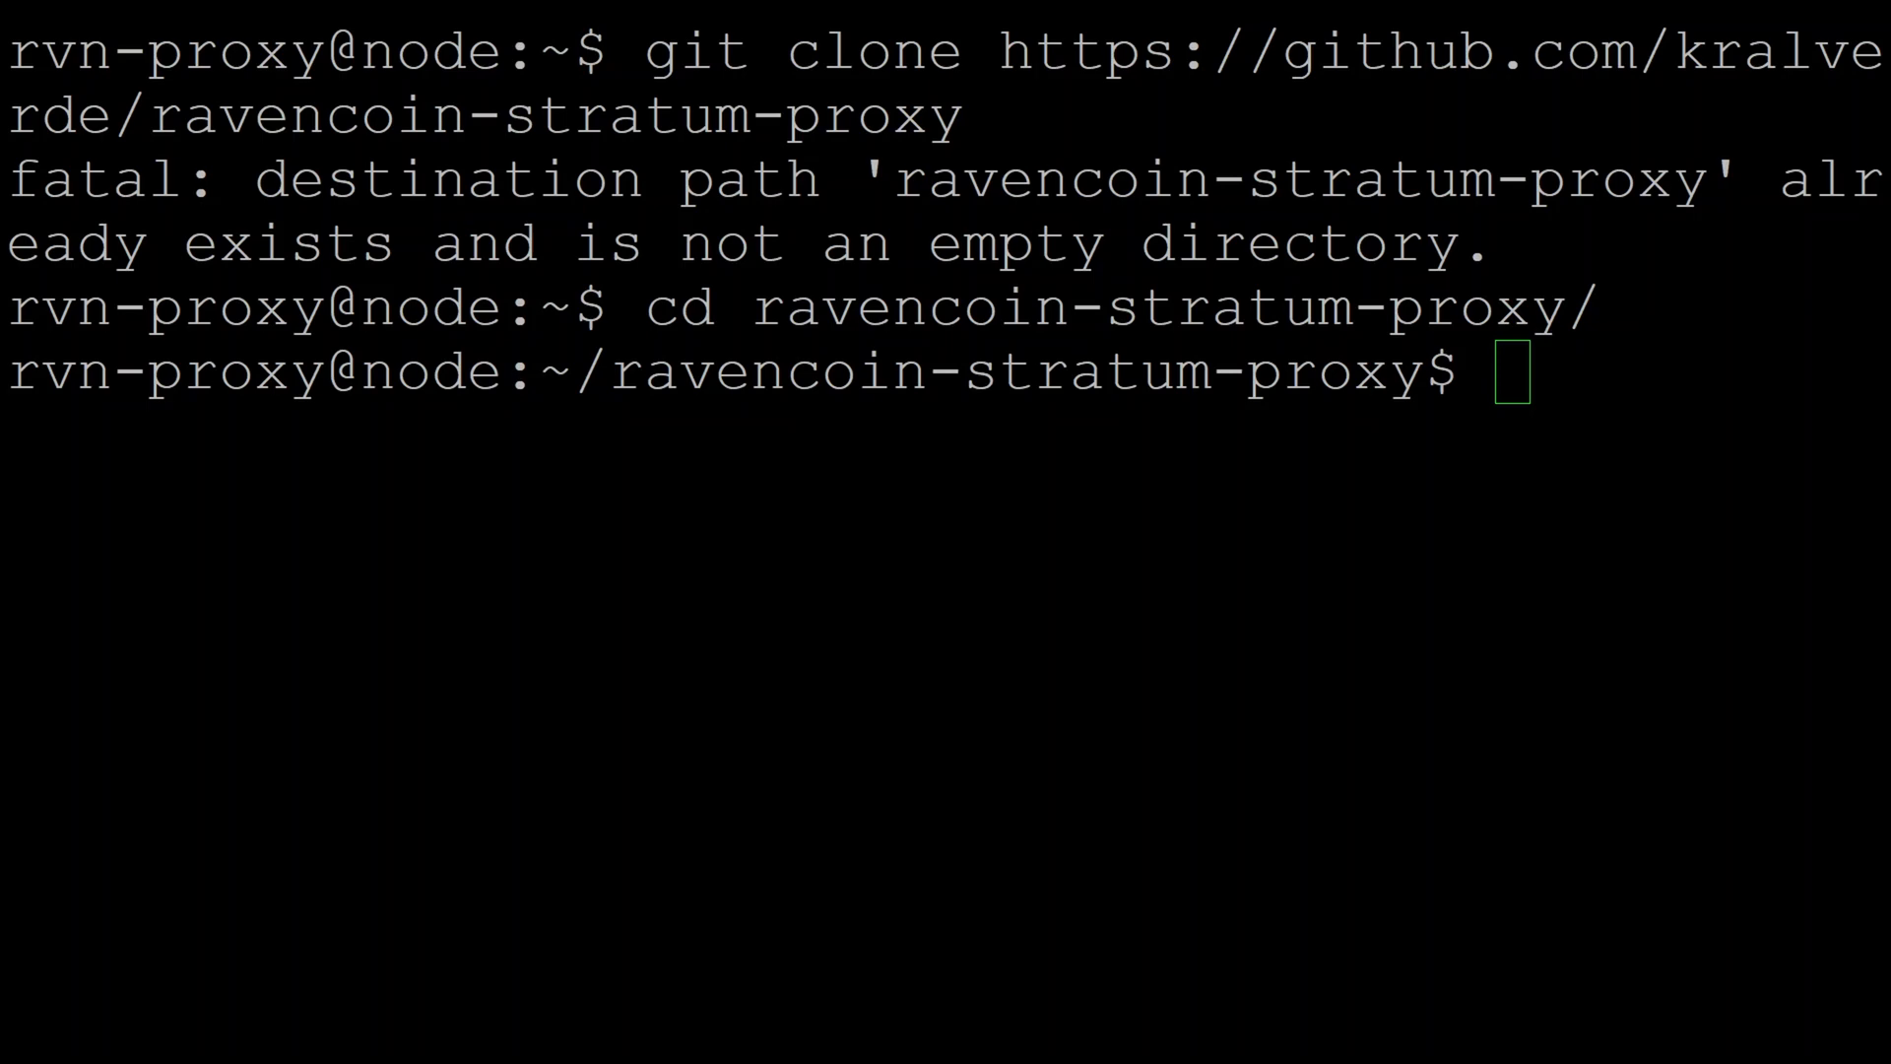
{"action": "type", "text": "python3 -m pip install -r requirements.txt"}
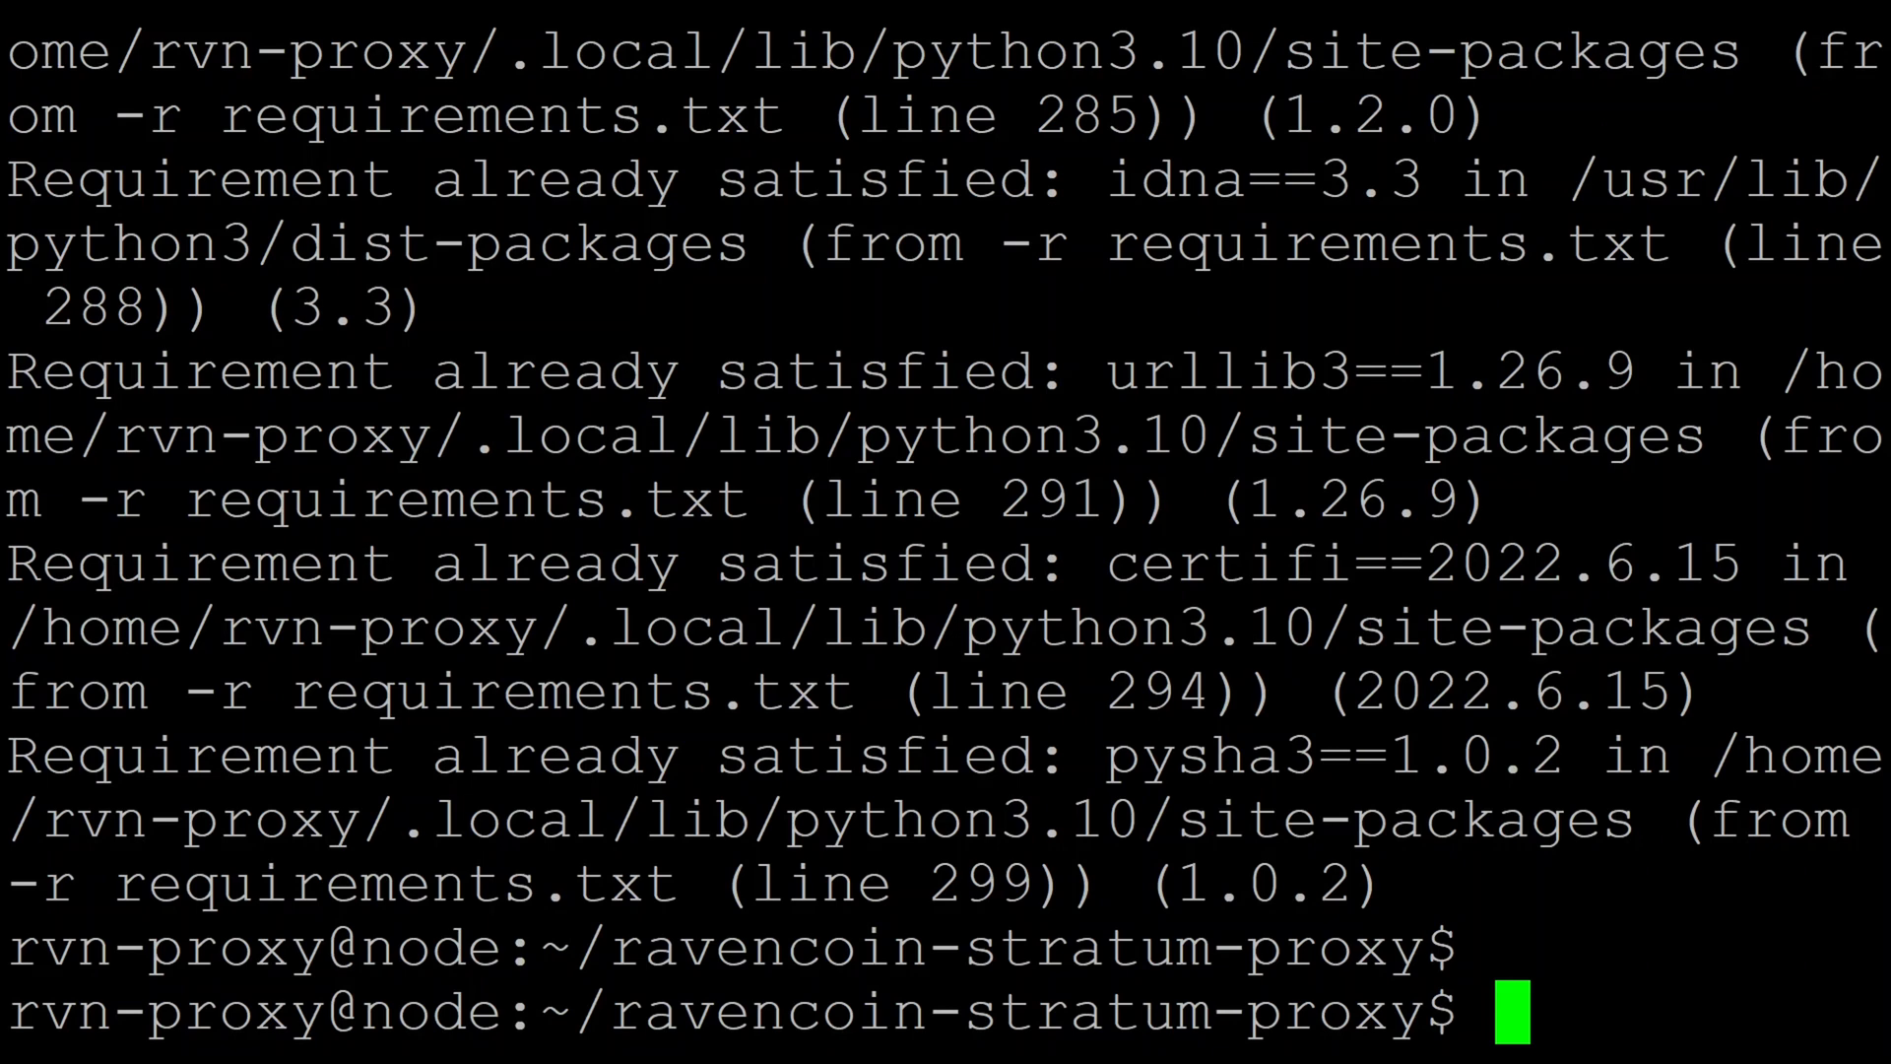
{"action": "scroll", "scroll_direction": "up", "scroll_amount": 3}
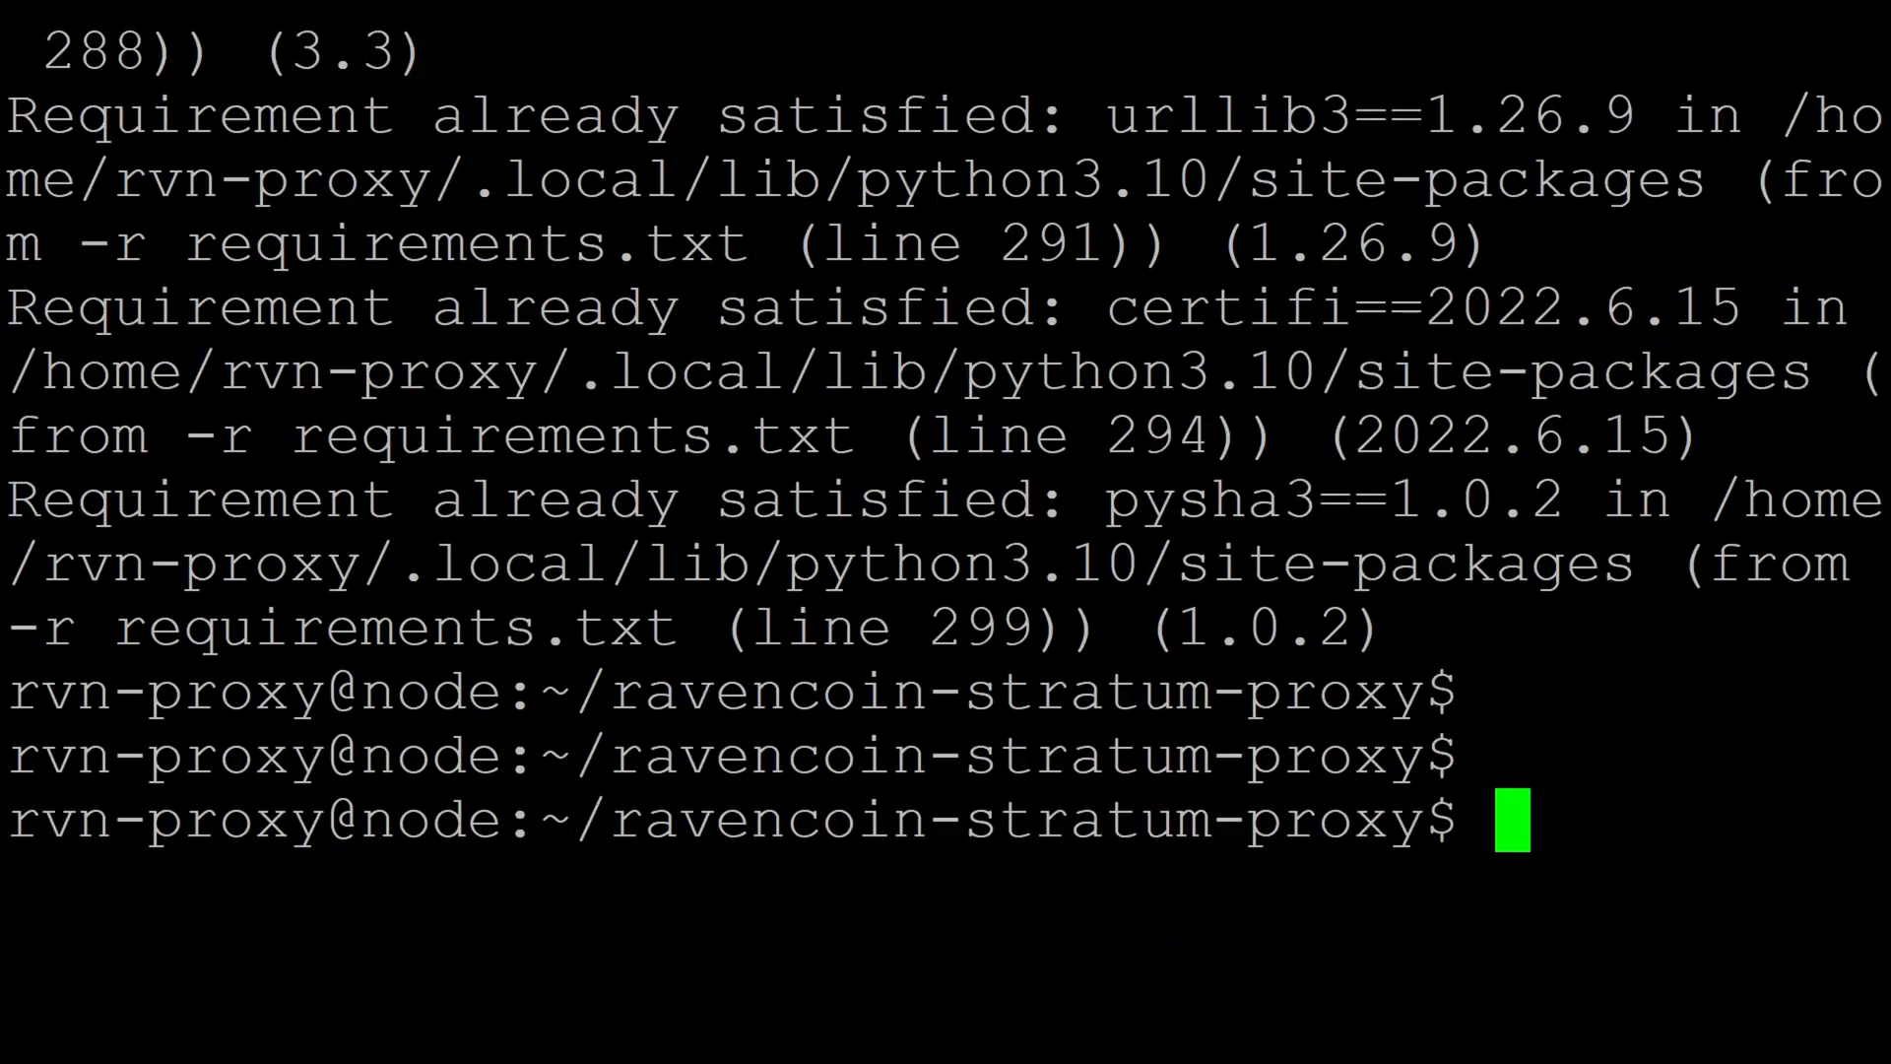
Run stratum-converter.py on port 54325 against localhost with the node's RPC credentials, then stop it
{"action": "type", "text": "python3 stratum-converter.py 54325 localhost rvn admin xxxx make a random password 8766 true"}
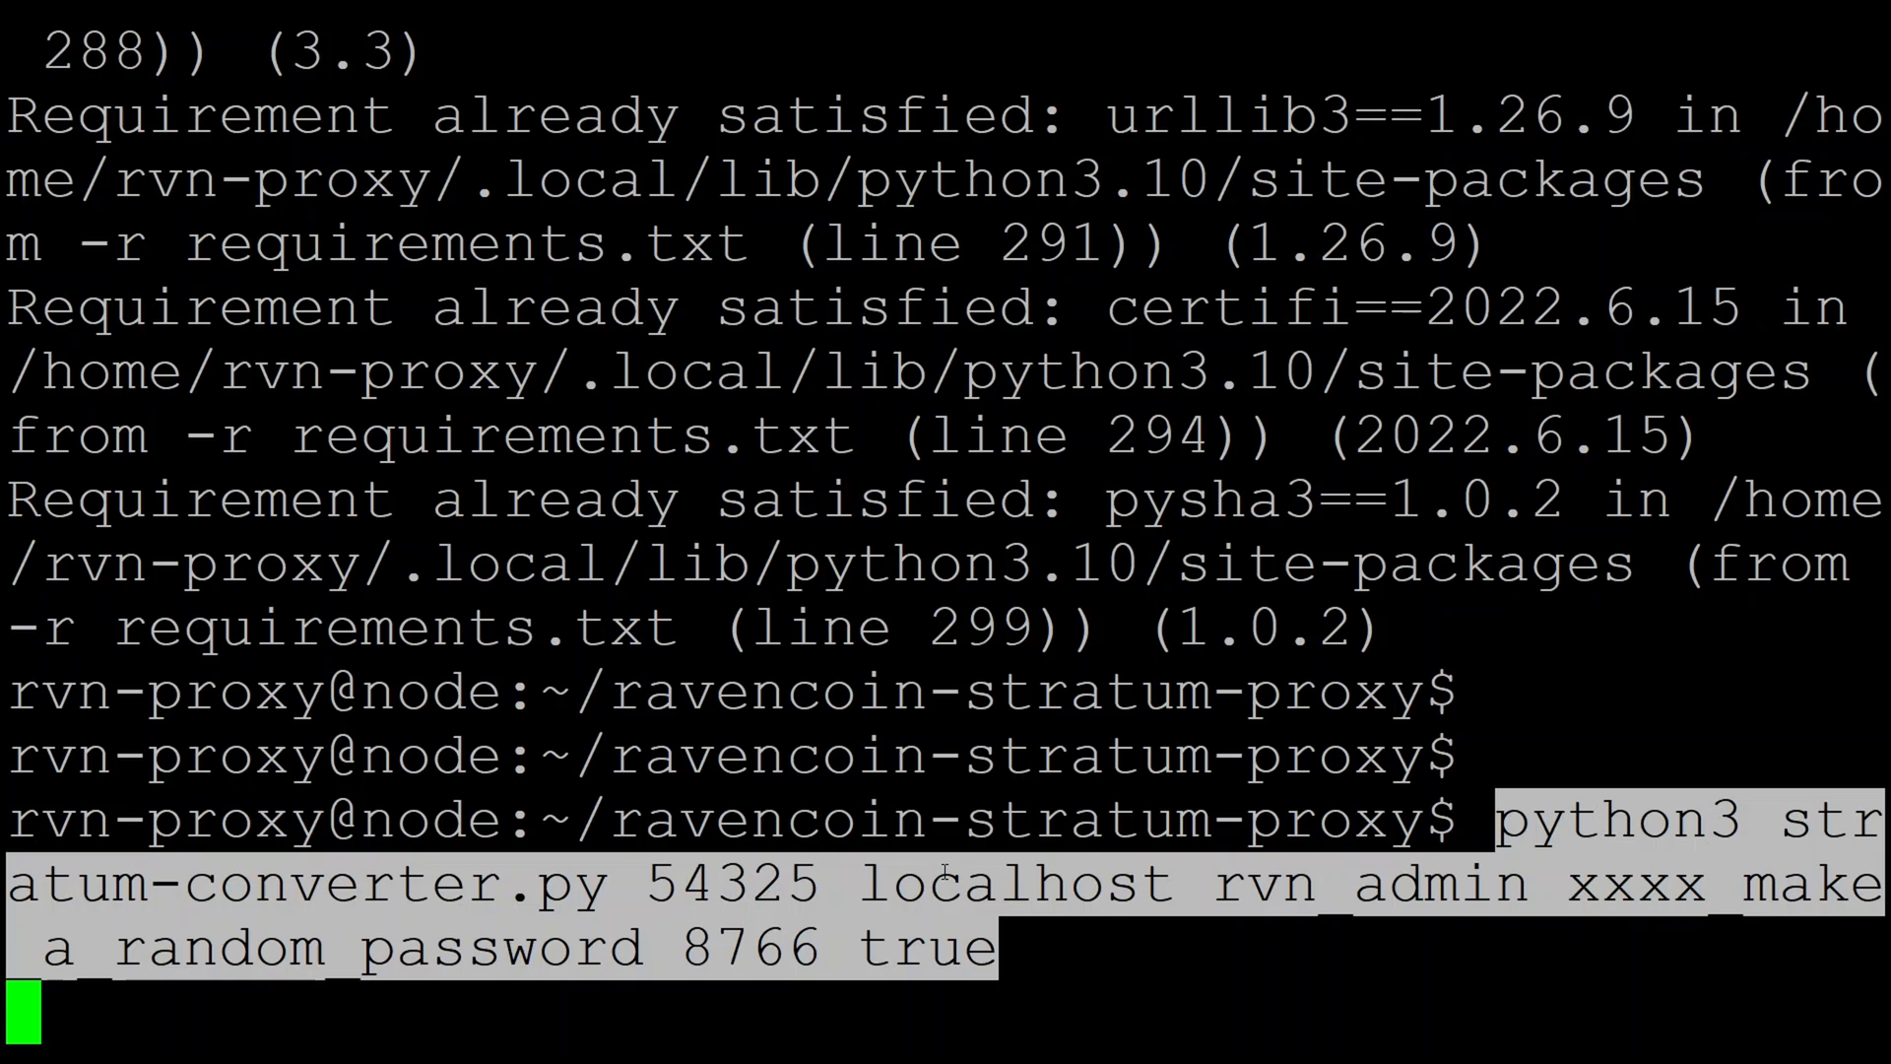
{"action": "key", "text": "ctrl+c"}
{"action": "type", "text": "exit"}
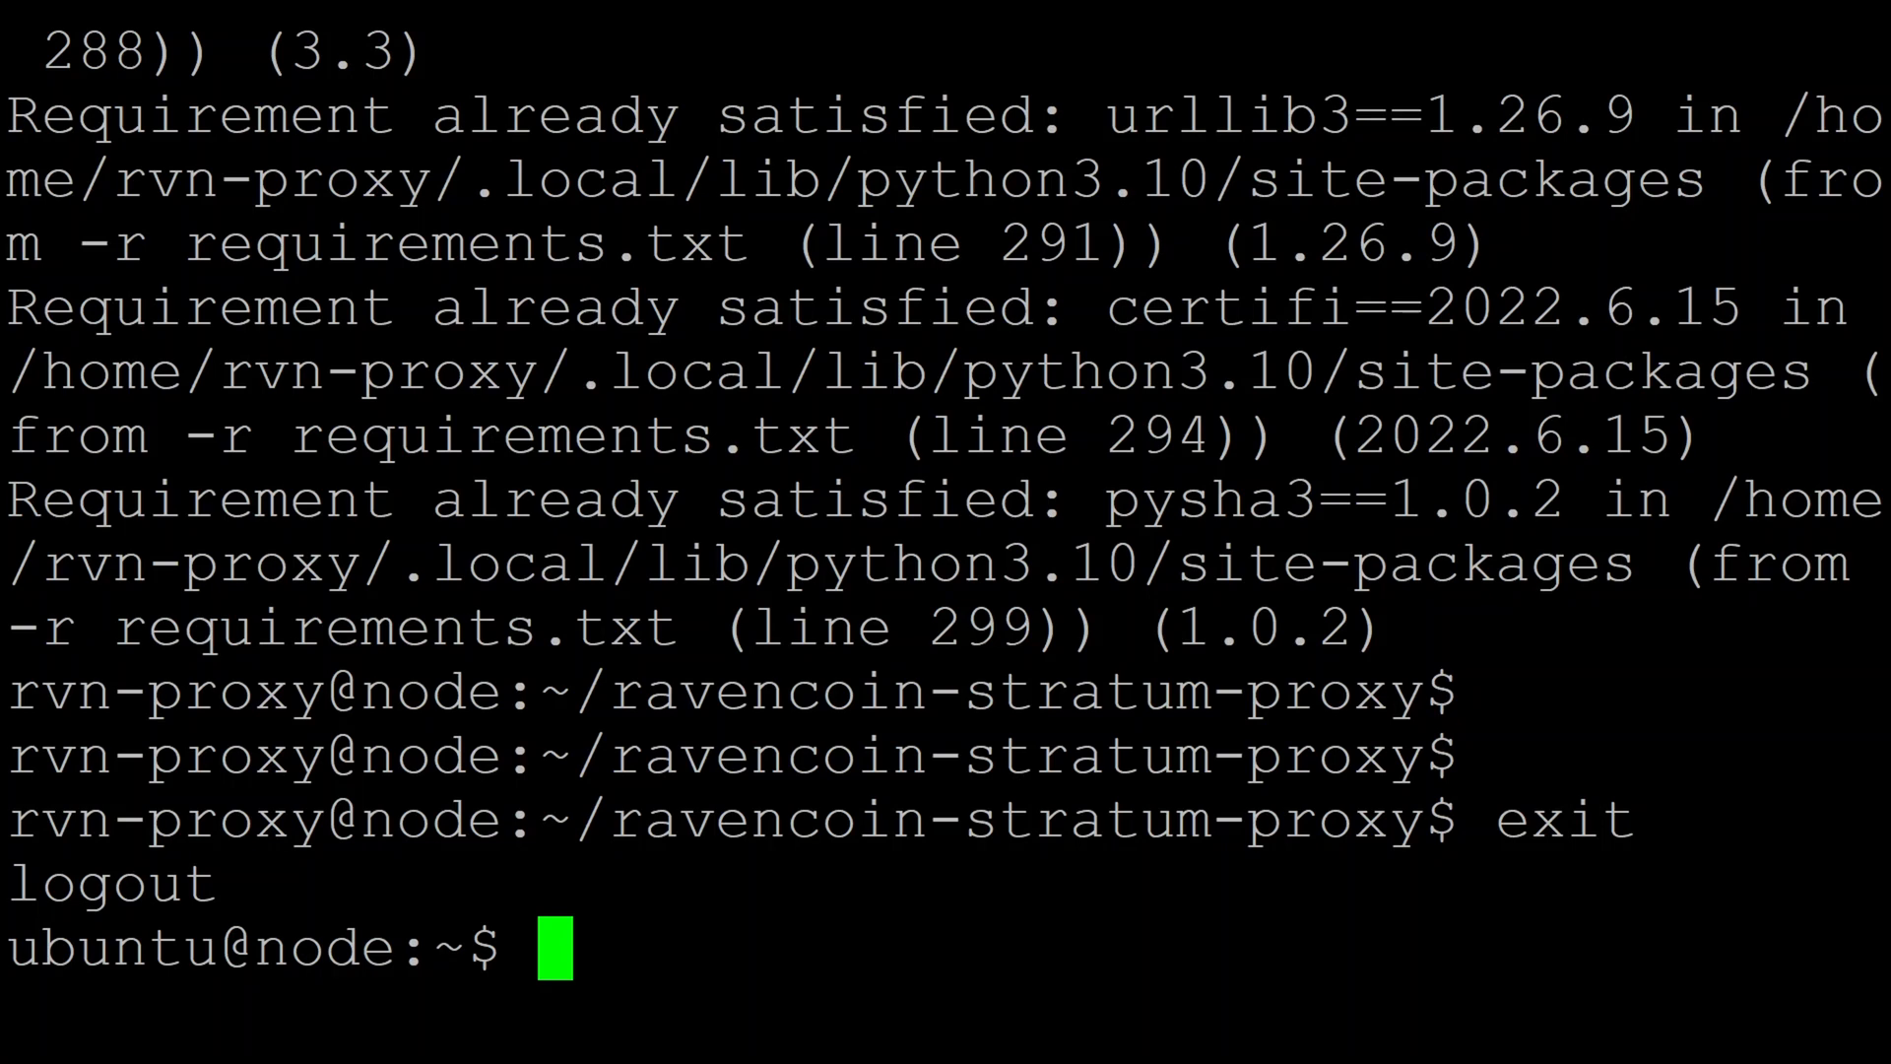
Write /etc/systemd/system/rvn-proxy.service running stratum-converter.py as rvn-proxy and save it
{"action": "type", "text": "sudo vi /etc/systemd/system/rvn-proxy.service"}
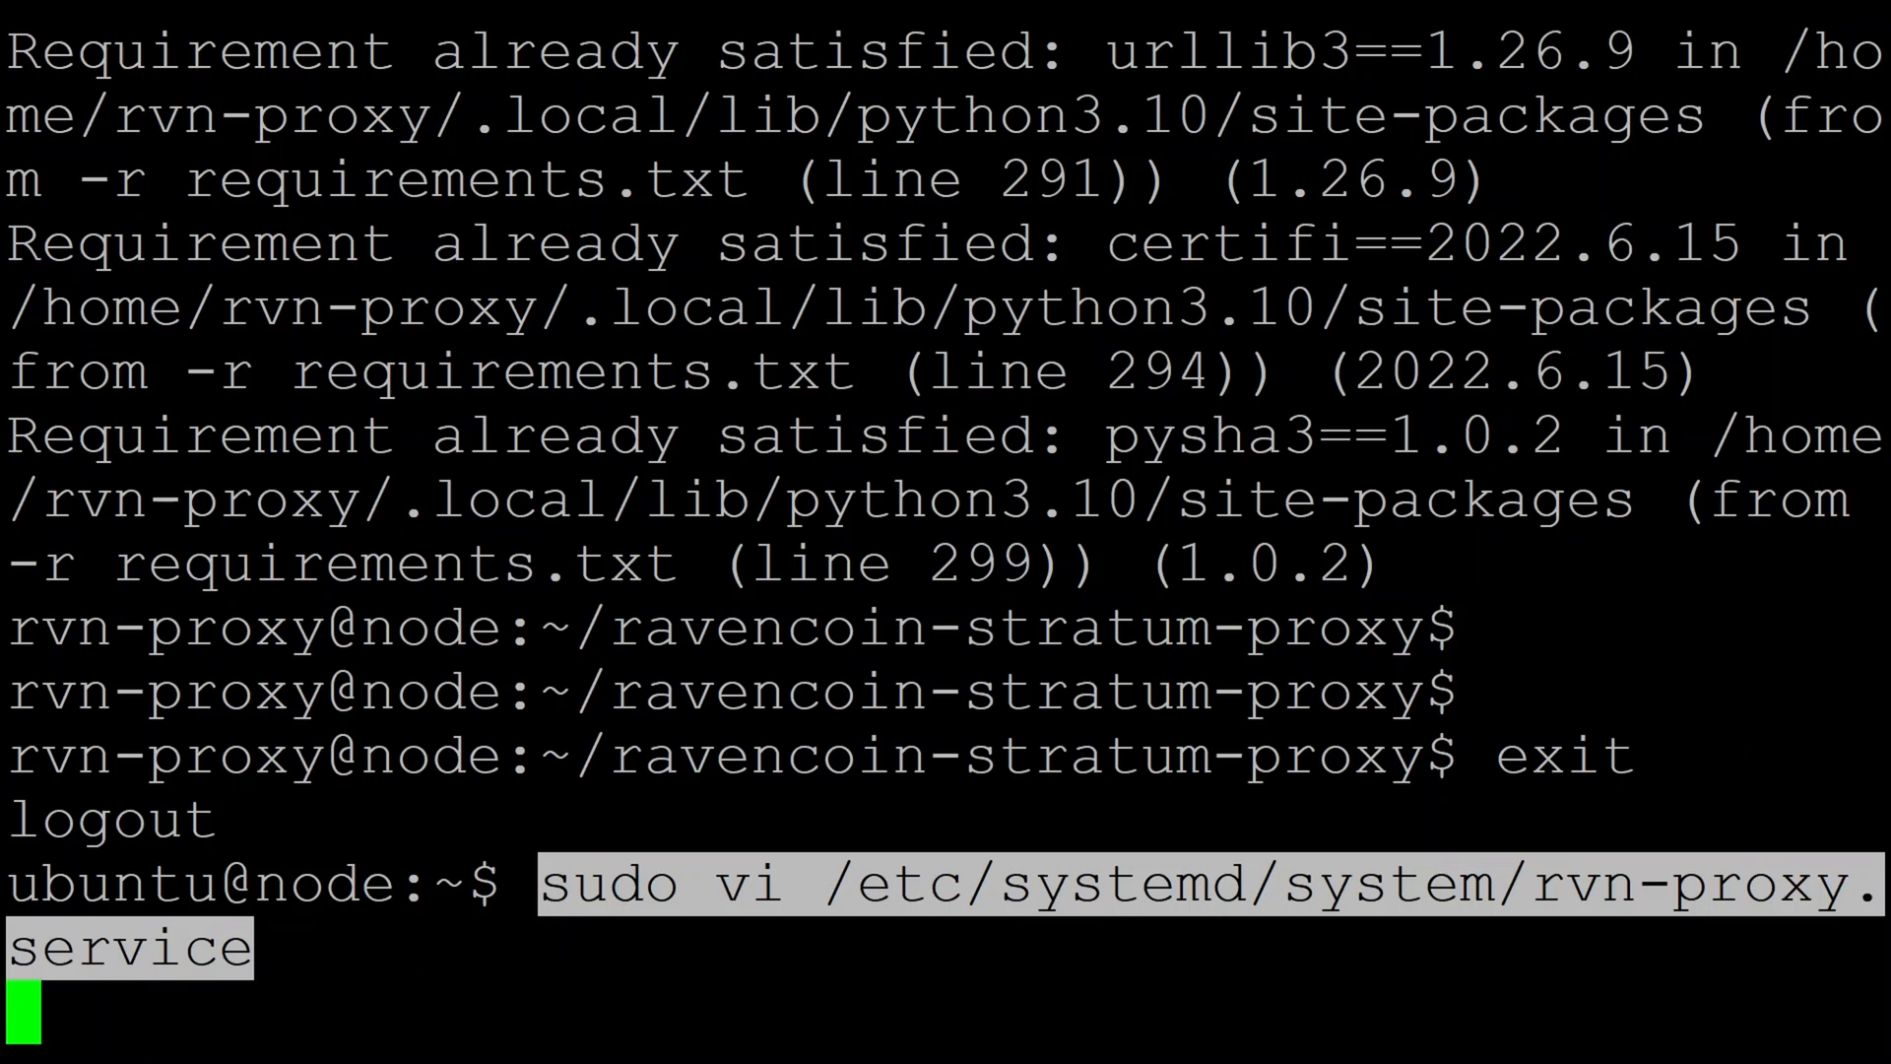
{"action": "key", "text": "Return"}
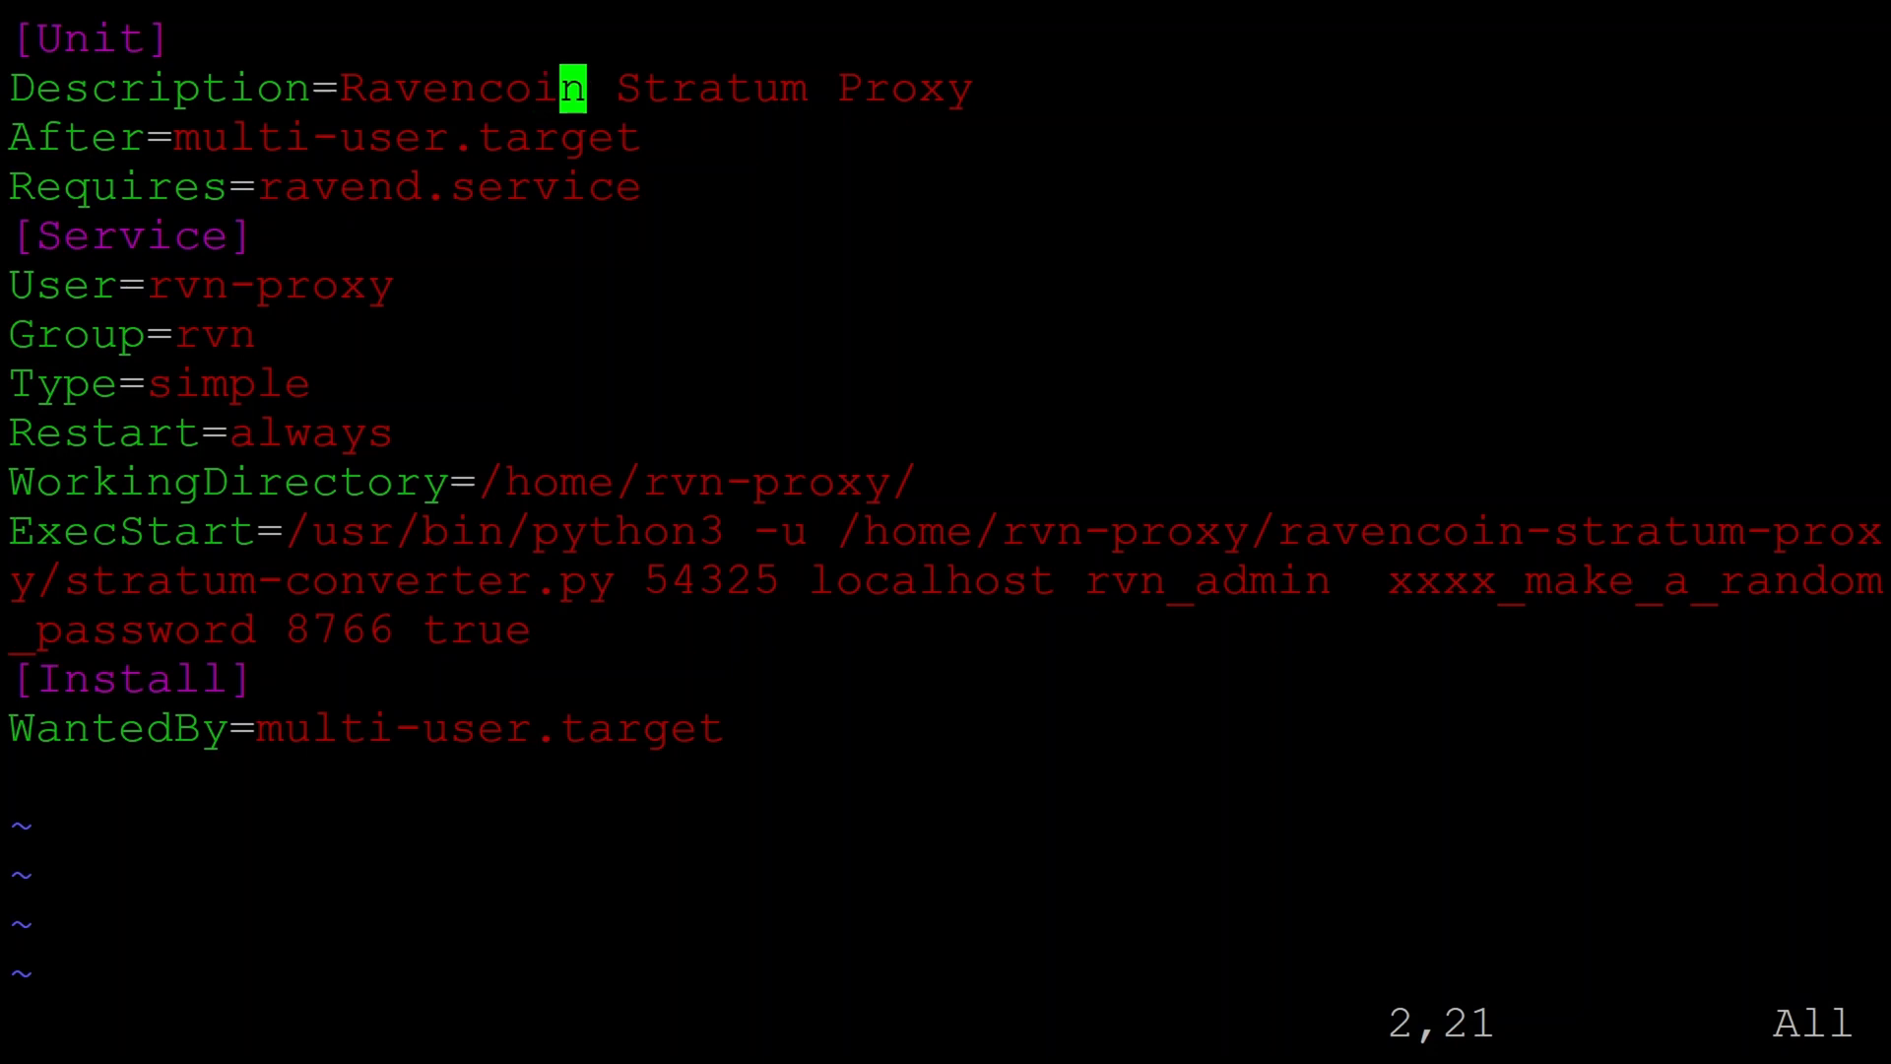
{"action": "key", "text": "Home"}
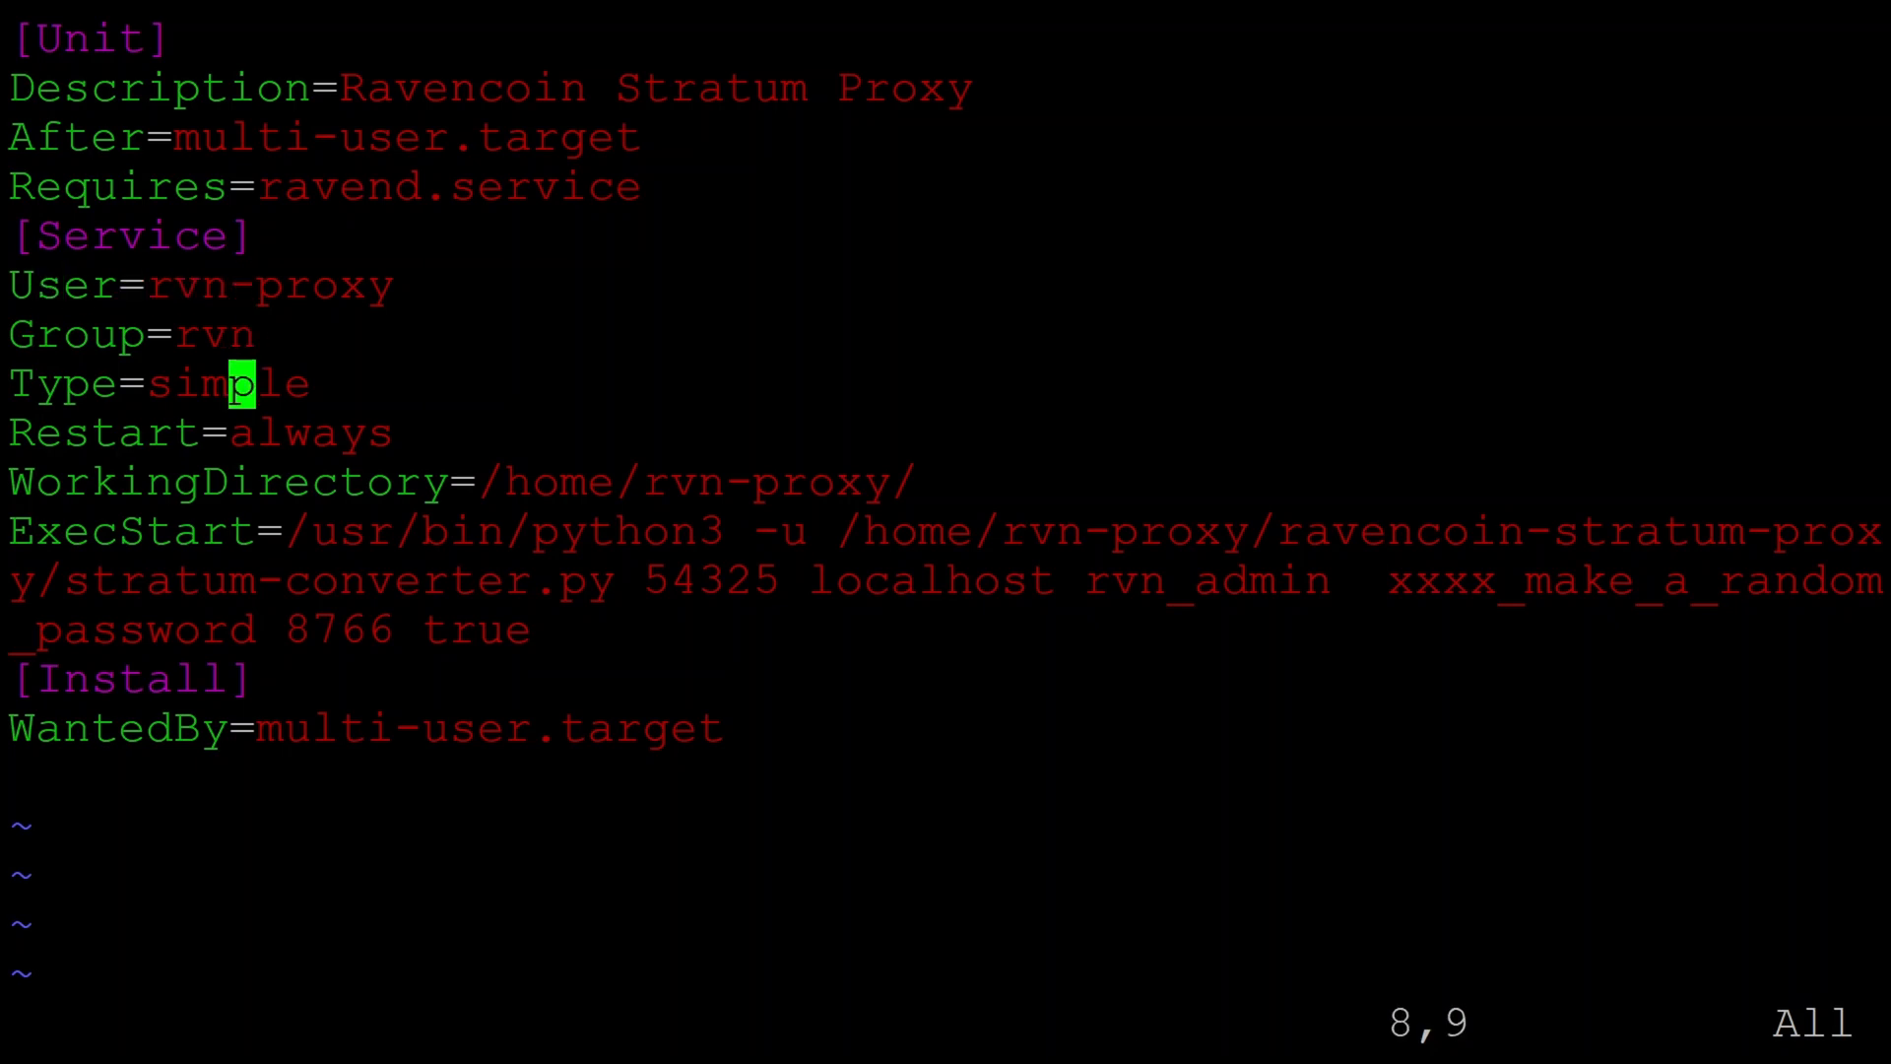
{"action": "key", "text": "Down"}
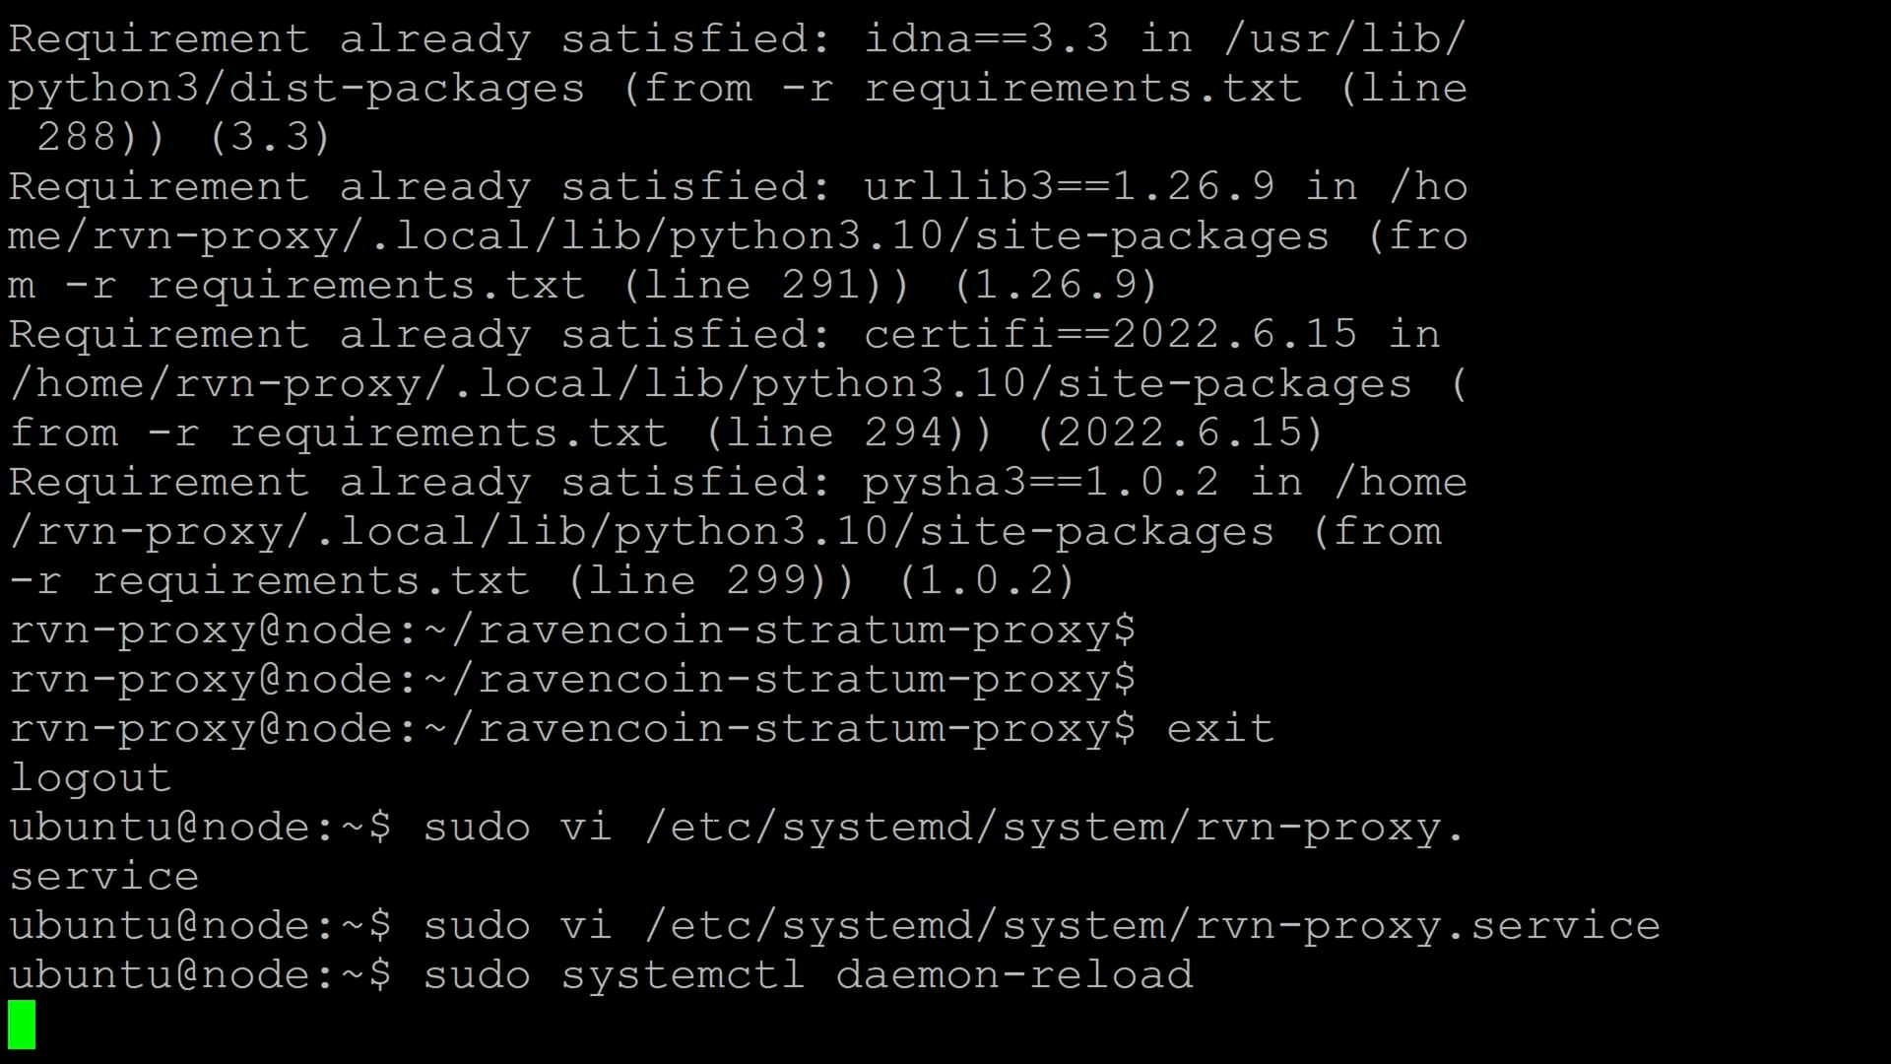
Run systemctl daemon-reload, then enable and start rvn-proxy.service
{"action": "key", "text": "Return"}
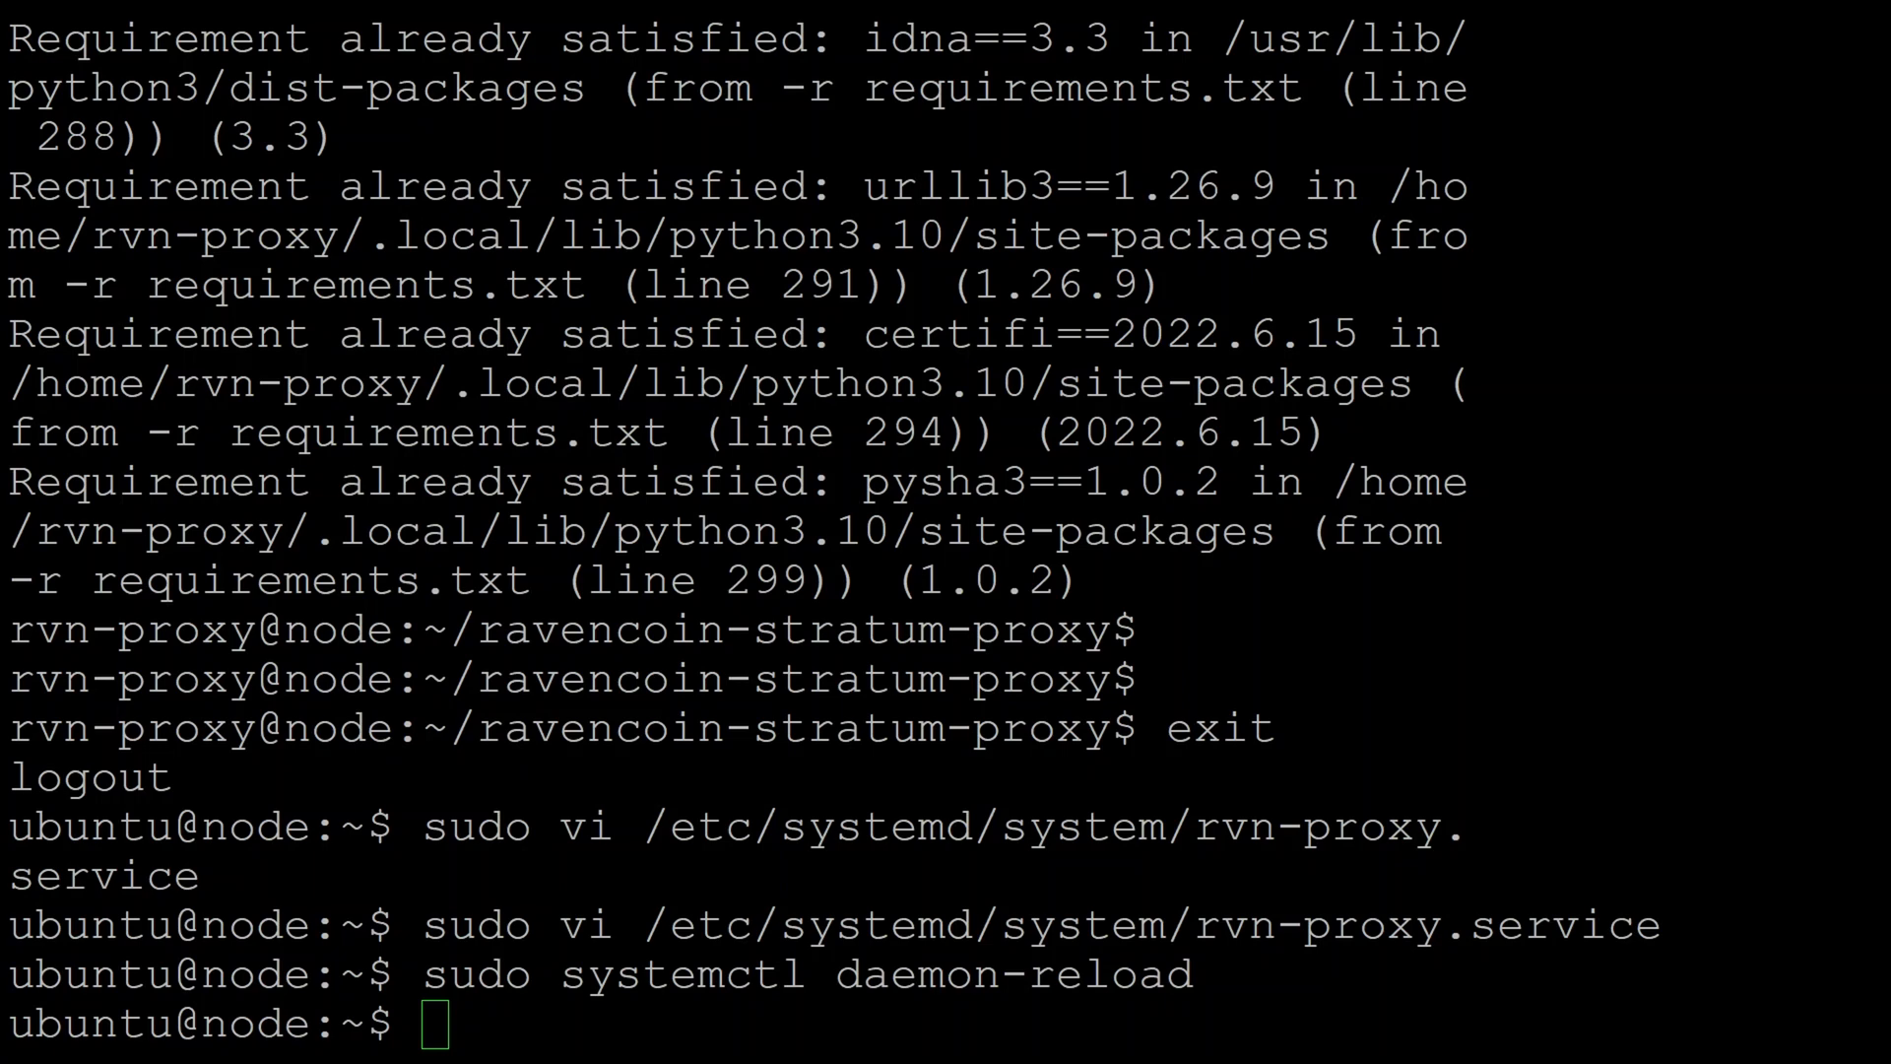
{"action": "type", "text": "sudo systemctl enable rvn-proxy.service"}
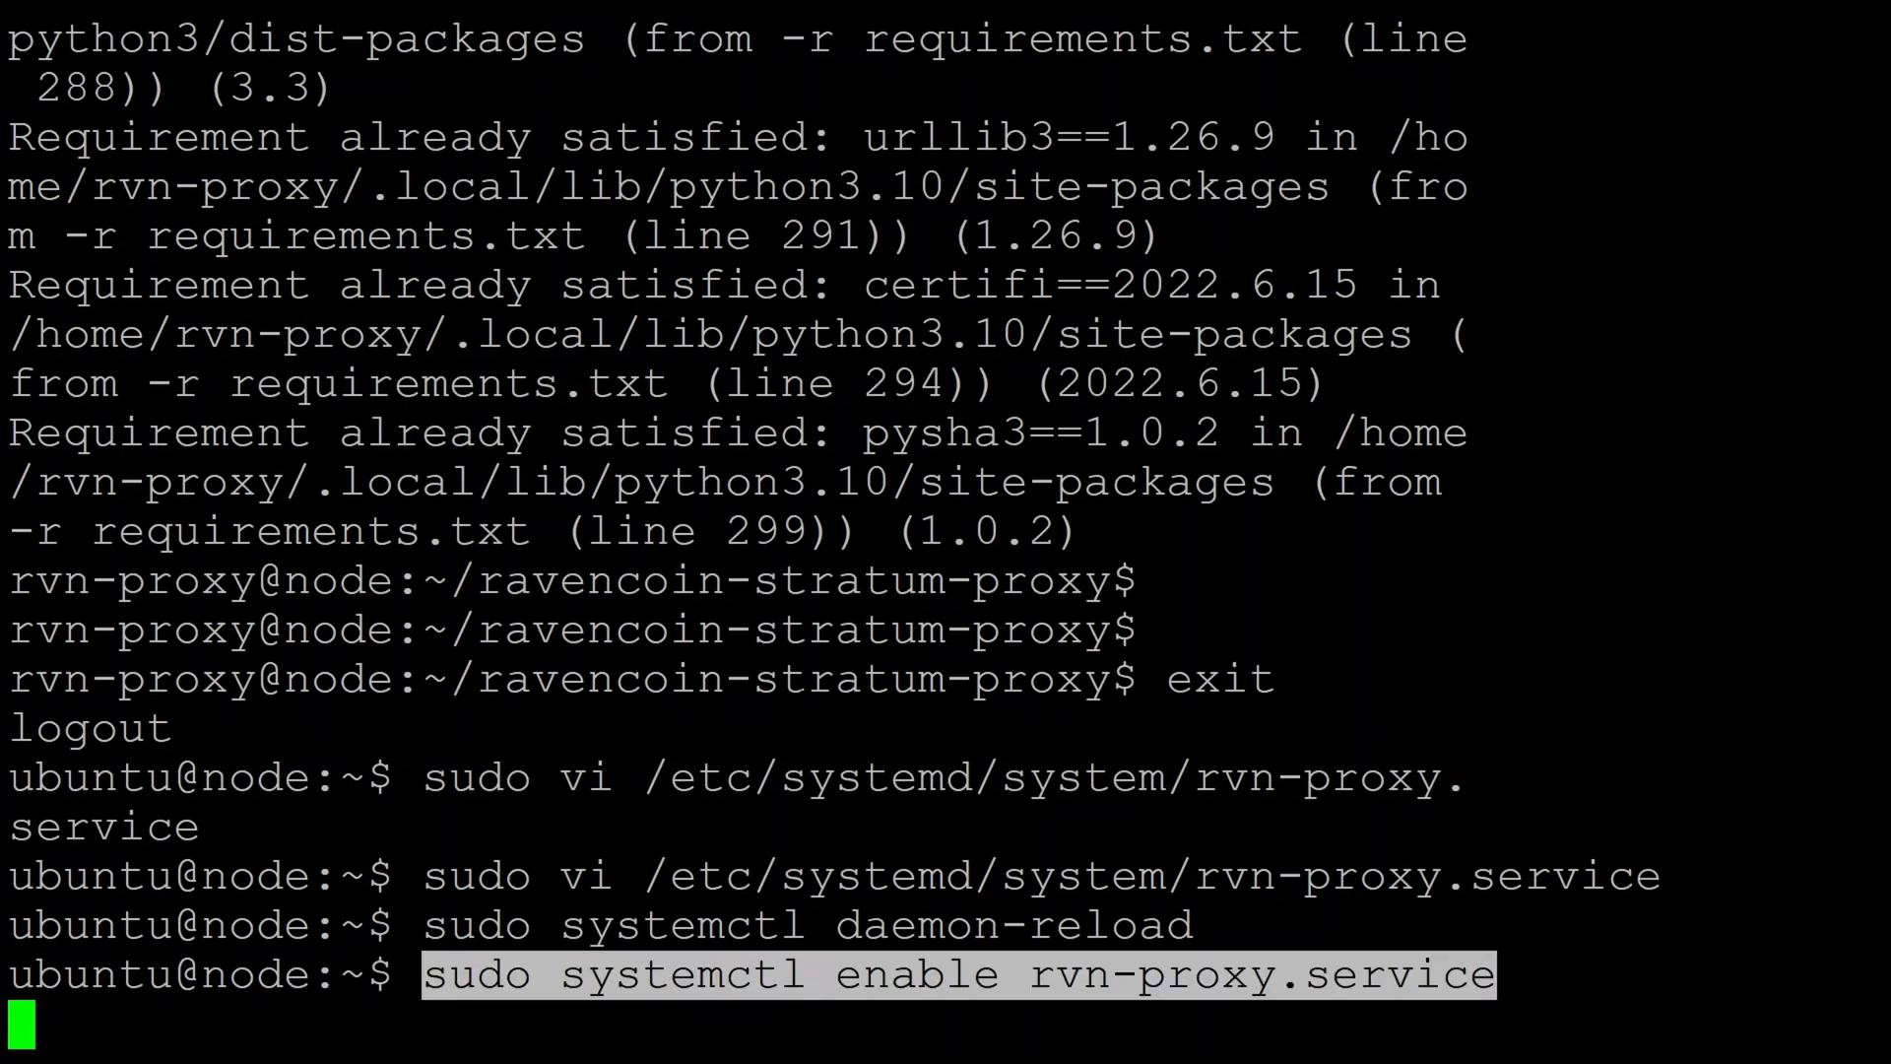
{"action": "key", "text": "Return"}
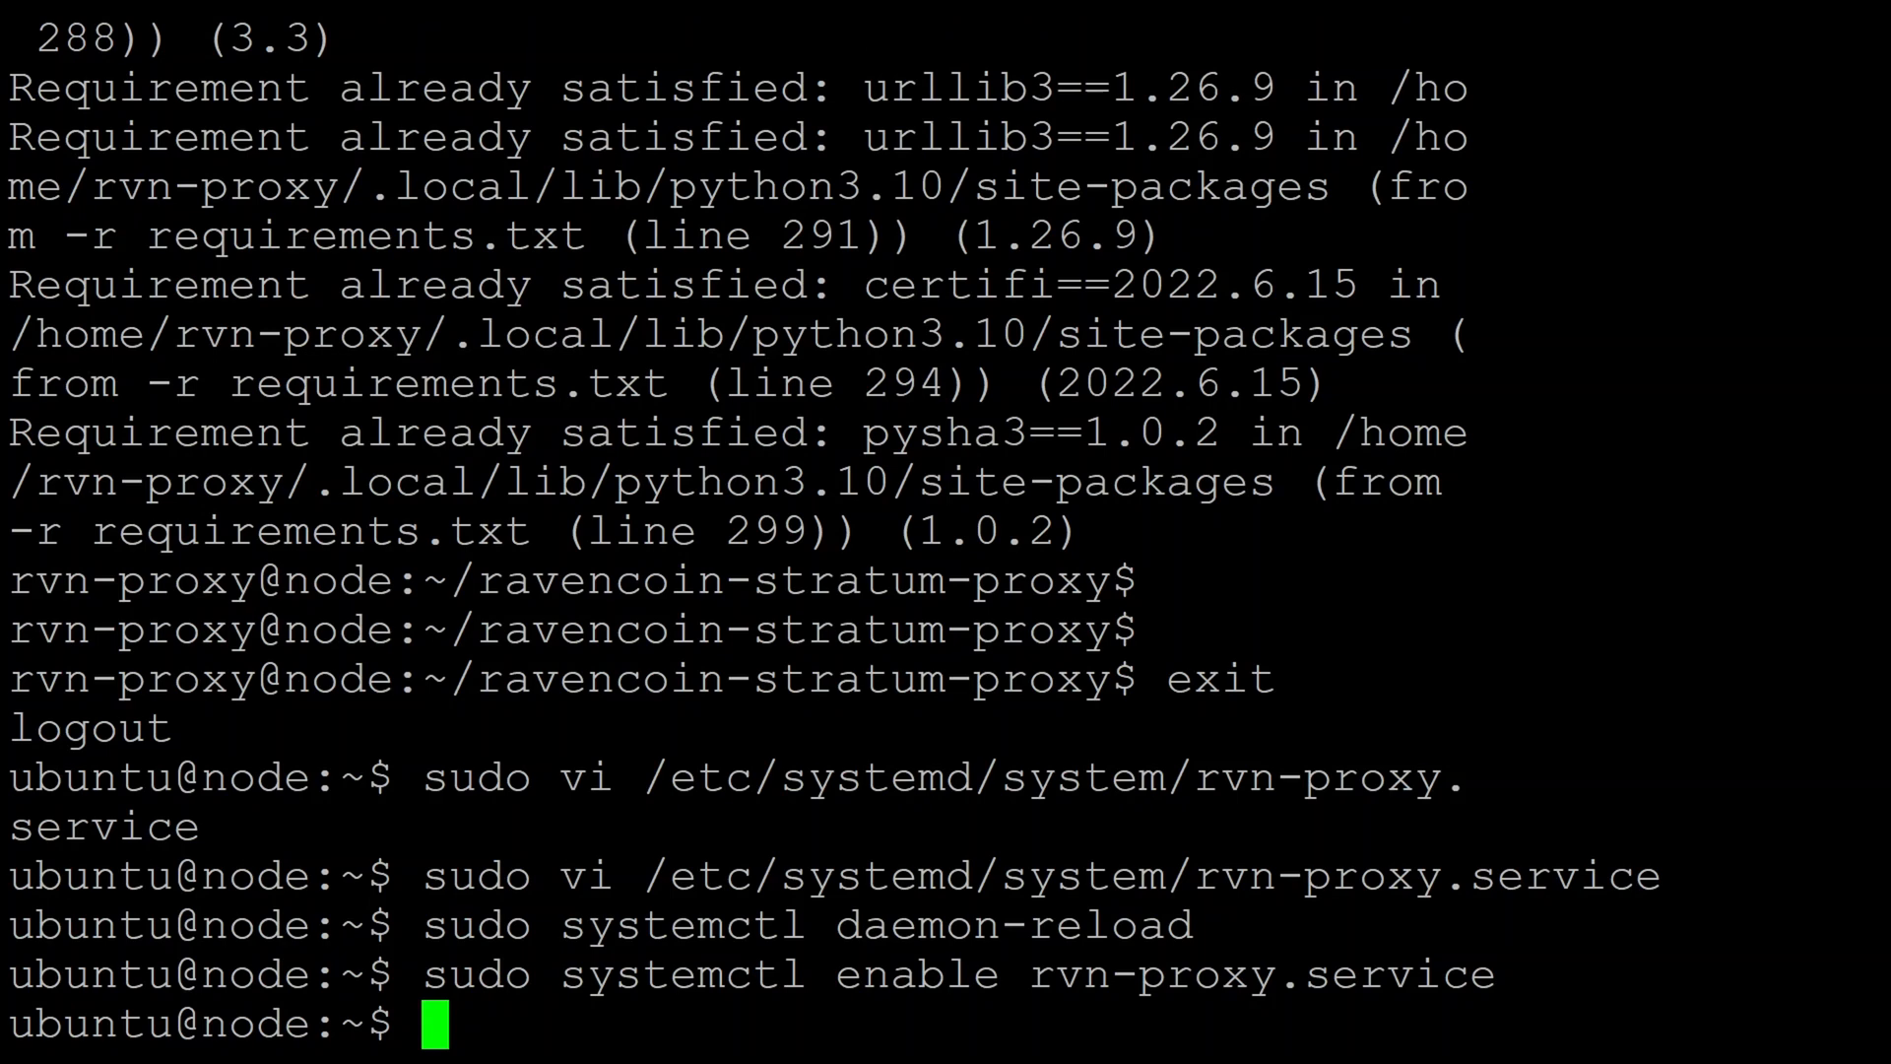
{"action": "key", "text": "Return"}
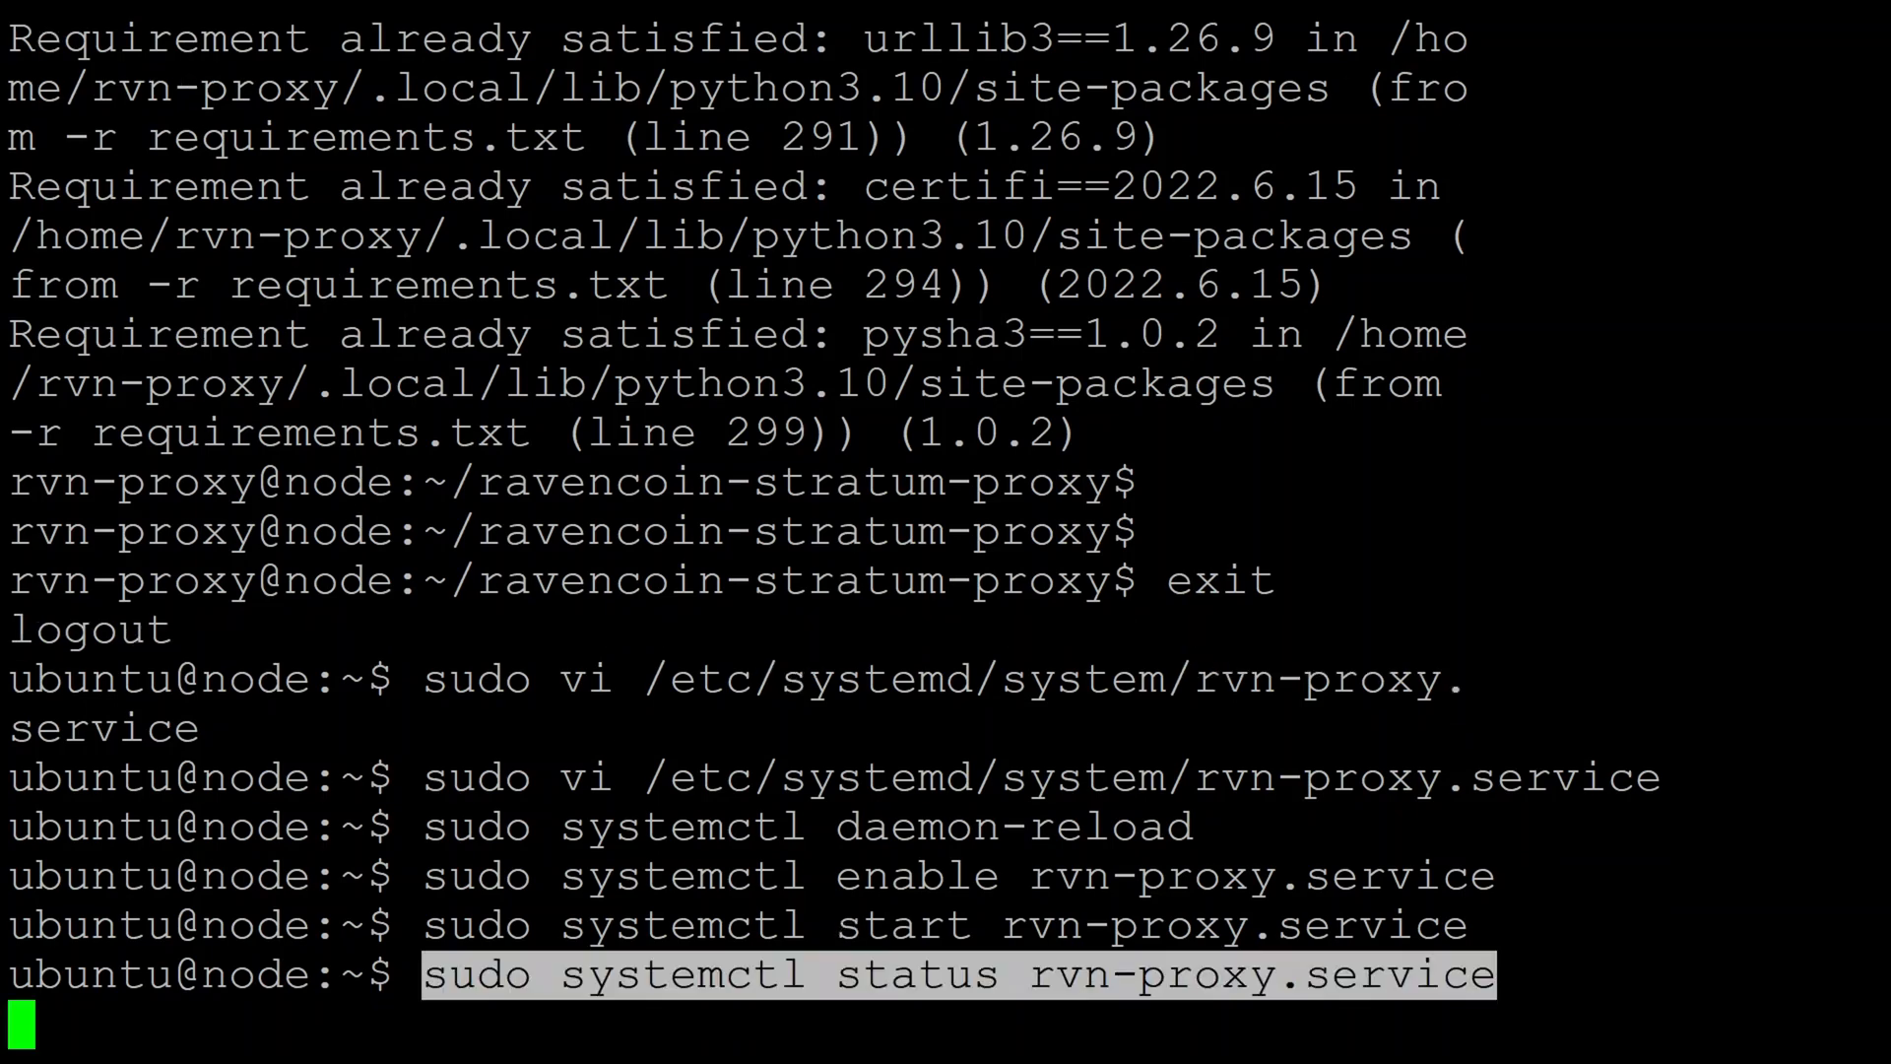
Check rvn-proxy.service status shows active (running) with a 7.66Mh/s miner hashrate
{"action": "key", "text": "Return"}
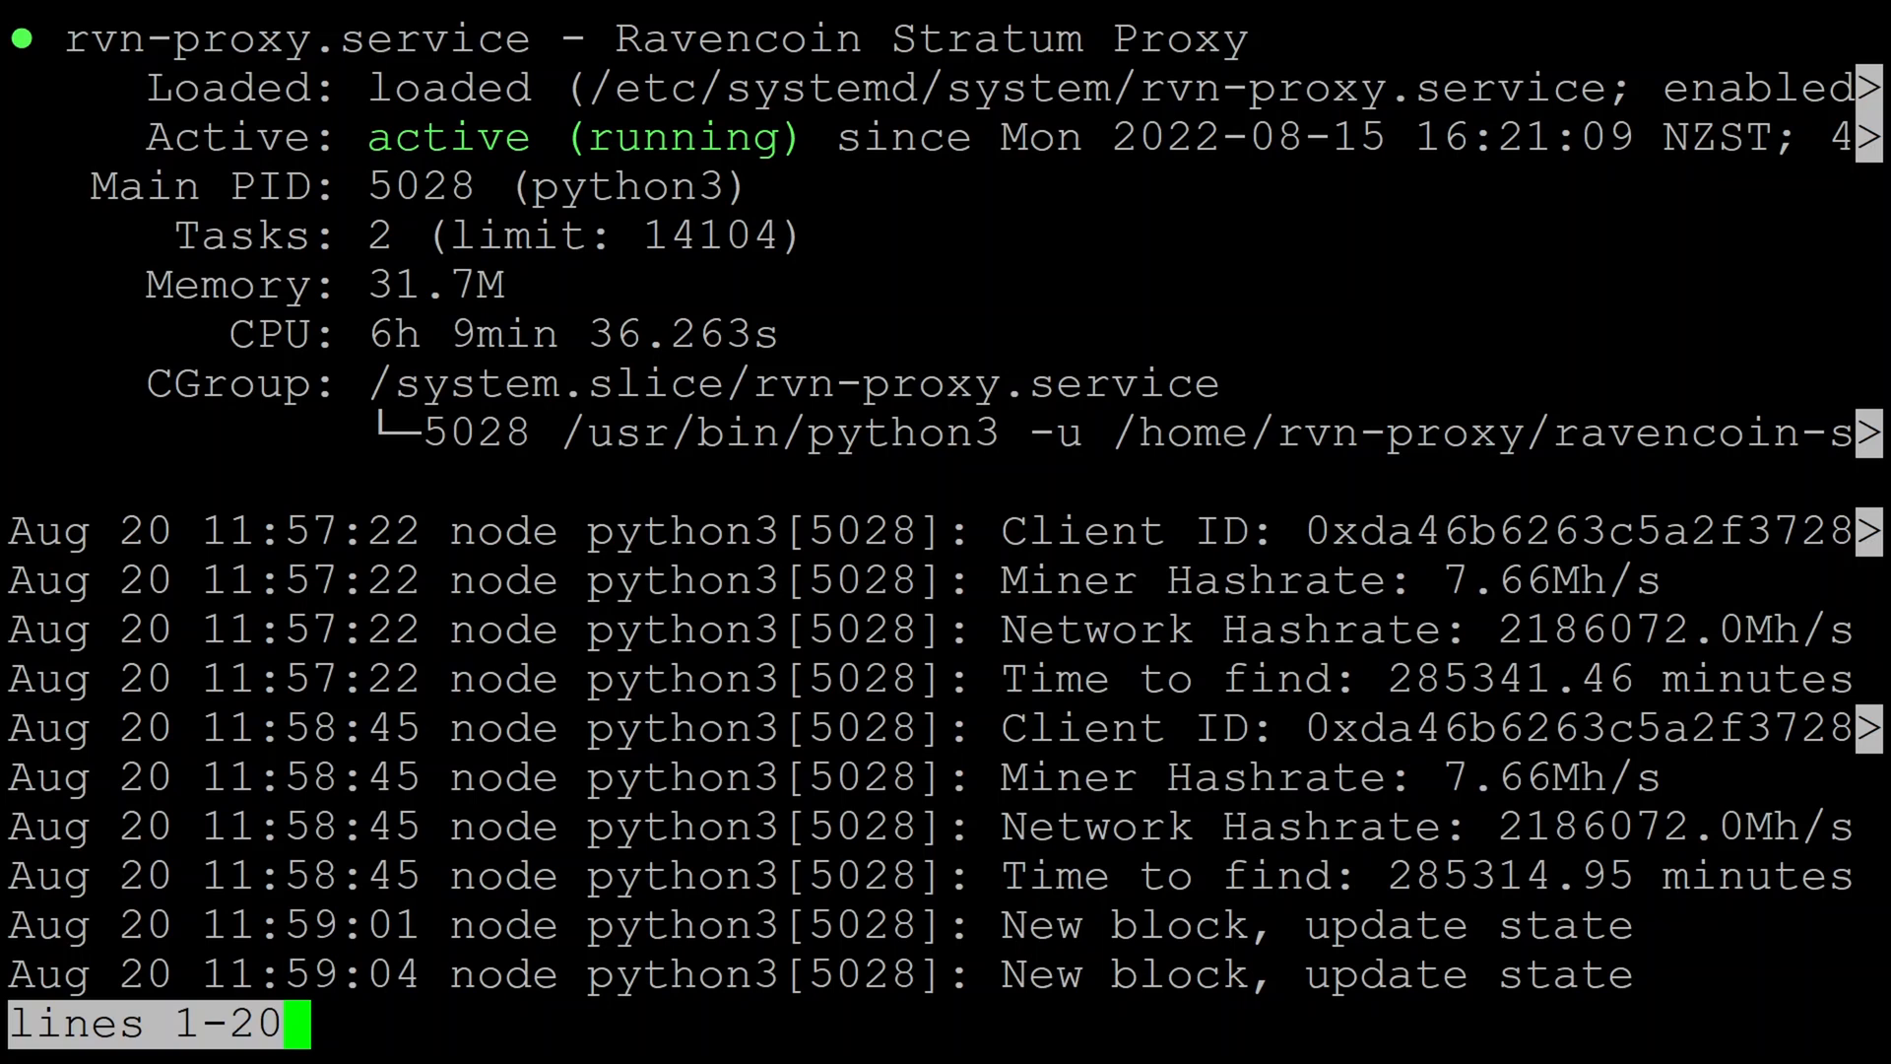
{"action": "key", "text": "q"}
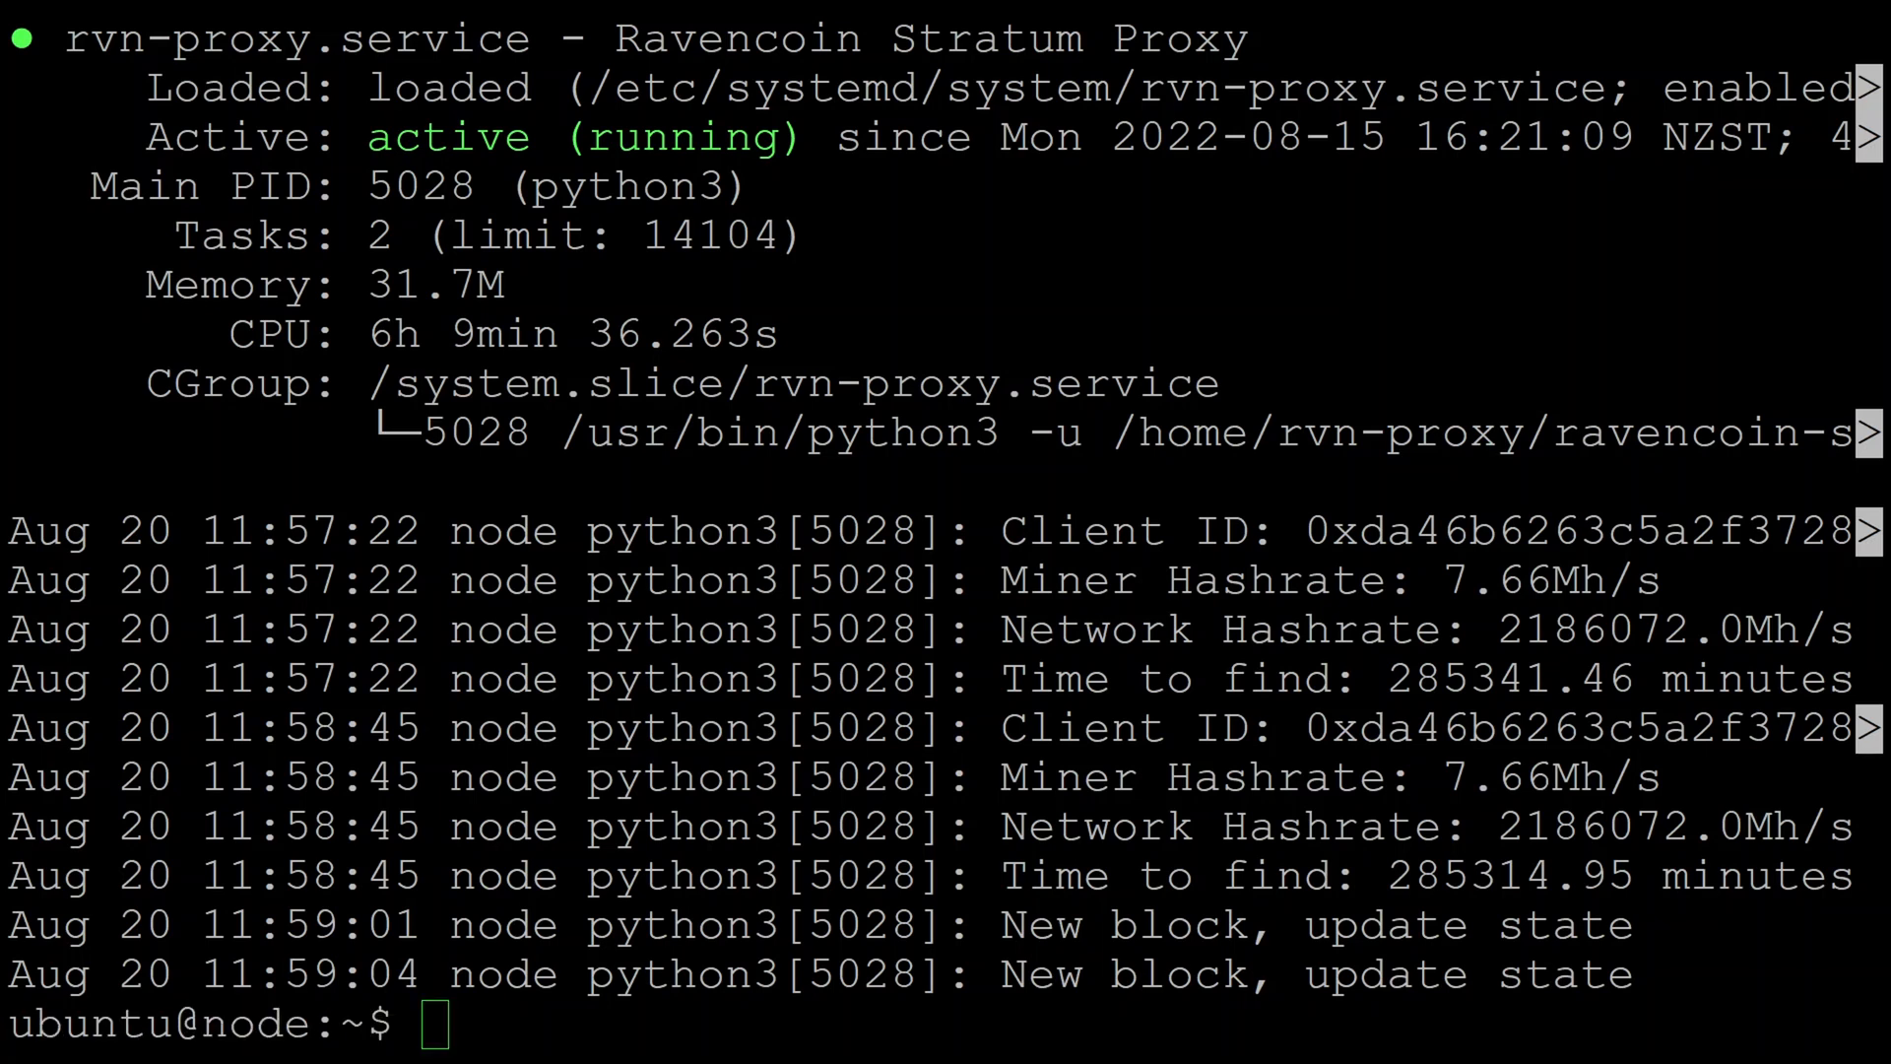
Review journalctl -xeu rvn-proxy.service, then follow the log live with journalctl -fu
{"action": "type", "text": "journalctl -xeu rvn-proxy.service"}
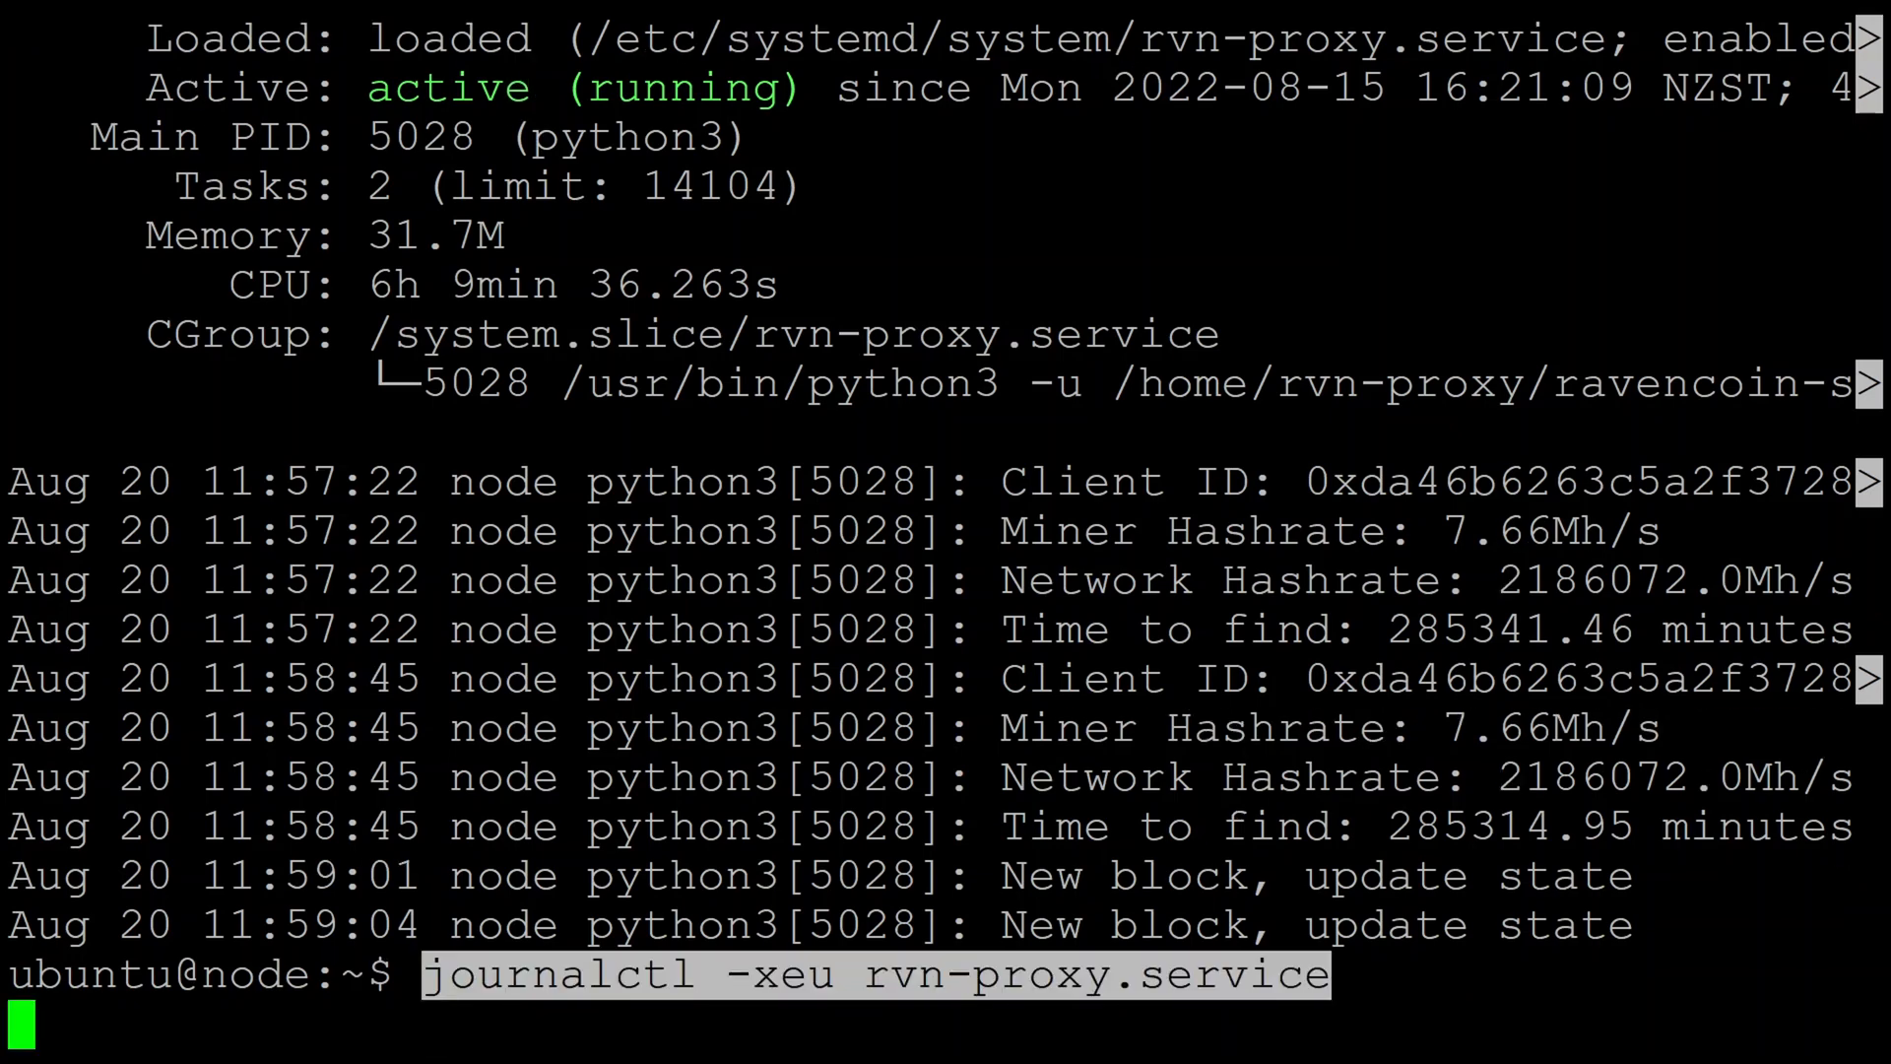
{"action": "key", "text": "Return"}
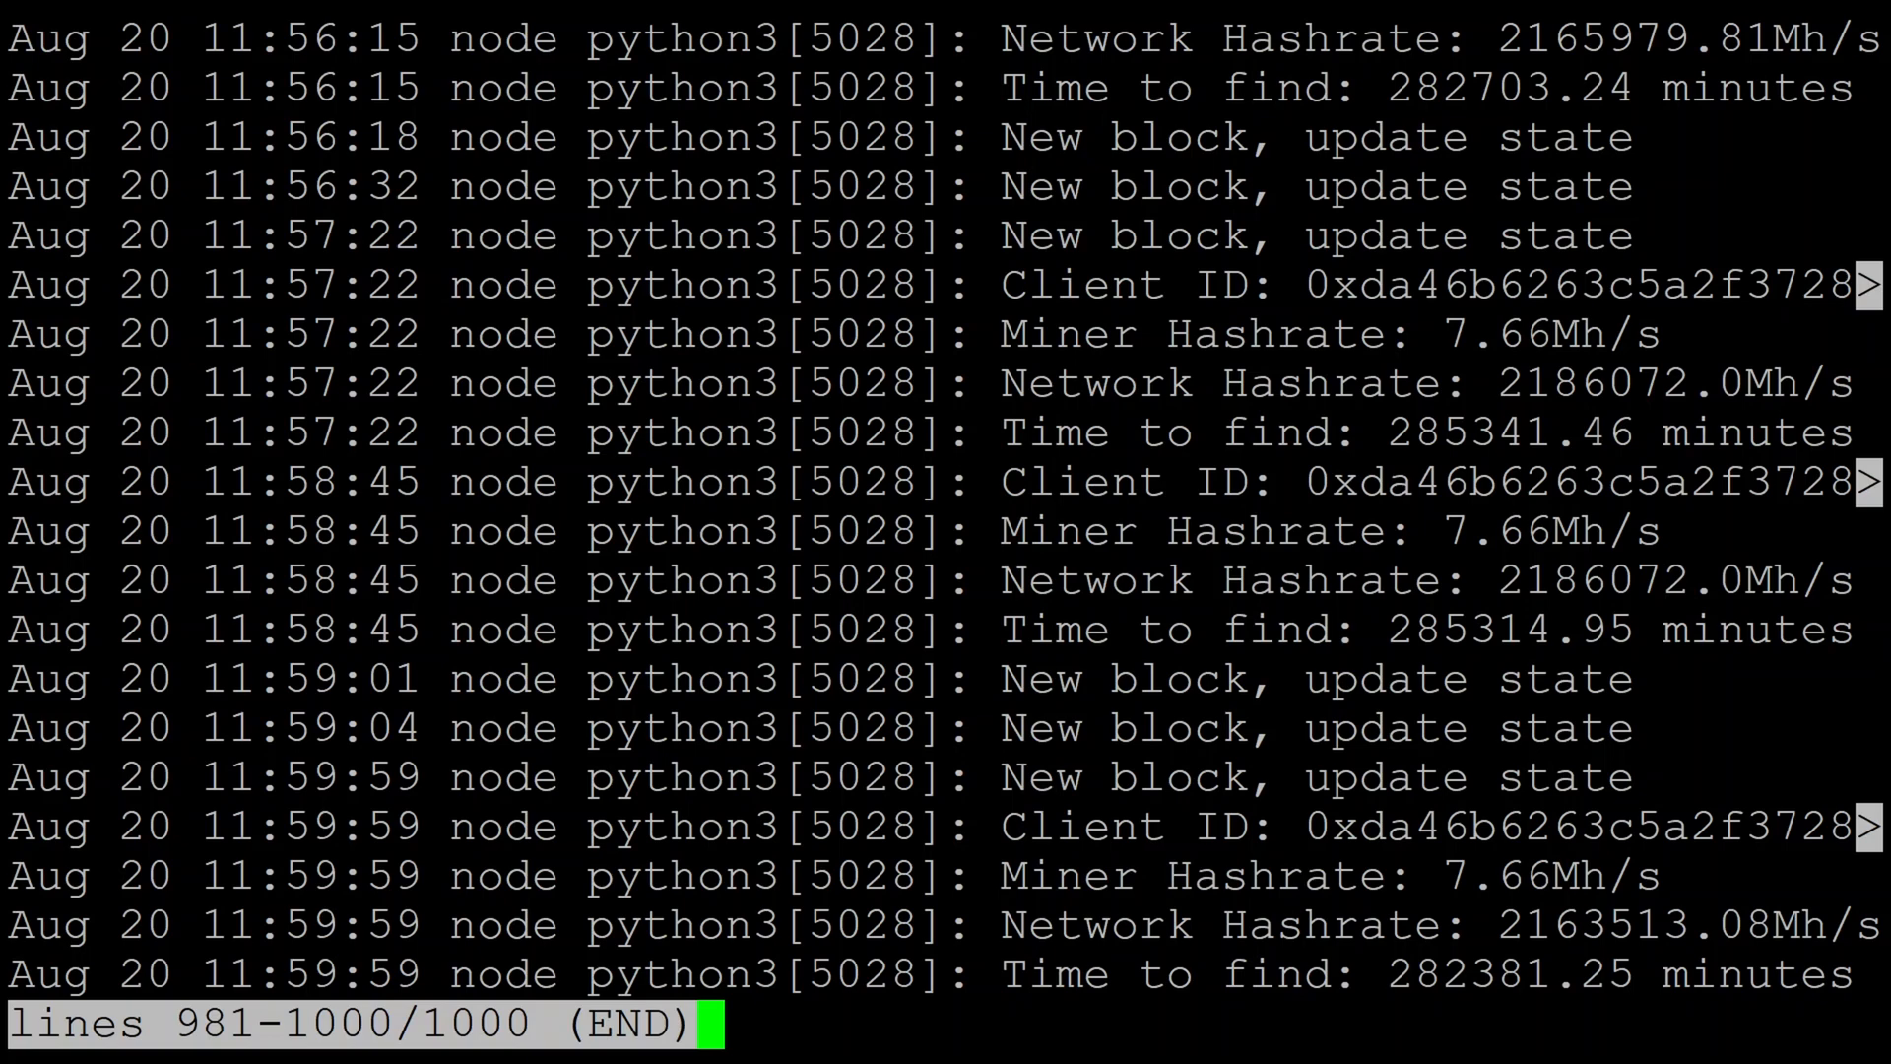
{"action": "key", "text": "q"}
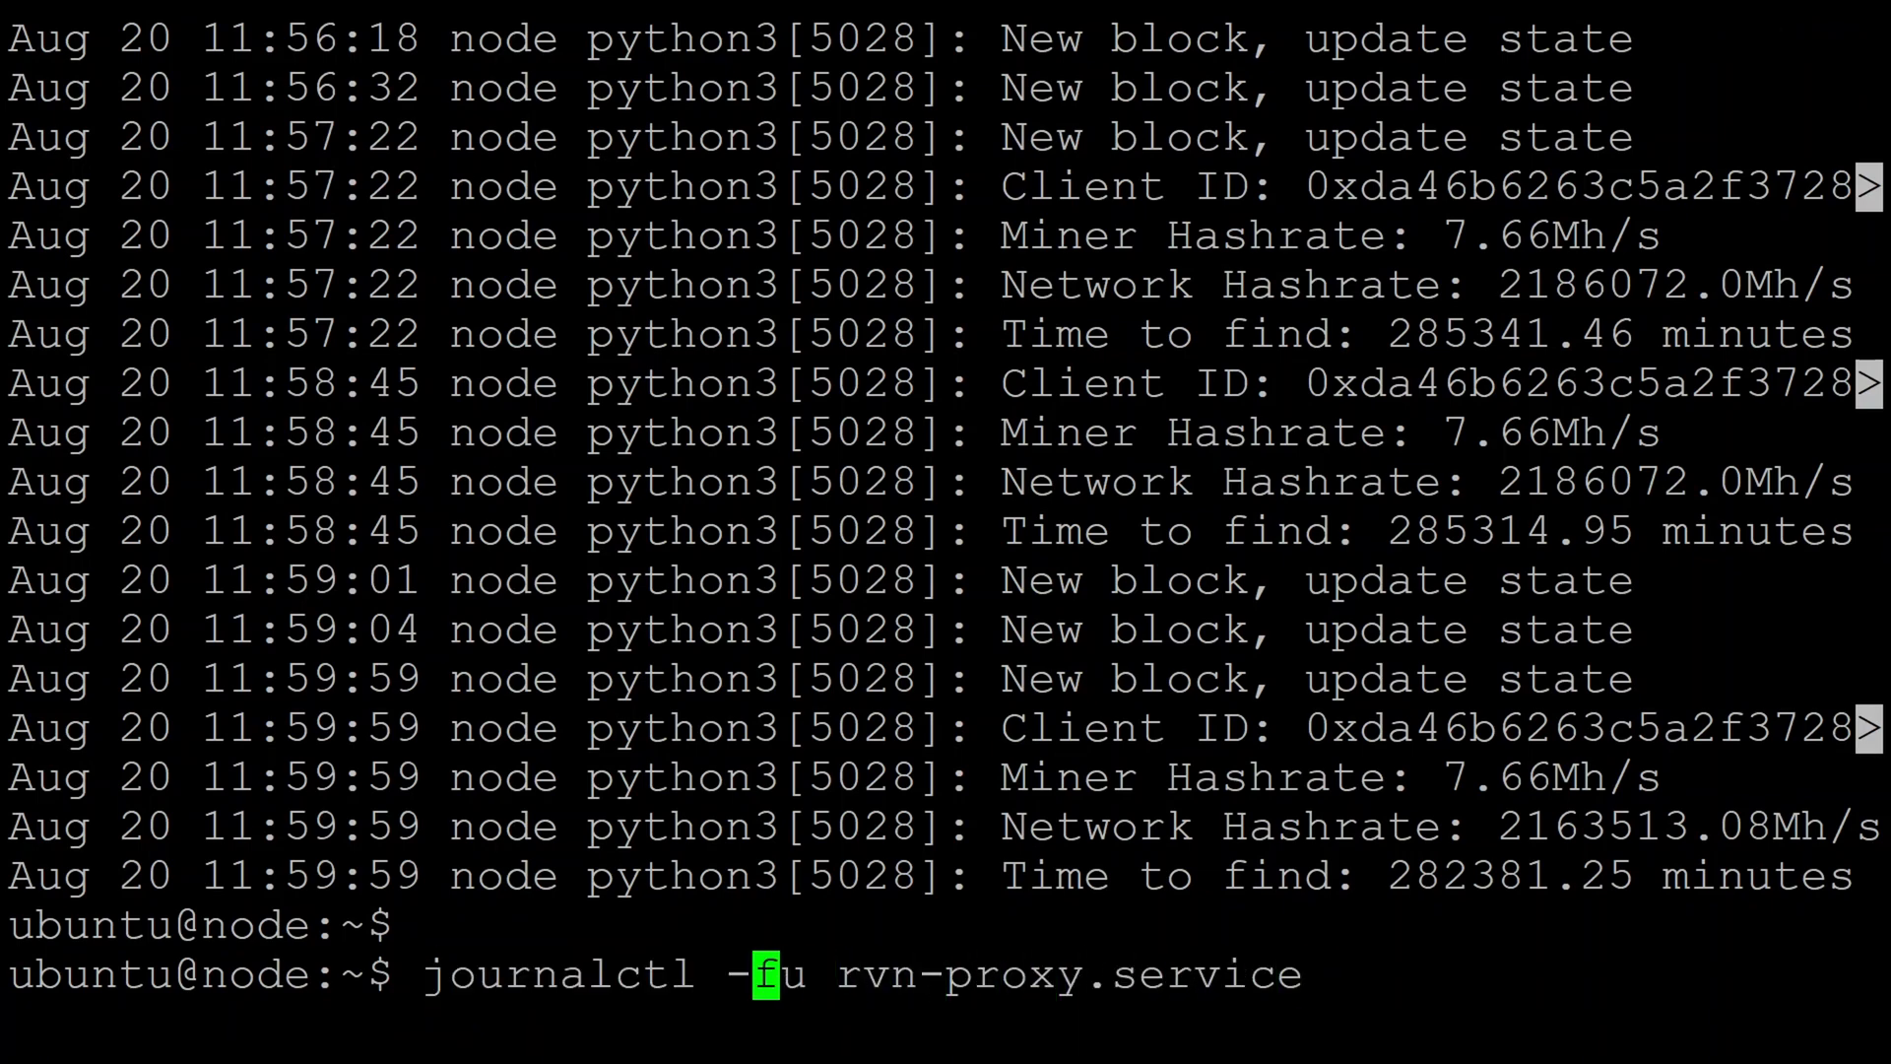
{"action": "key", "text": "Return"}
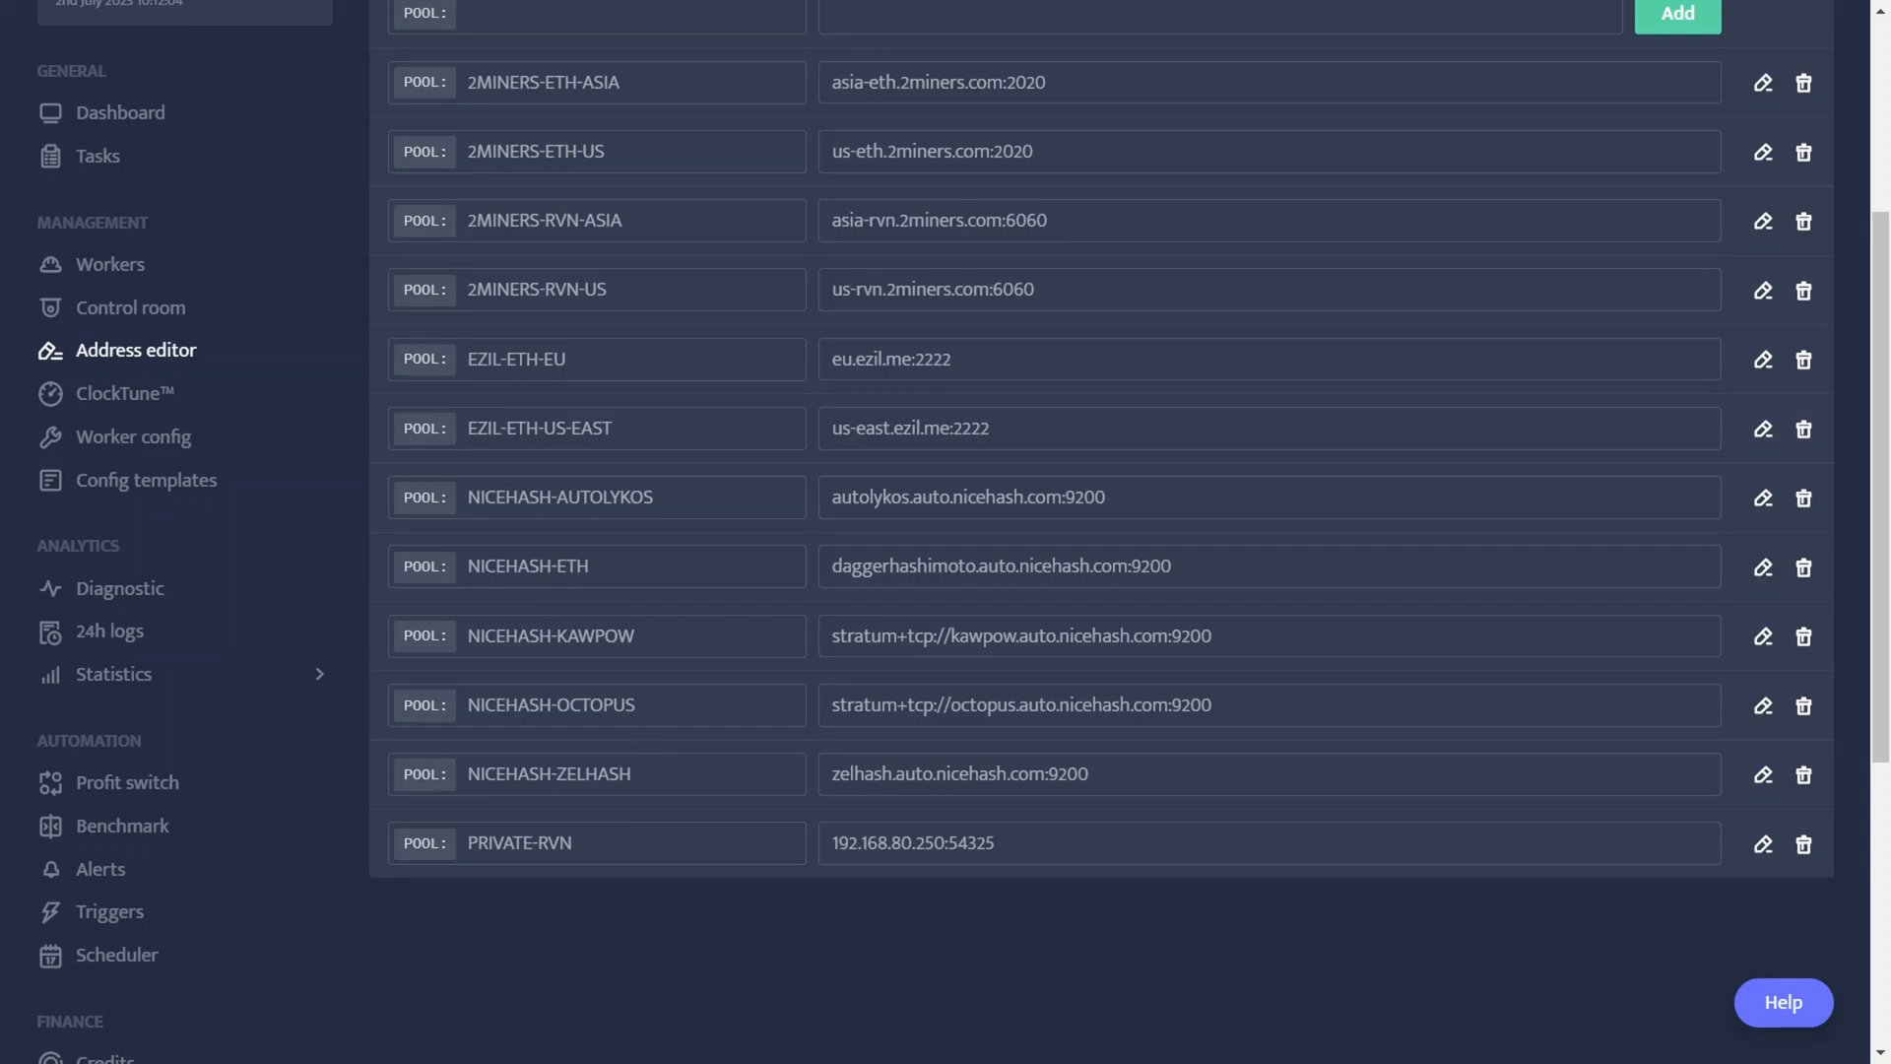
{"action": "mouse_move", "coordinate": [136, 350]}
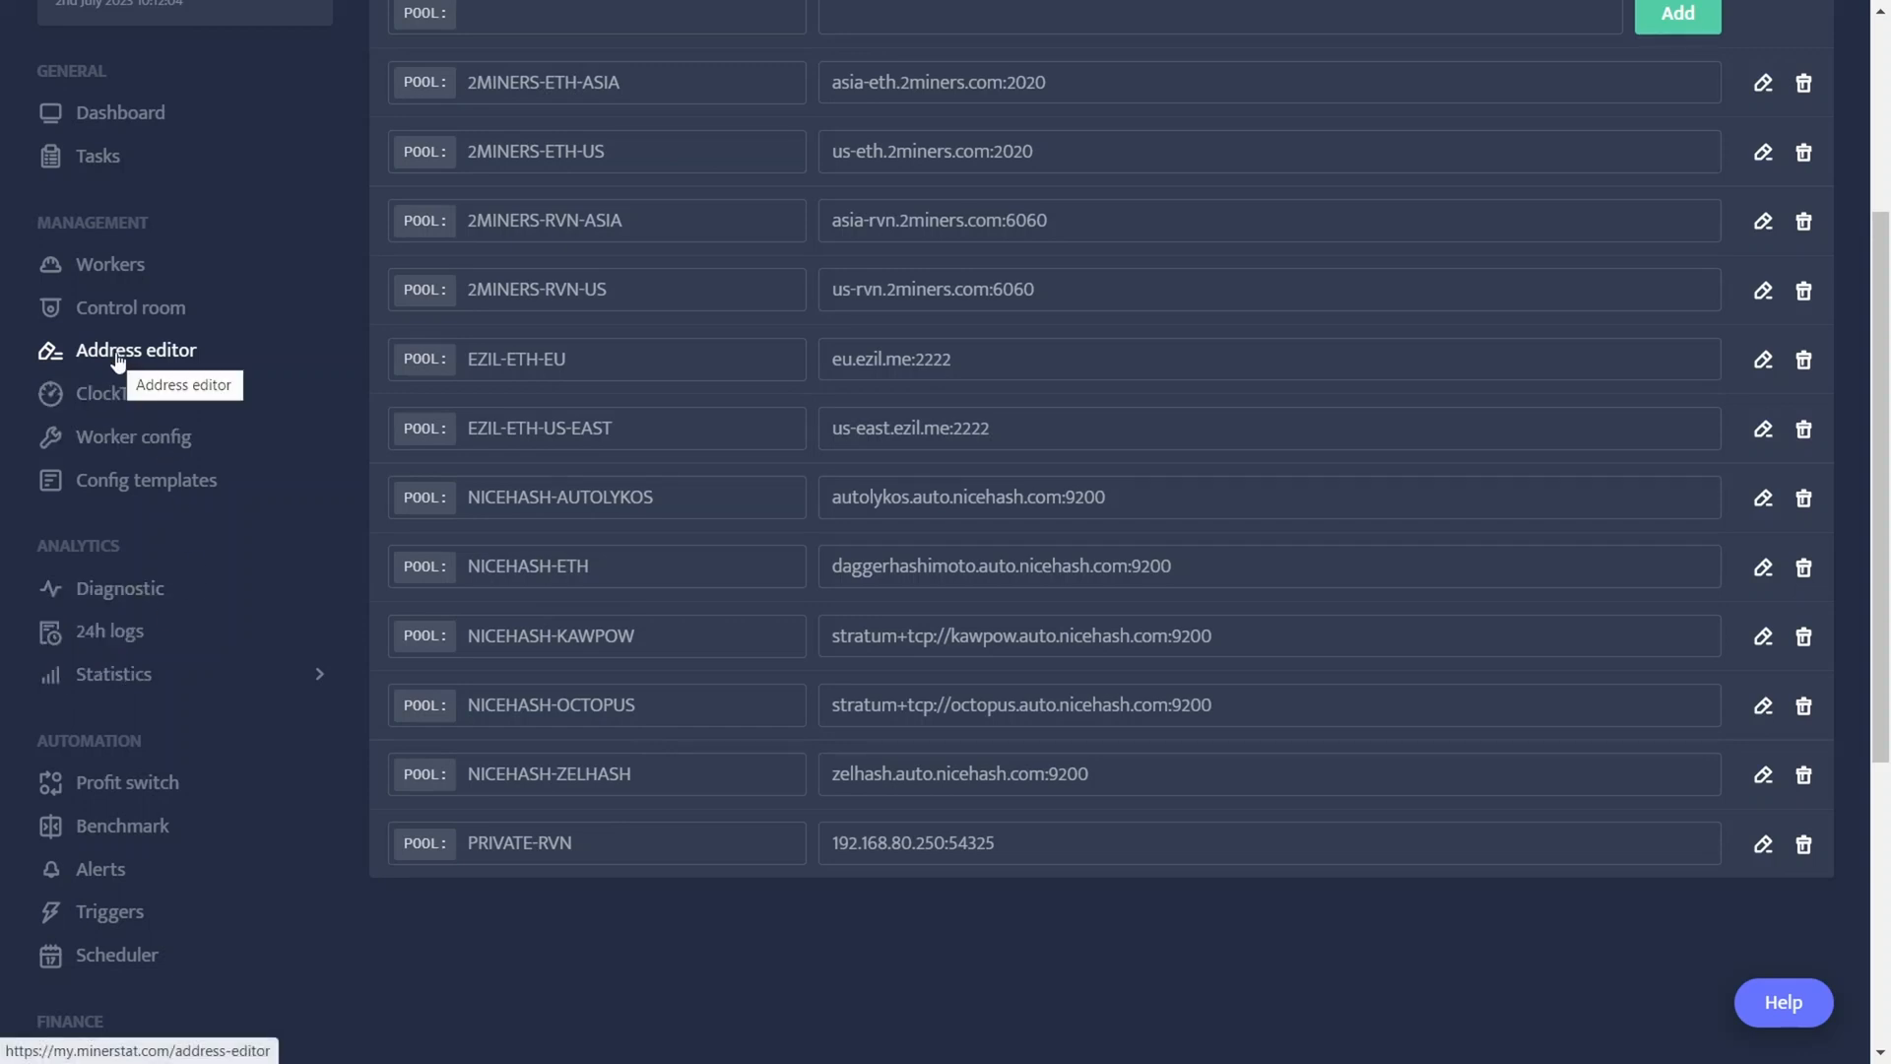
{"action": "mouse_move", "coordinate": [319, 486]}
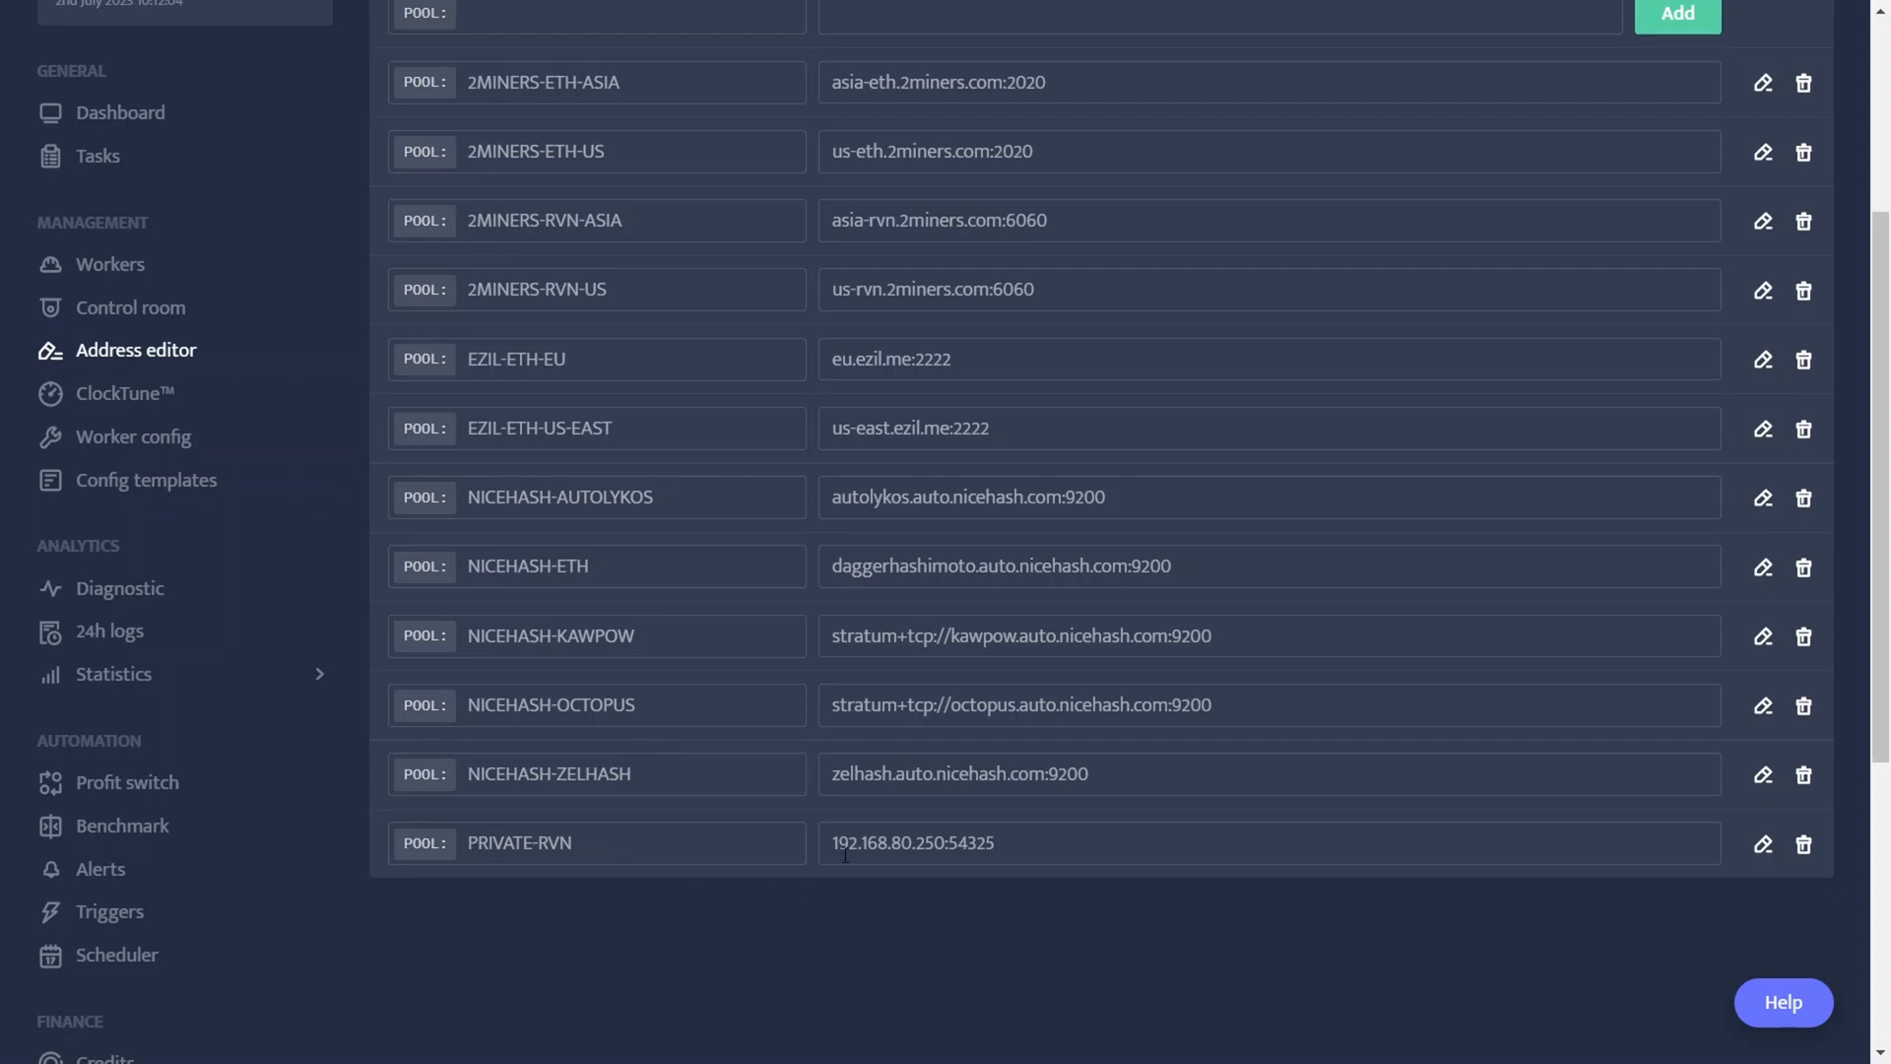
{"action": "mouse_move", "coordinate": [1012, 853]}
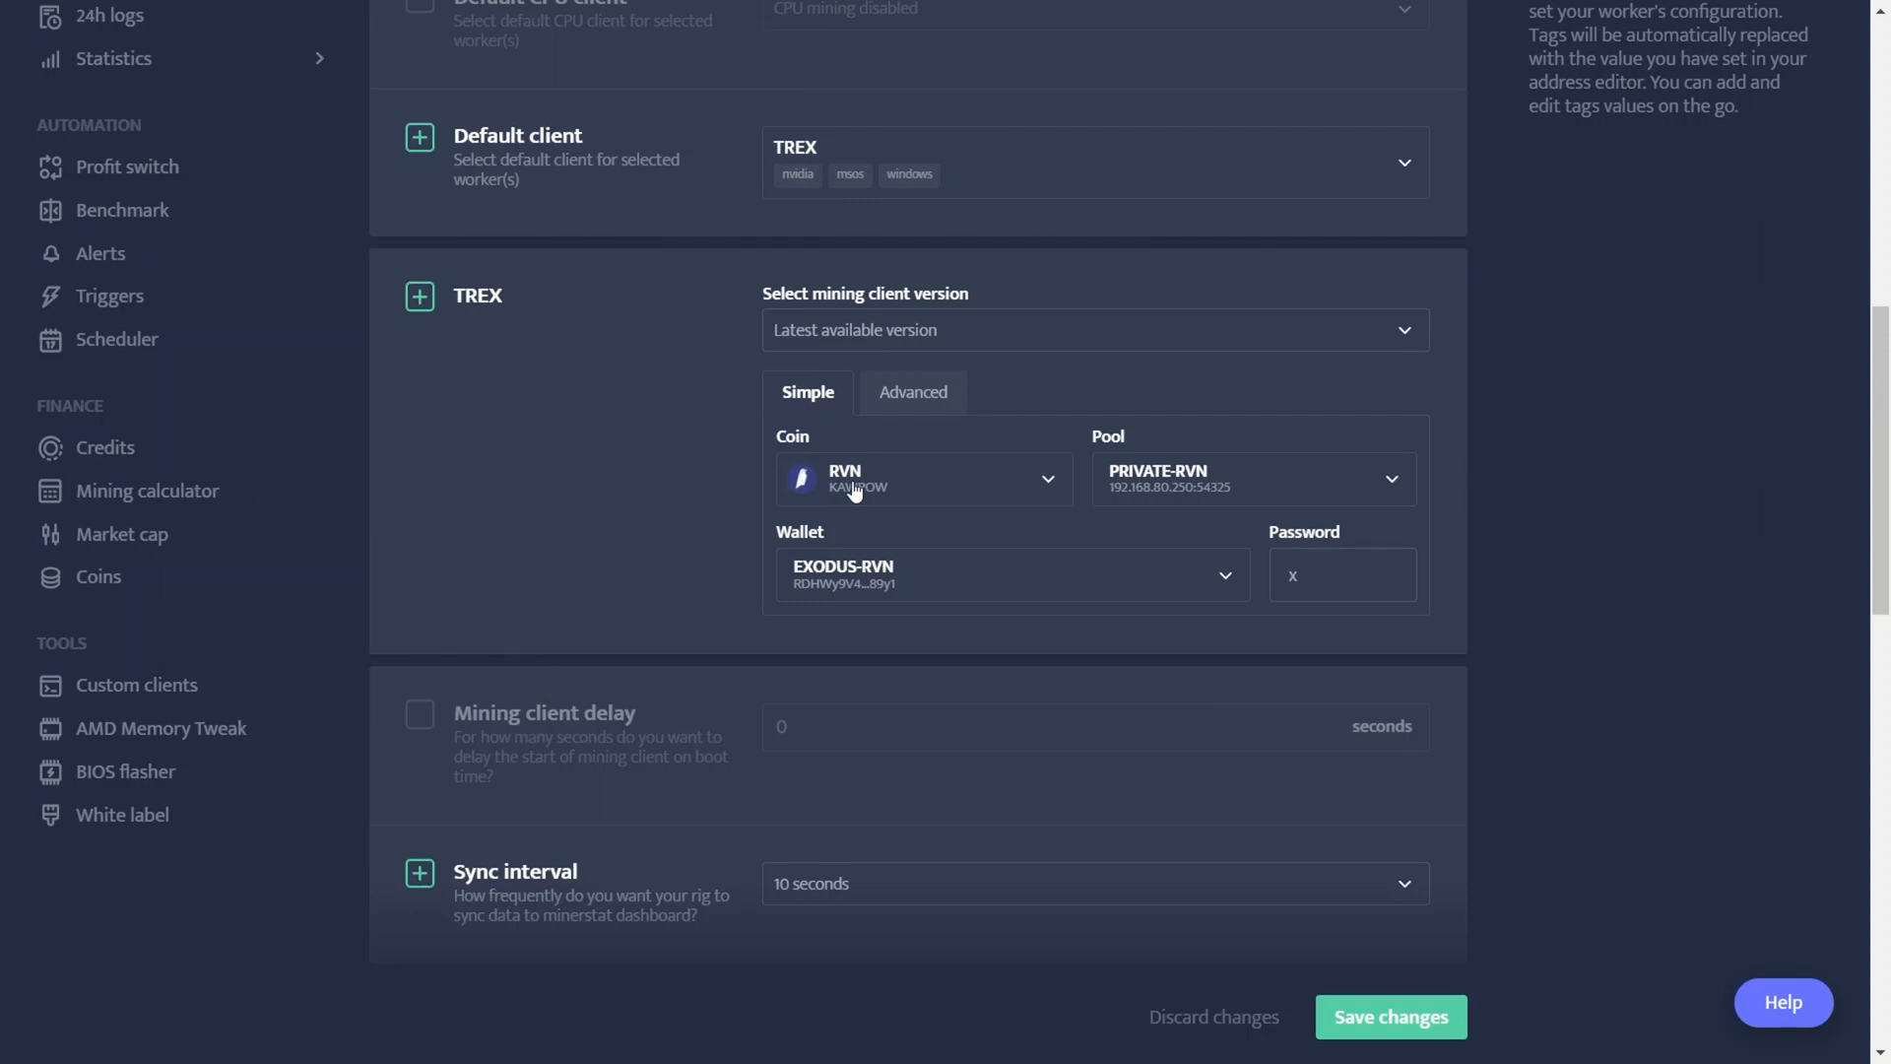
{"action": "mouse_move", "coordinate": [906, 486]}
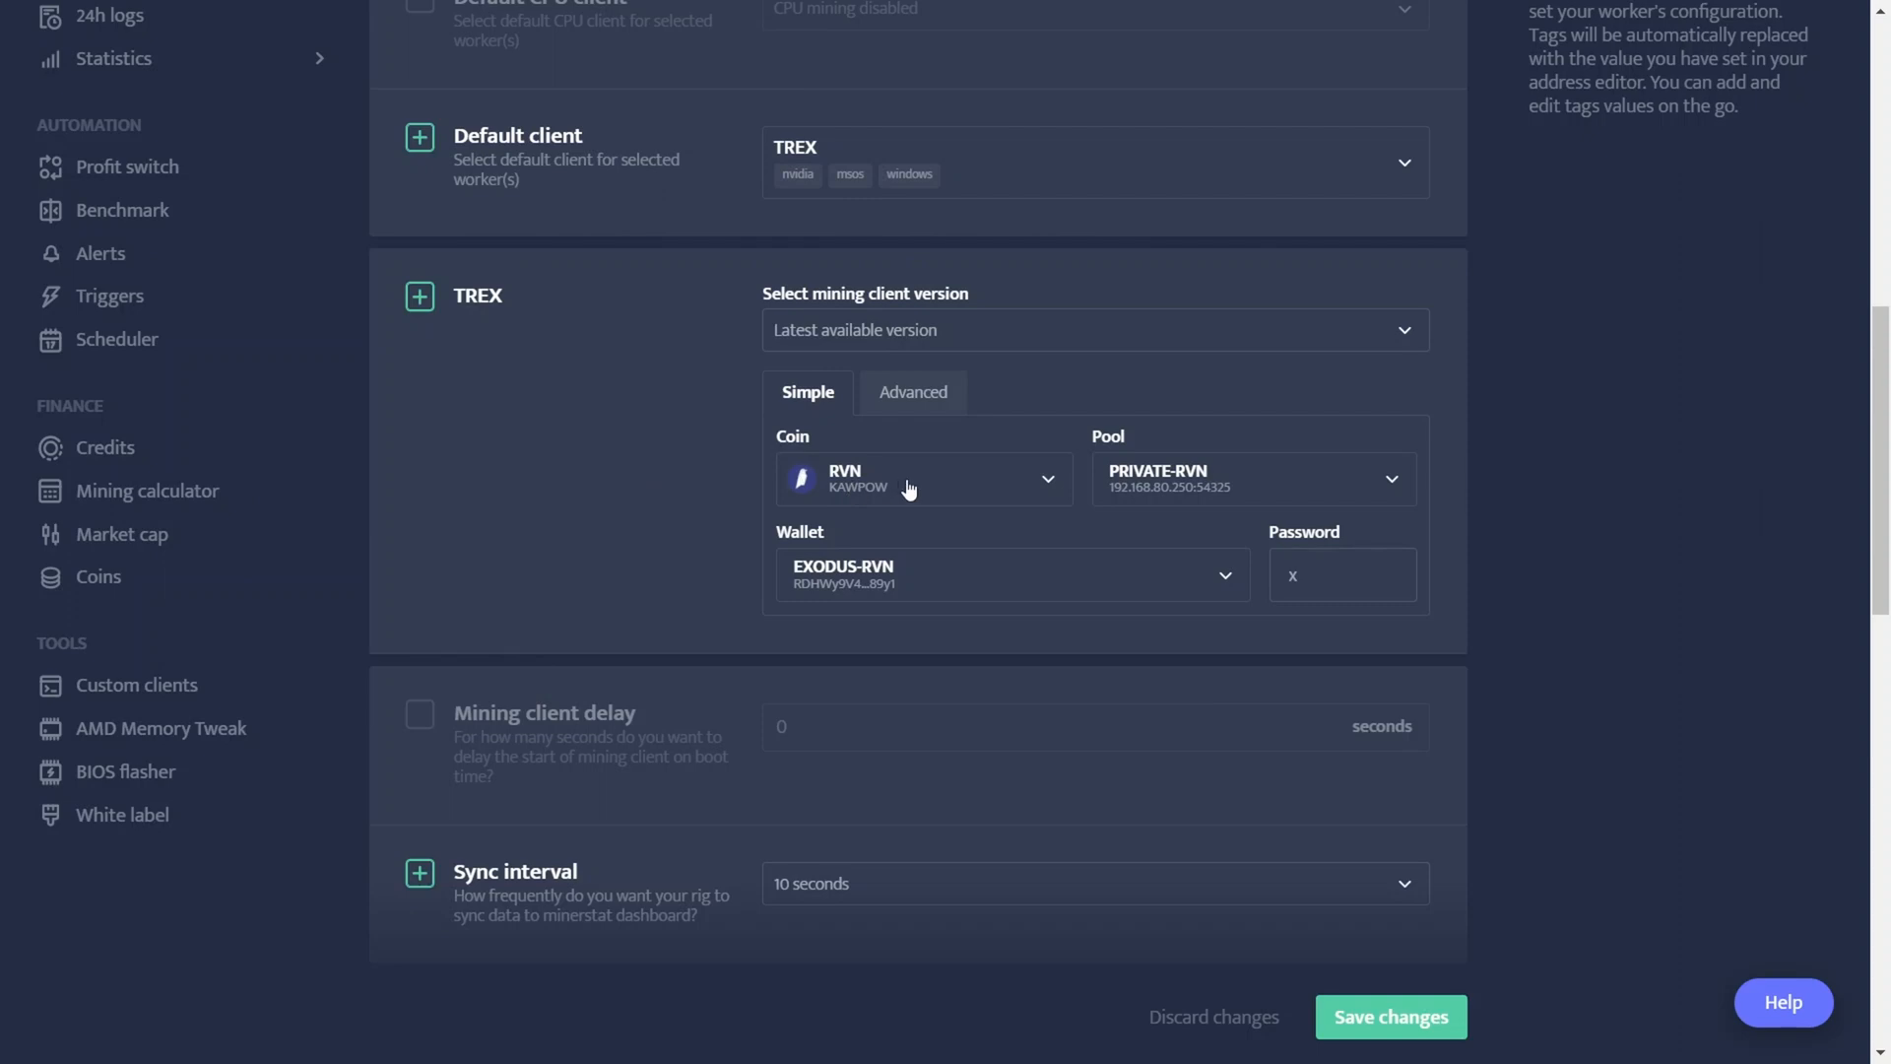
{"action": "mouse_move", "coordinate": [1196, 477]}
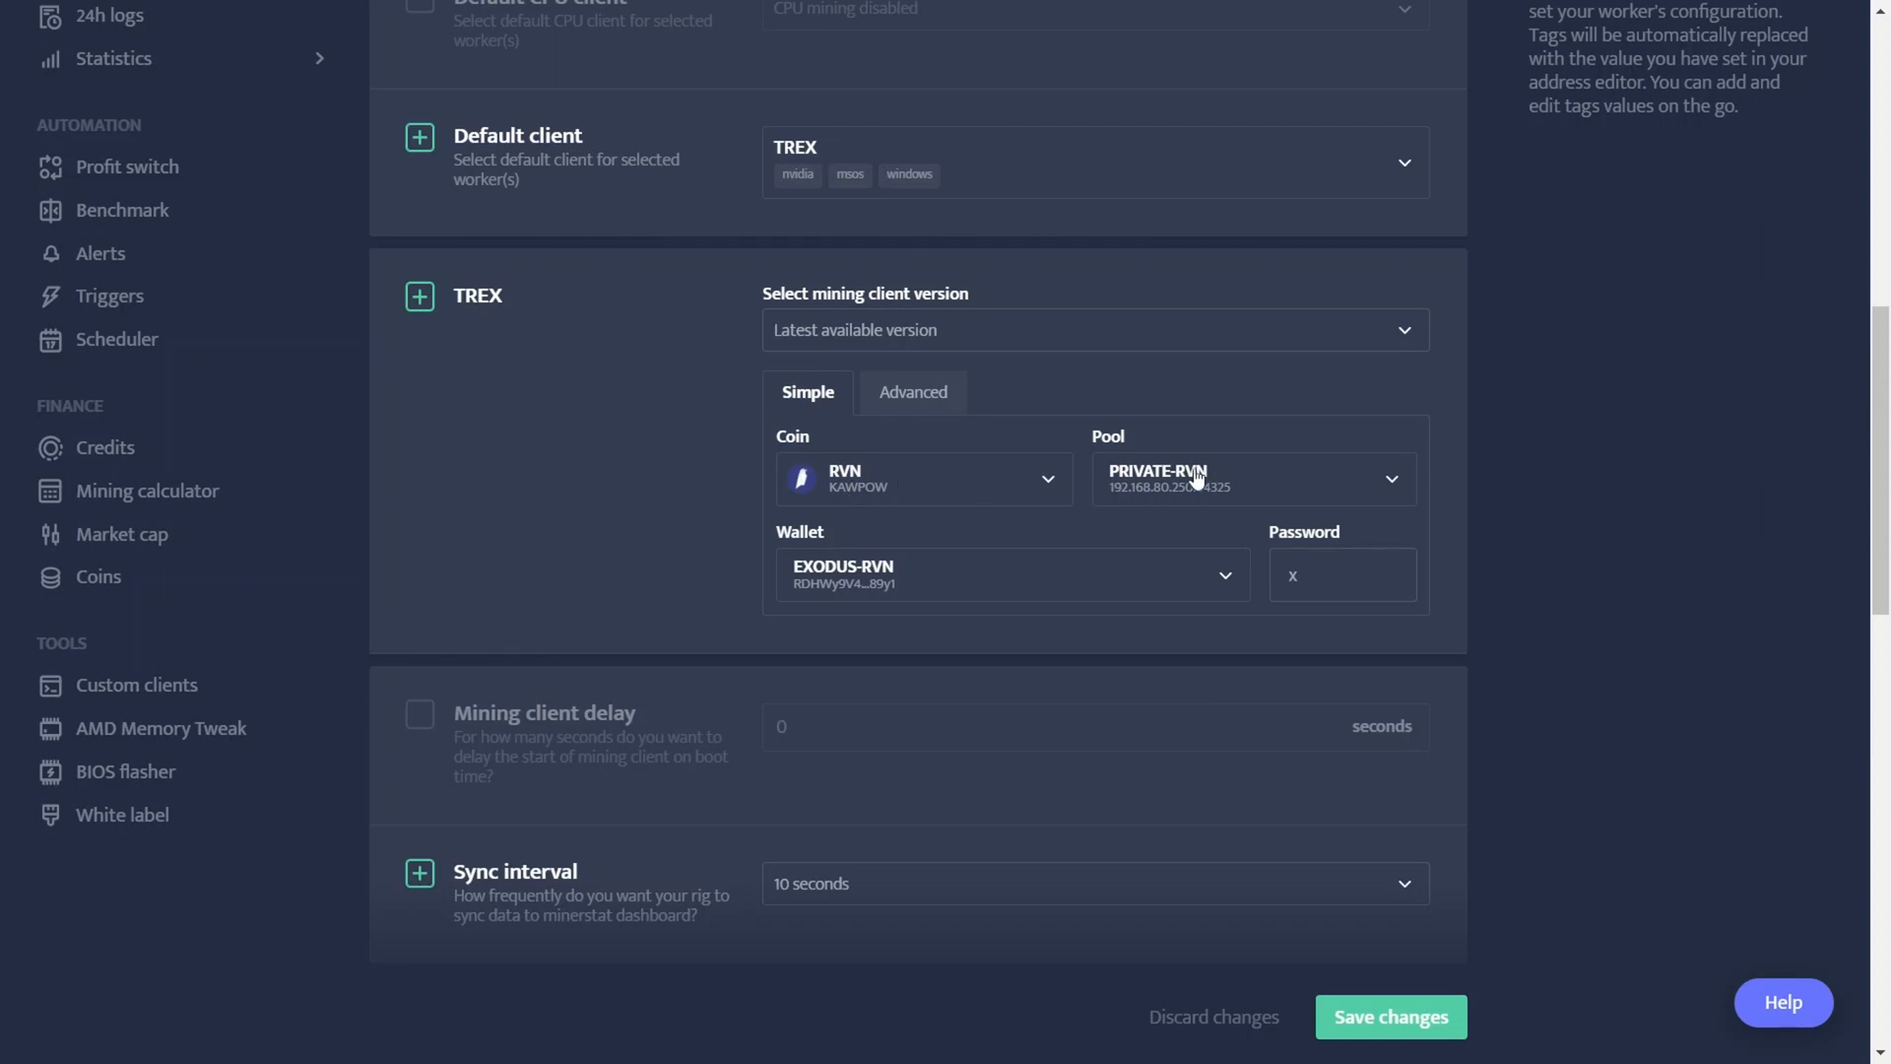
{"action": "mouse_move", "coordinate": [857, 579]}
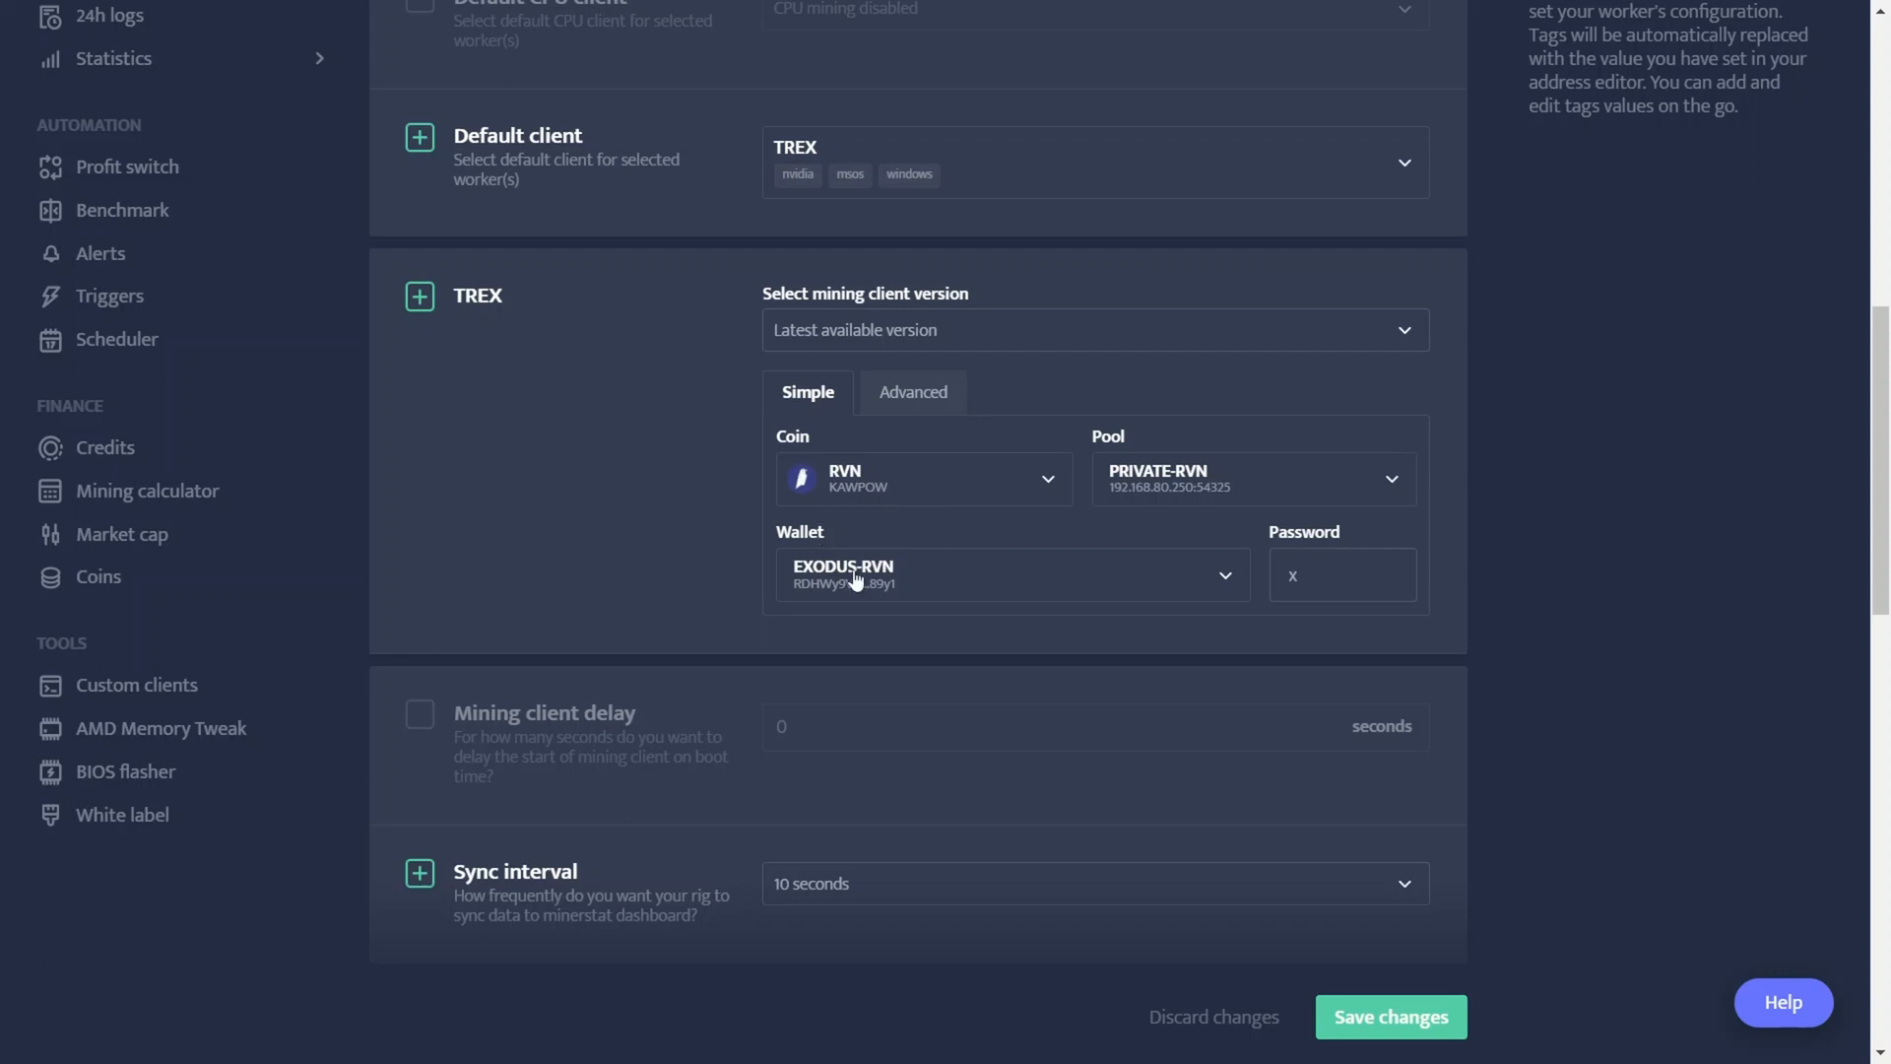
{"action": "mouse_move", "coordinate": [796, 587]}
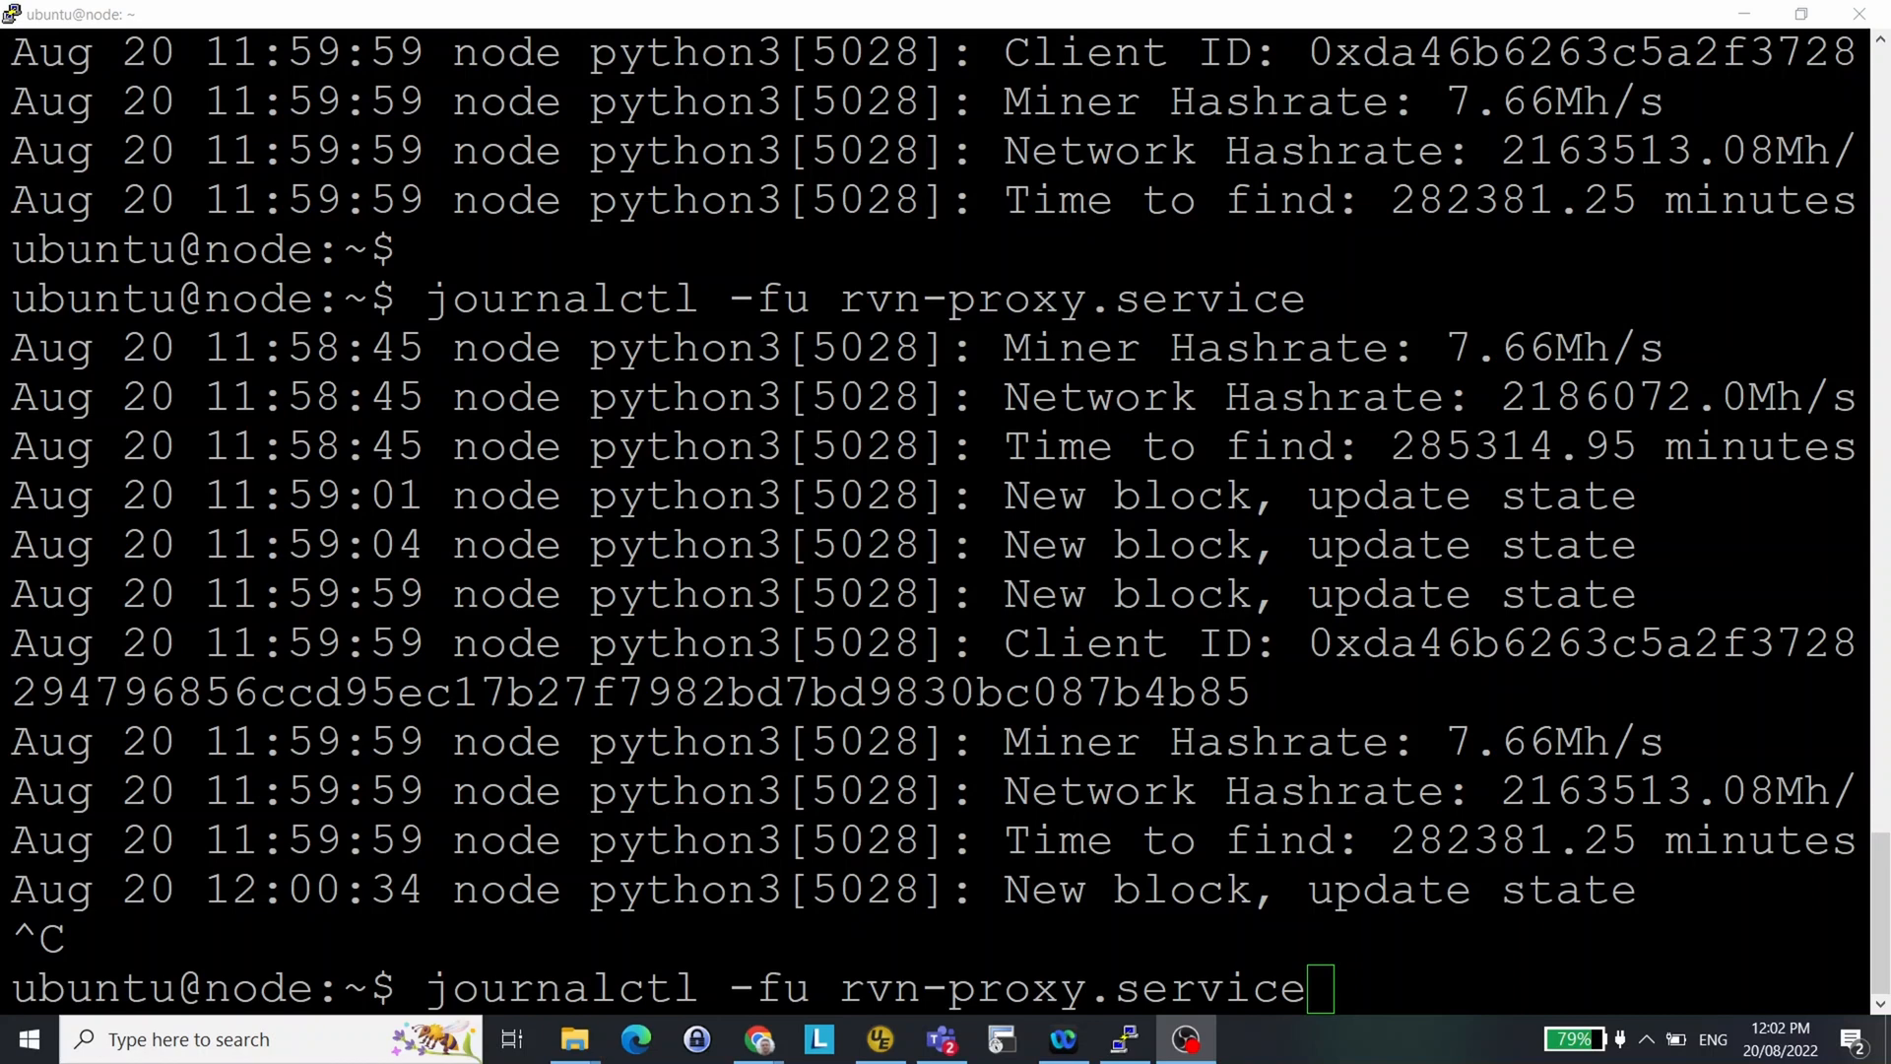
Rerun journalctl -fu rvn-proxy.service, streaming fresh block updates and a 7.66Mh/s hashrate
{"action": "key", "text": "Return"}
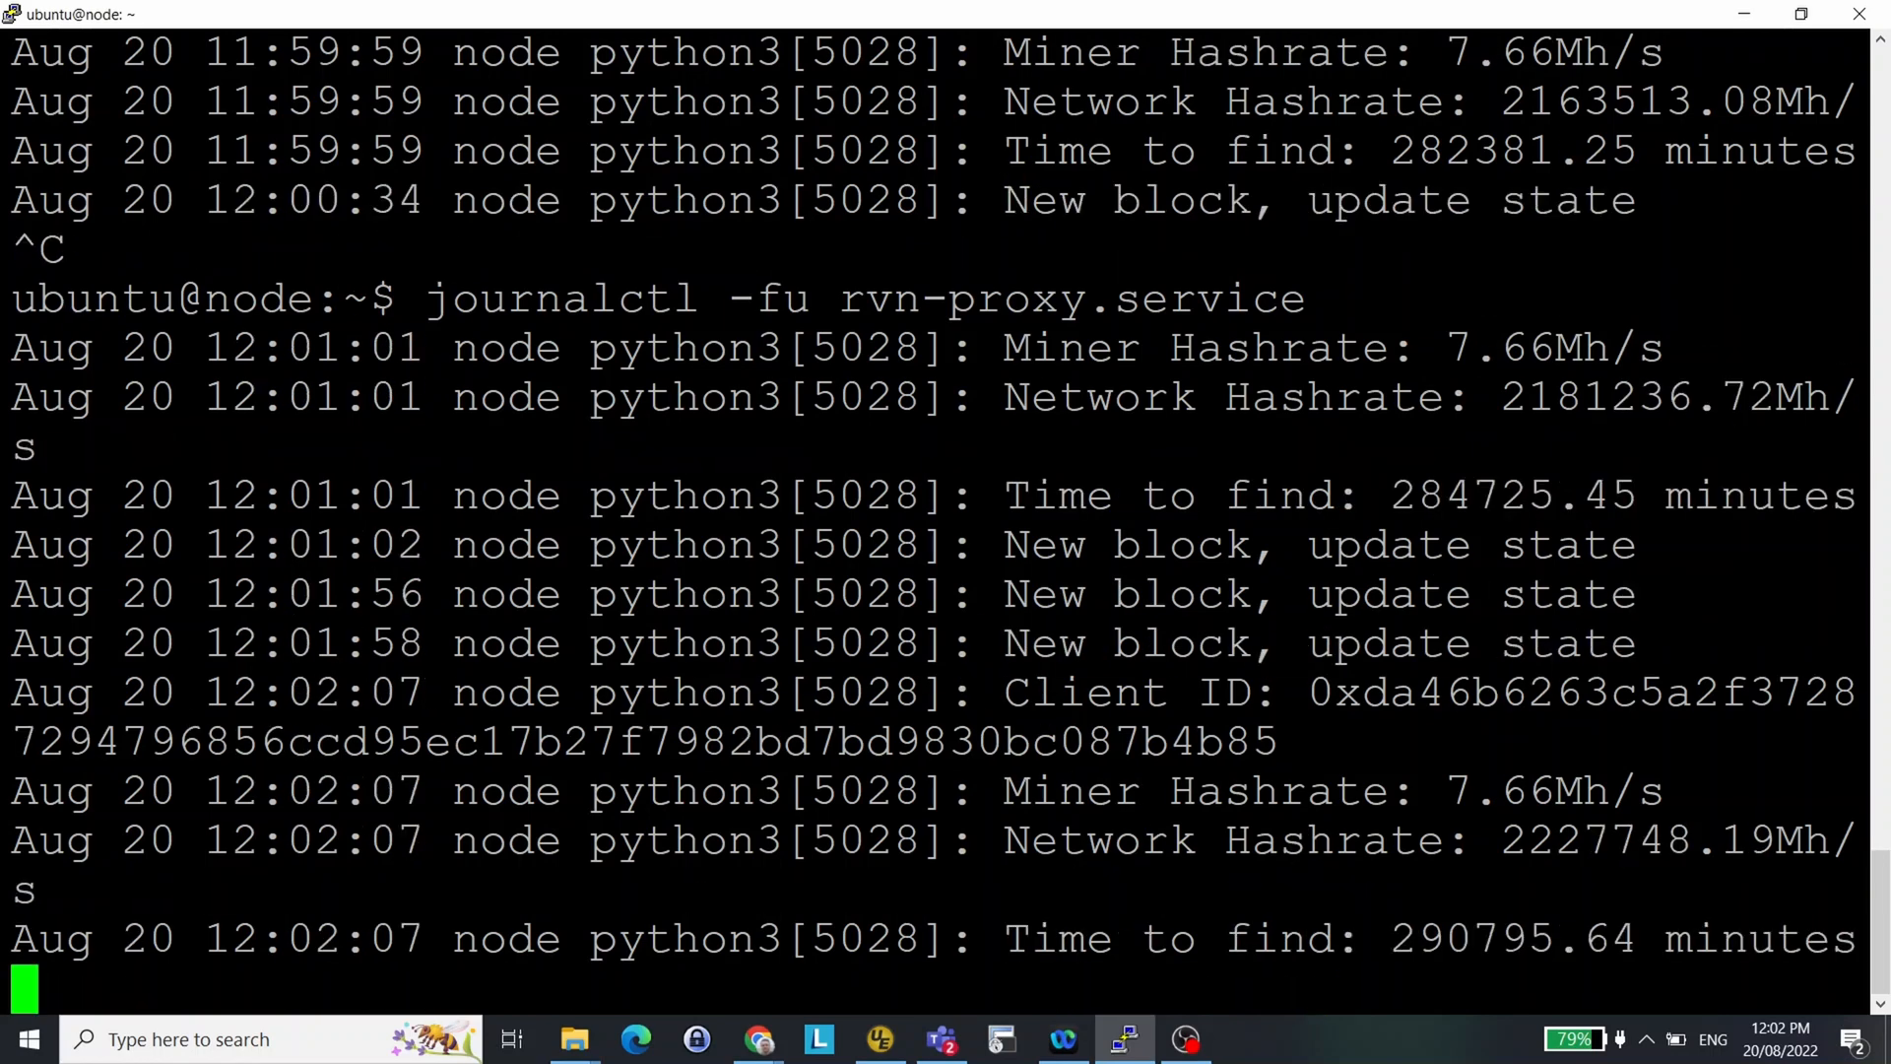
{"action": "scroll", "scroll_direction": "up", "scroll_amount": 3}
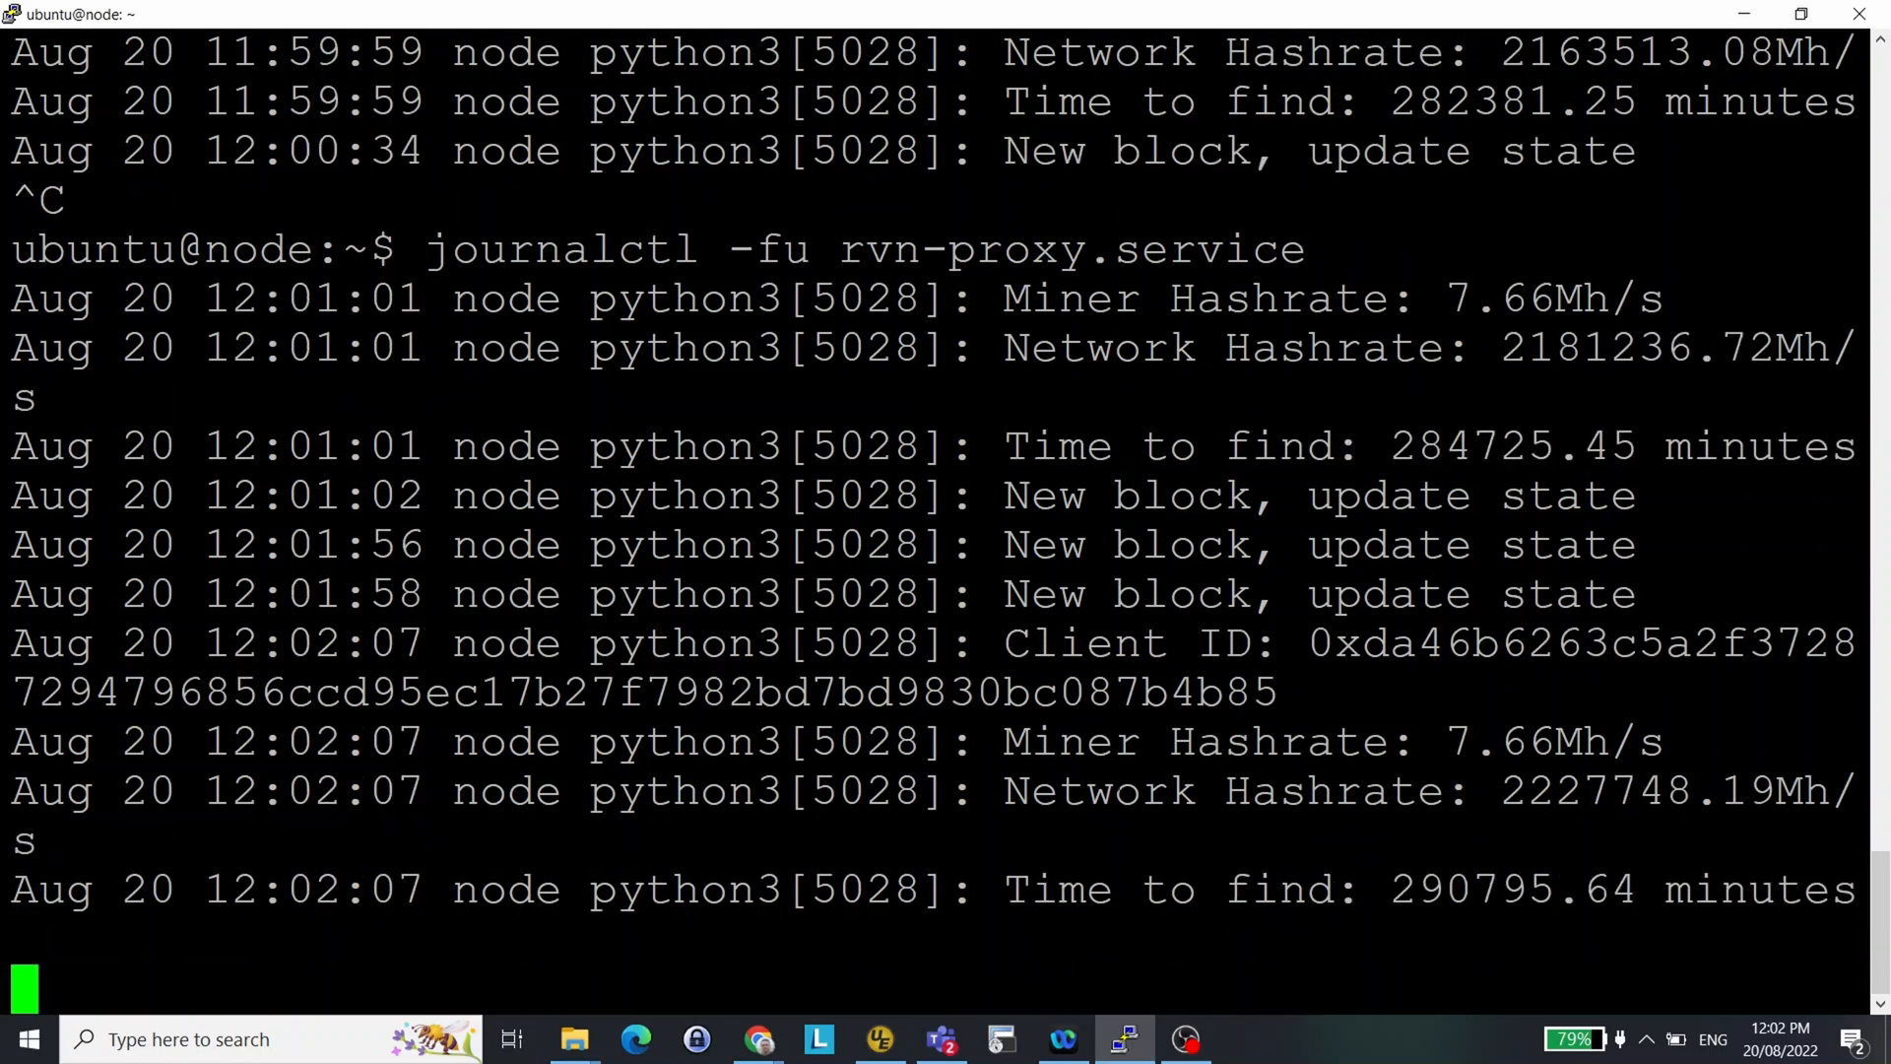